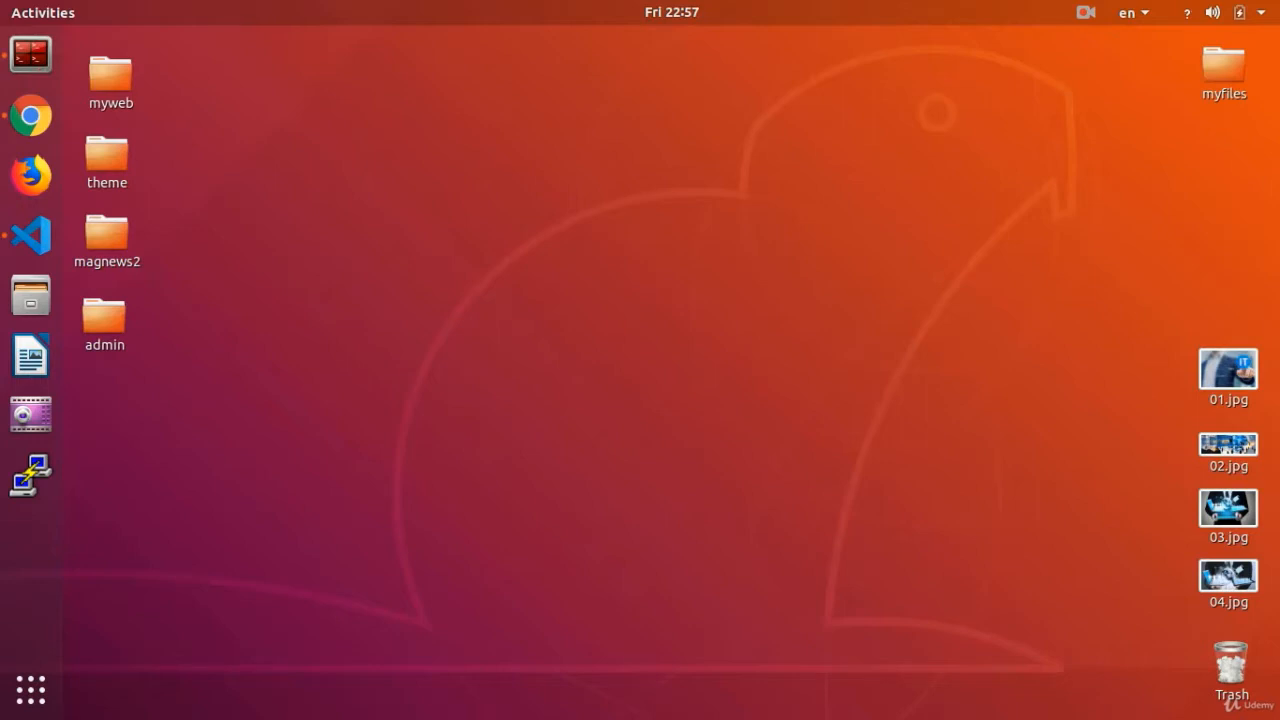
Open the AdminPanel in Chrome and bring up the empty Add News form under News
left_click(30, 115)
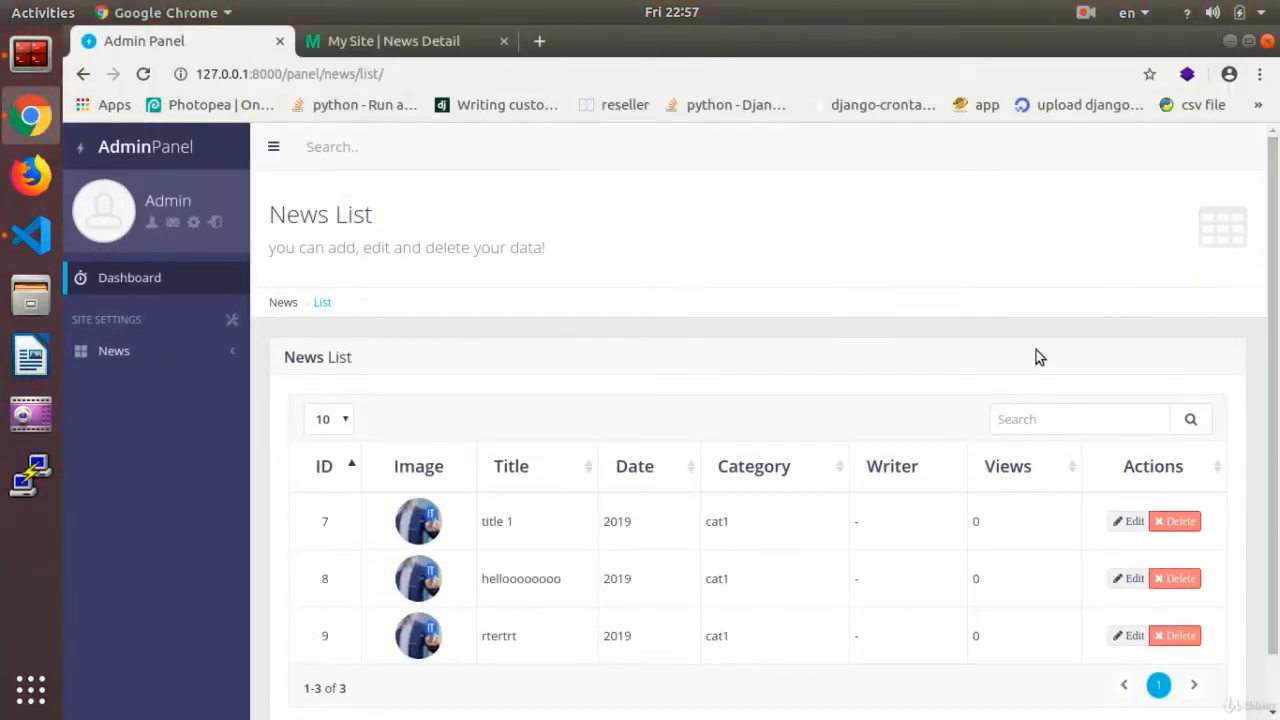
scroll("down", 3)
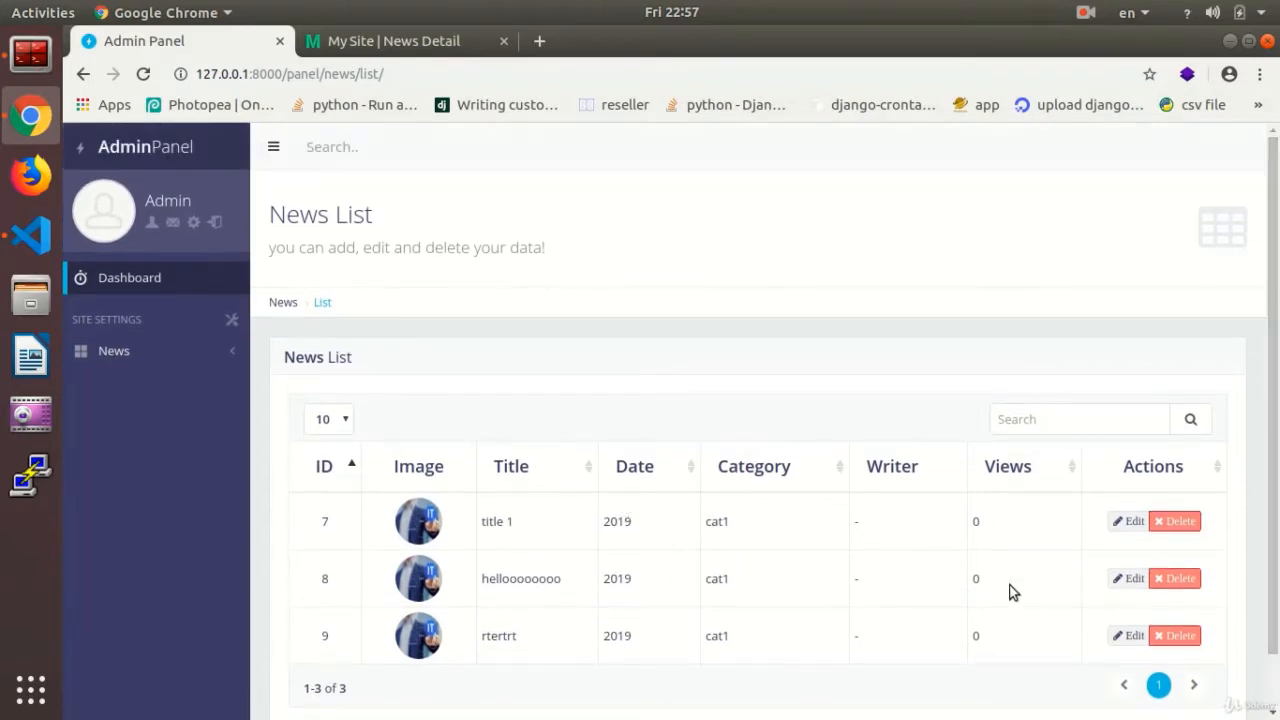
left_click(113, 350)
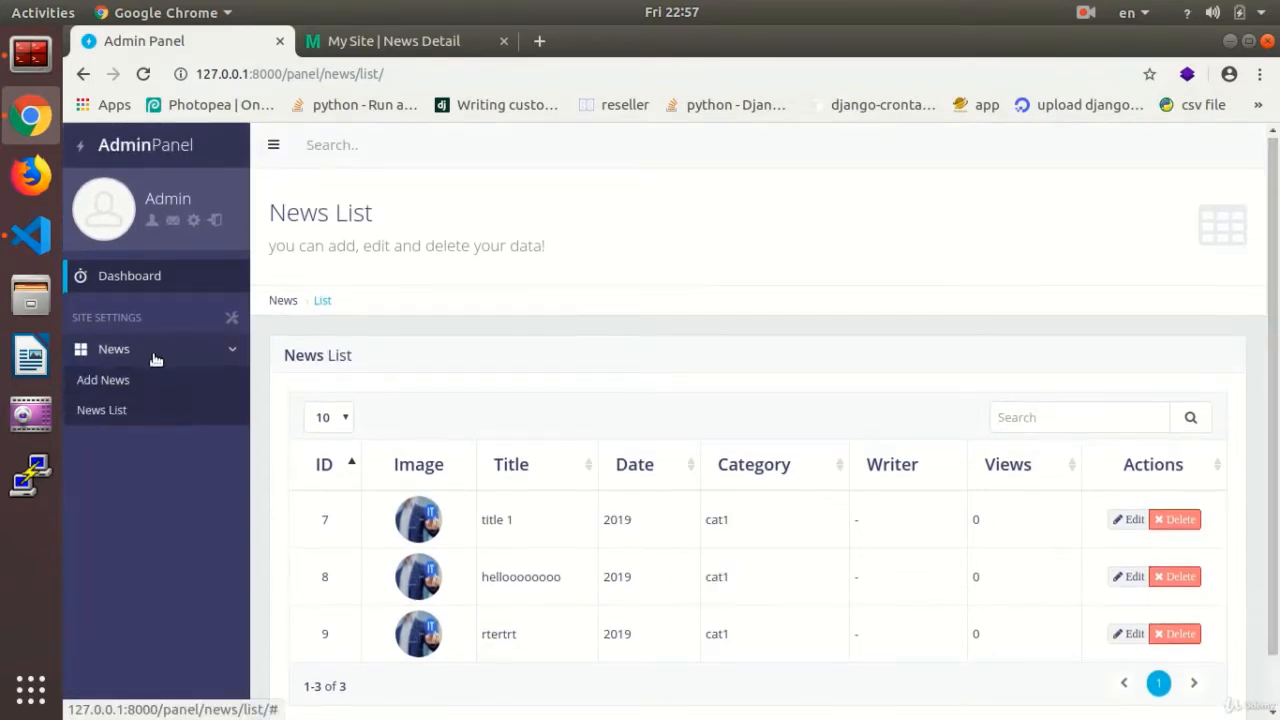
left_click(103, 379)
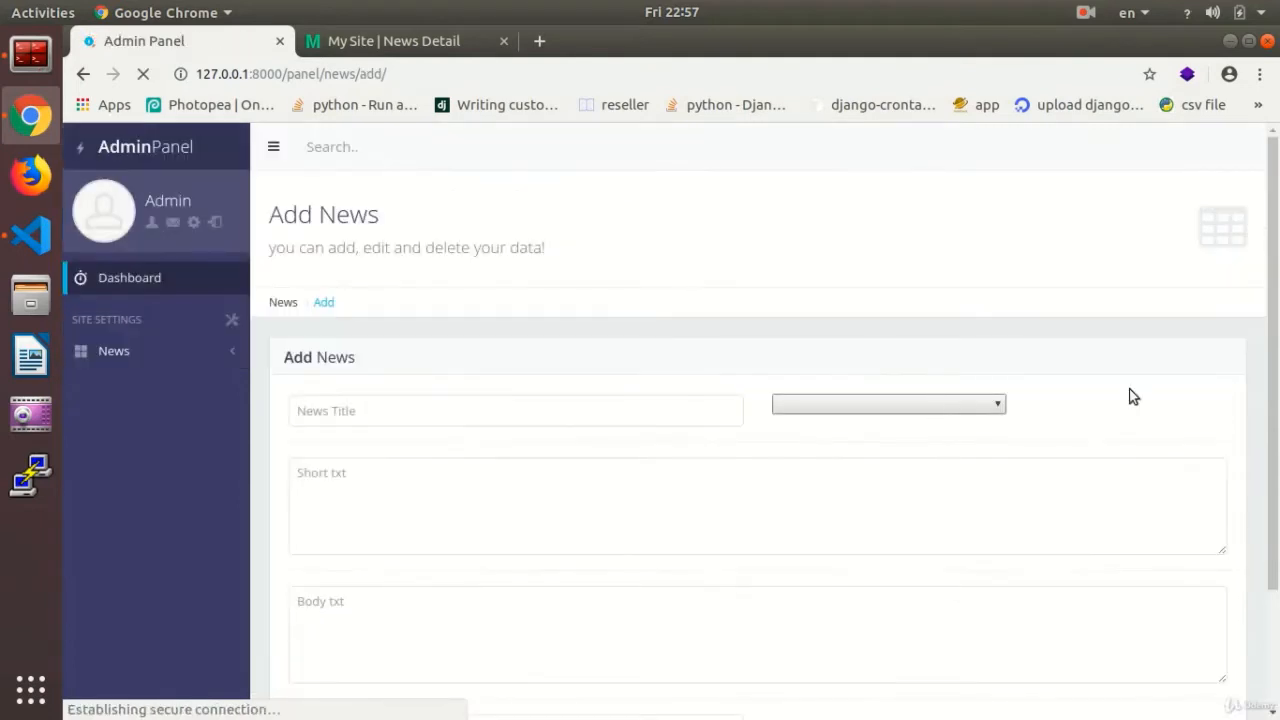
scroll("down", 3)
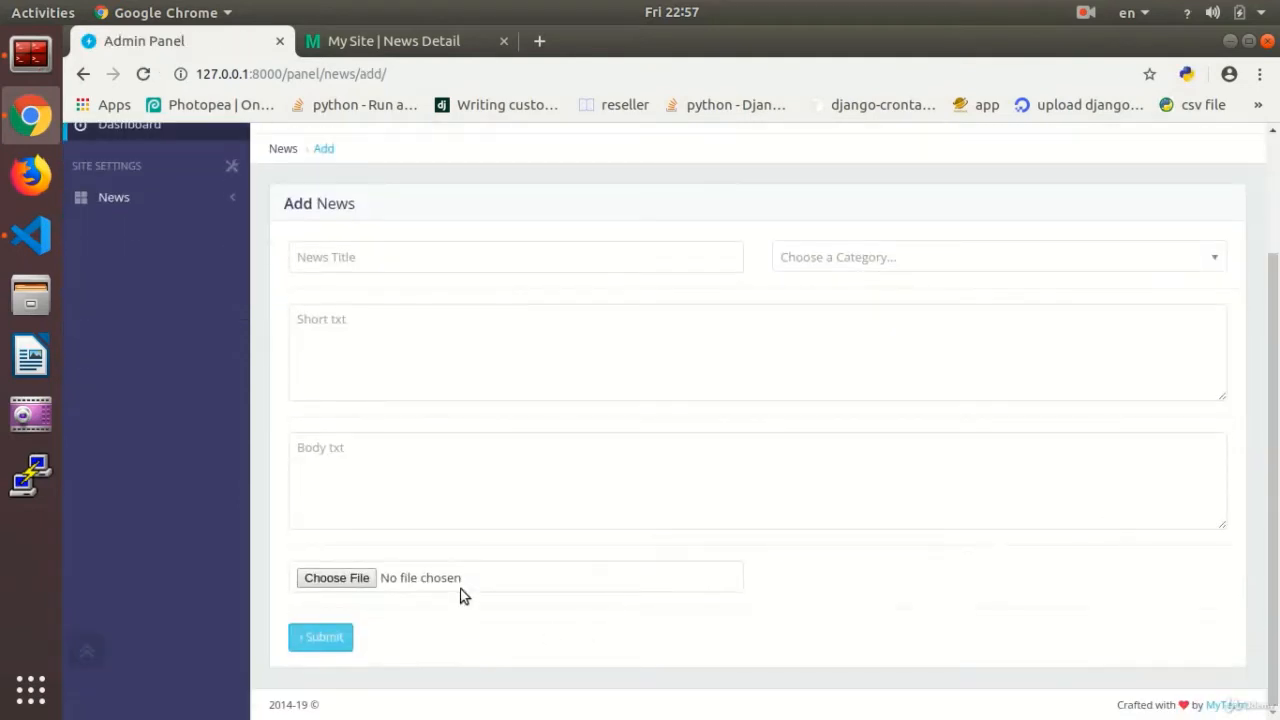
mouse_move(519, 580)
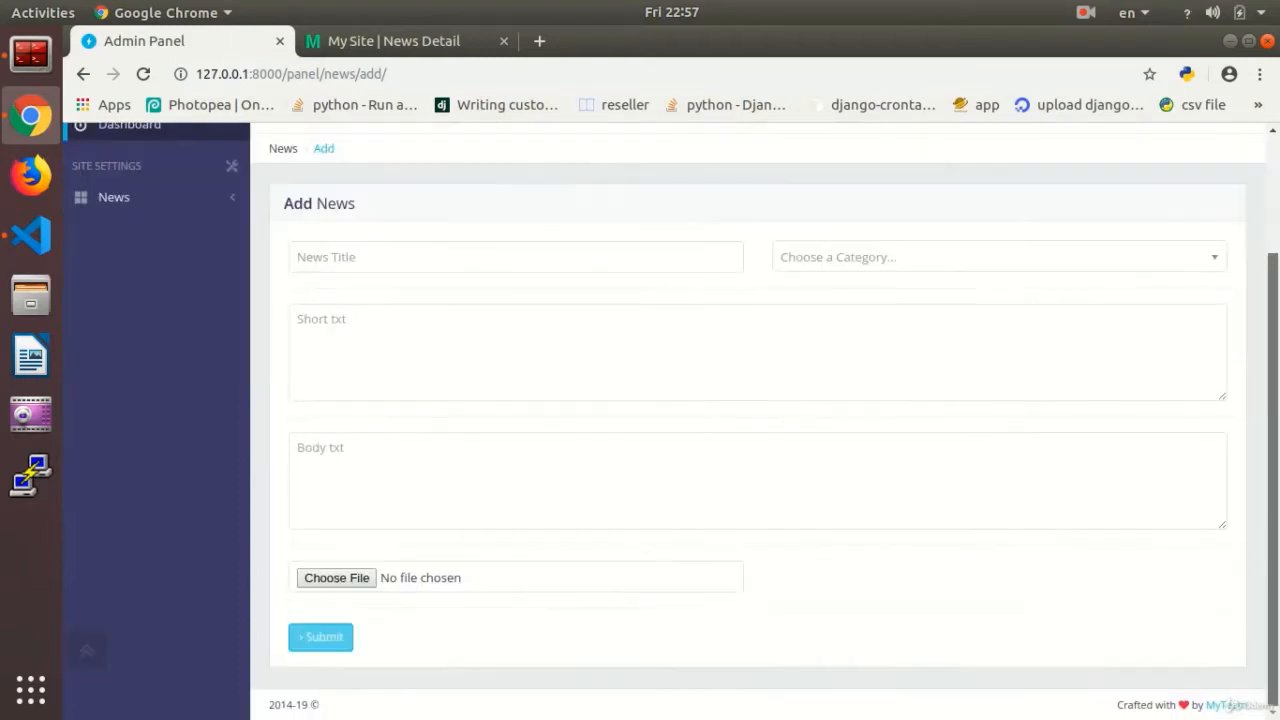
mouse_move(952, 598)
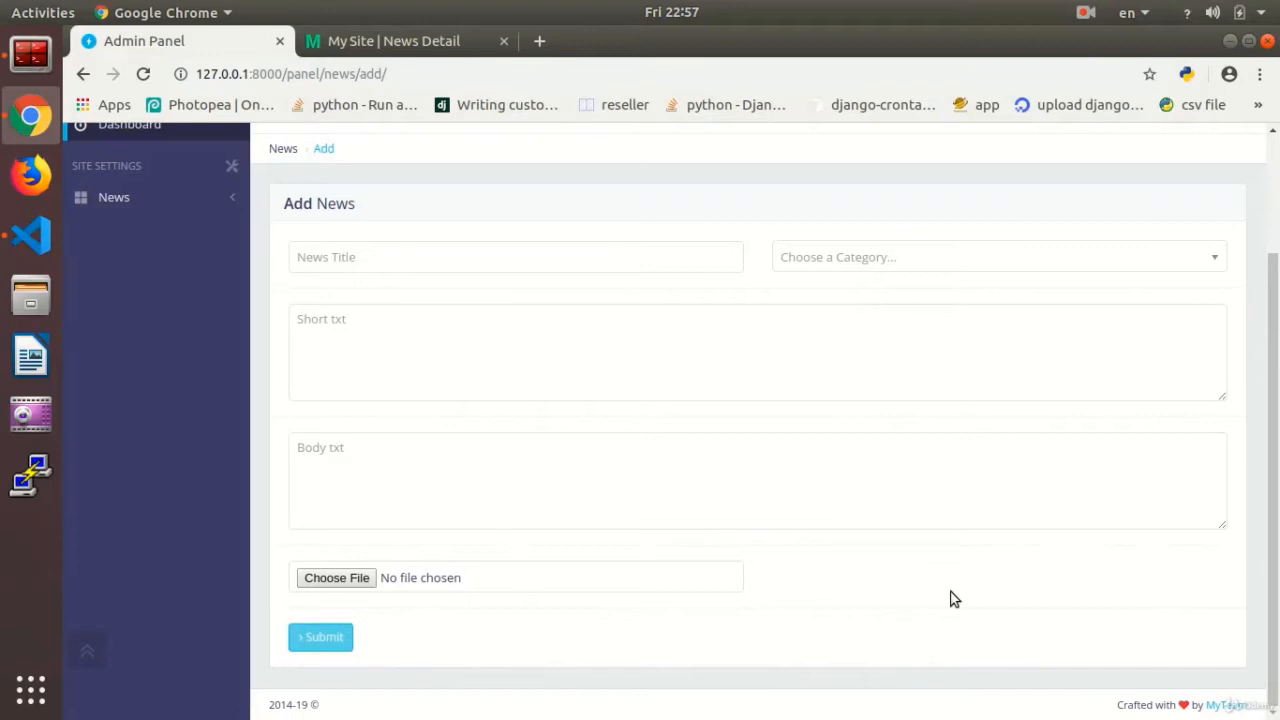
scroll("up", 3)
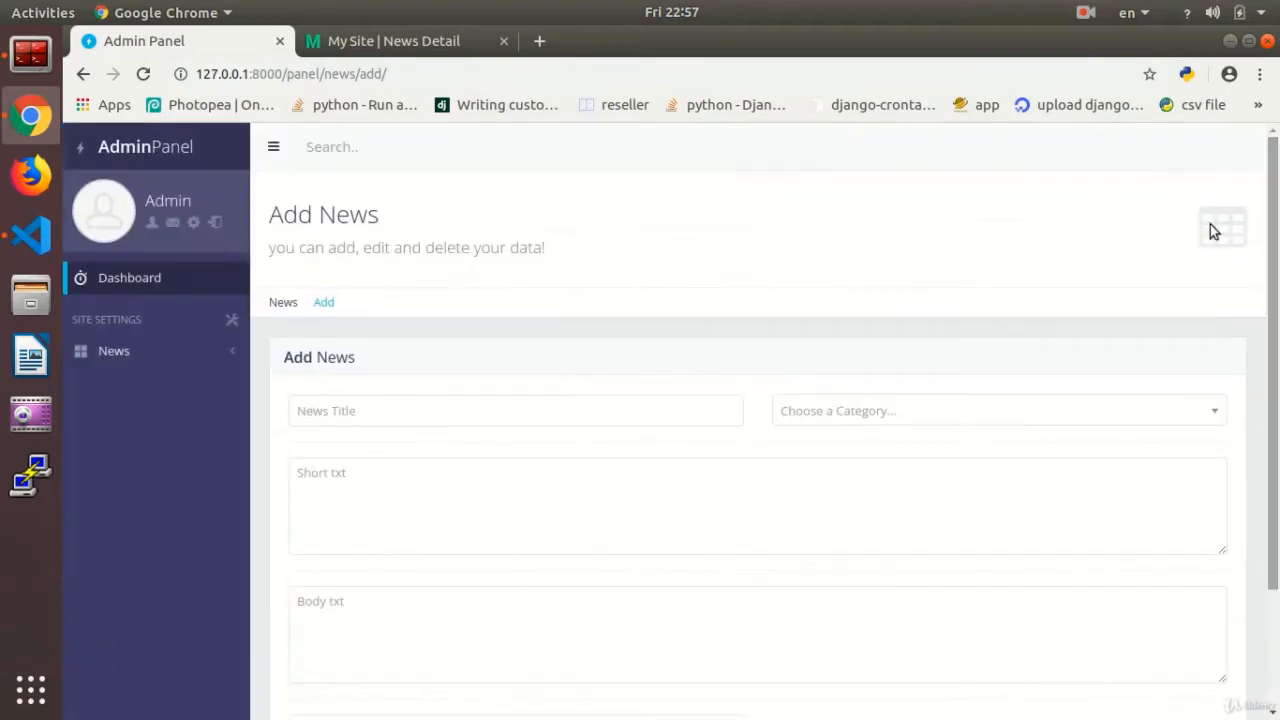
Switch to VS Code and view the news app's views.py
left_click(30, 237)
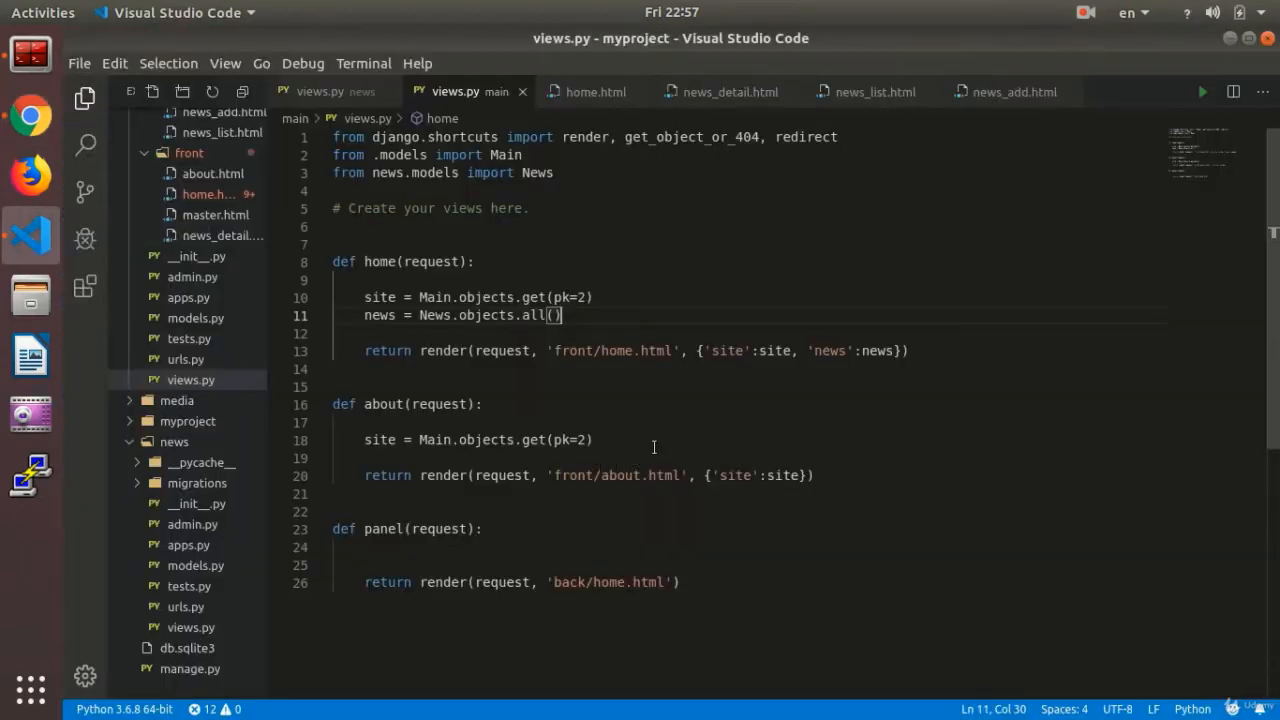
left_click(320, 91)
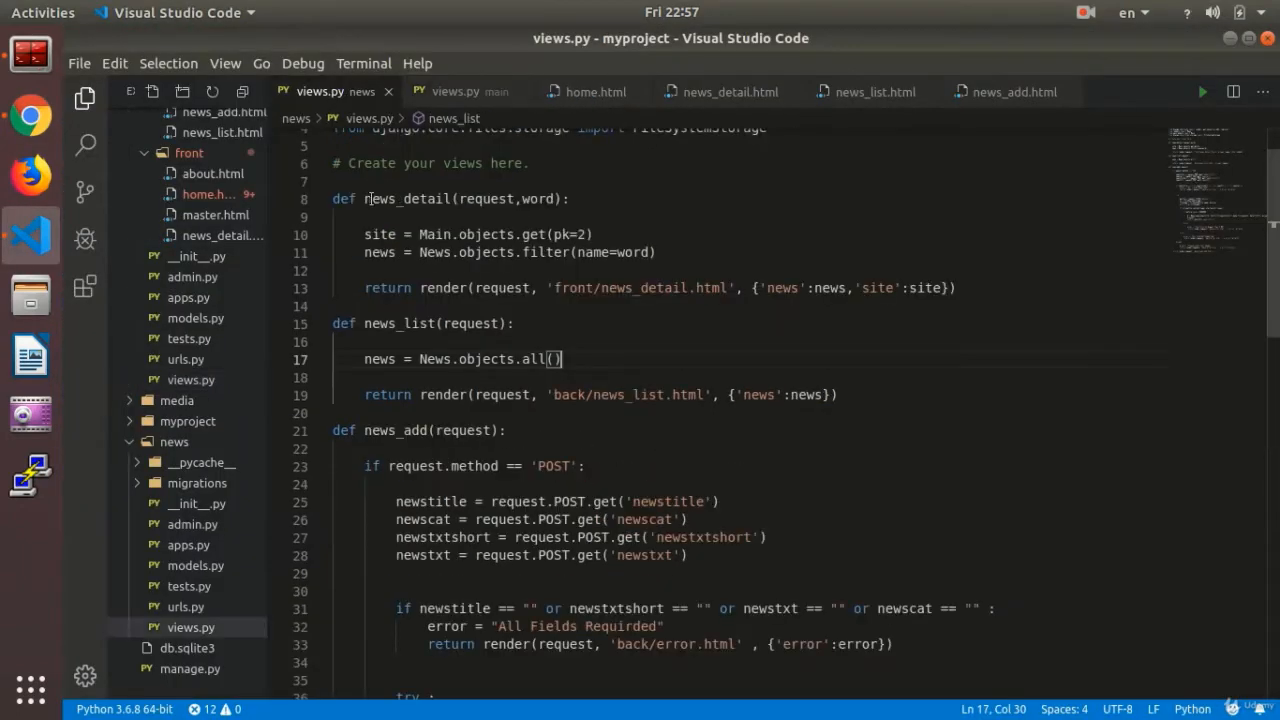
scroll("down", 3)
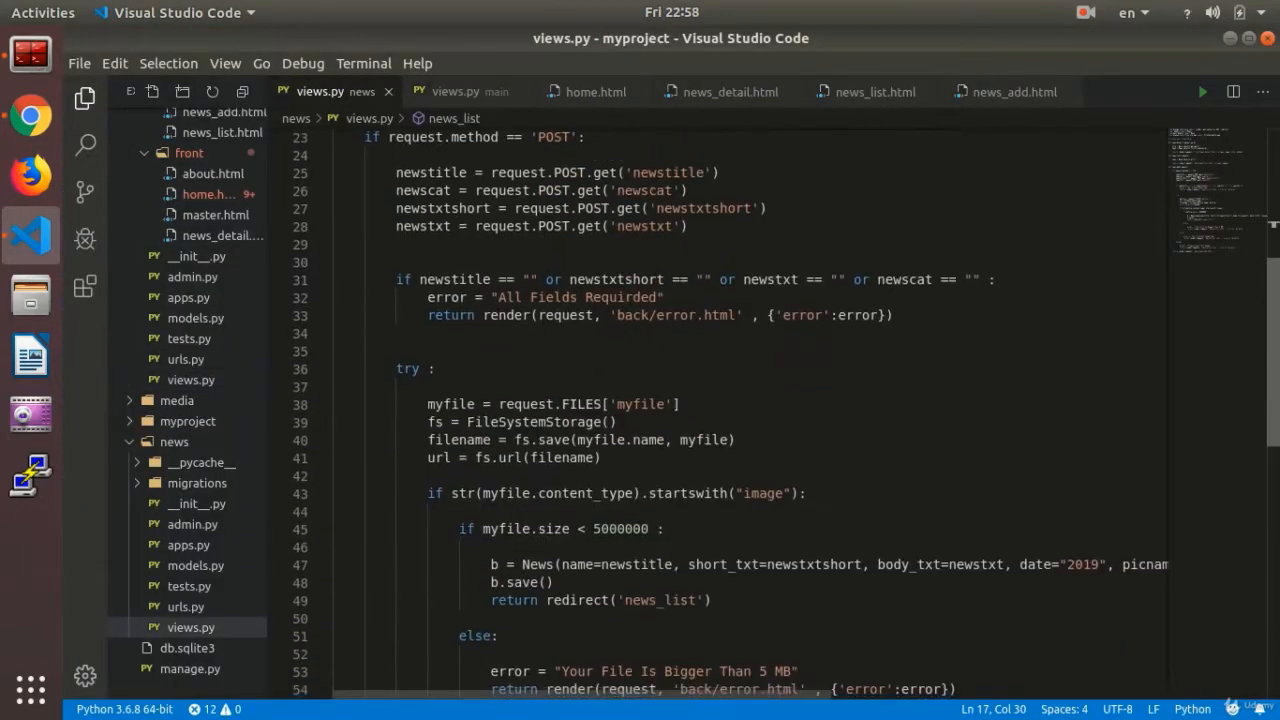
scroll("up", 3)
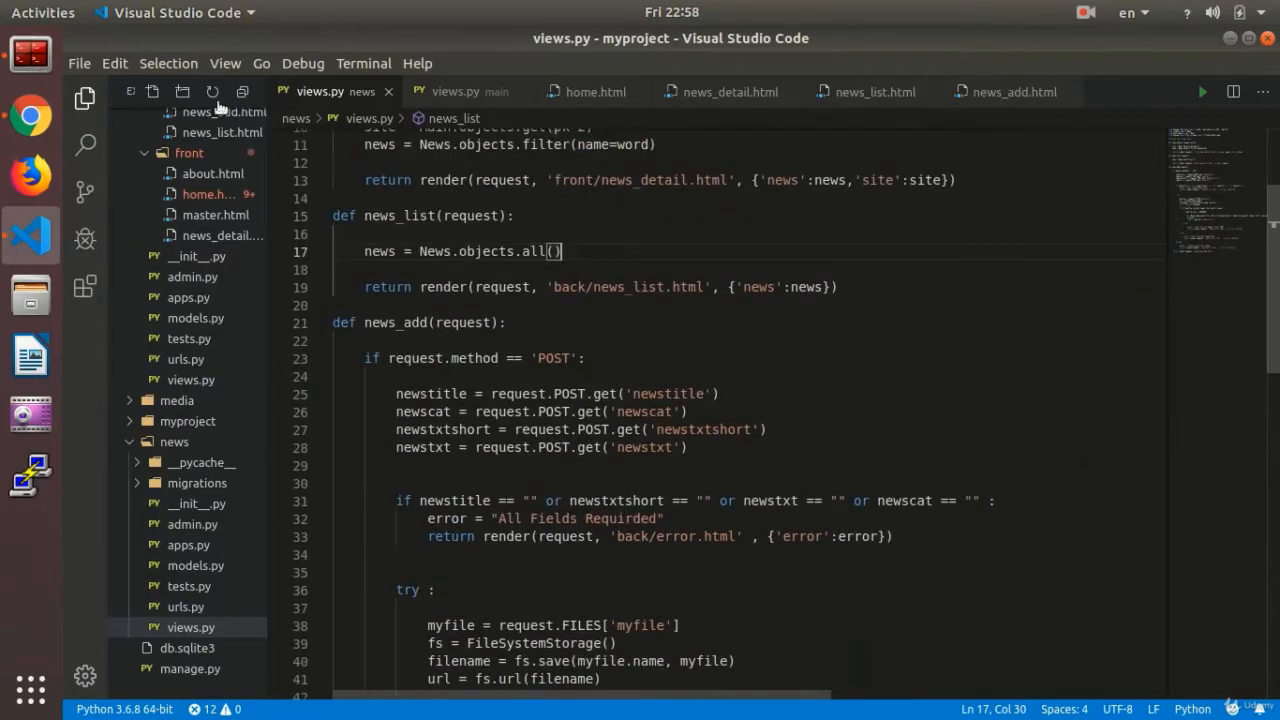
Compare against the Add News form in Chrome, then return to views.py
left_click(30, 117)
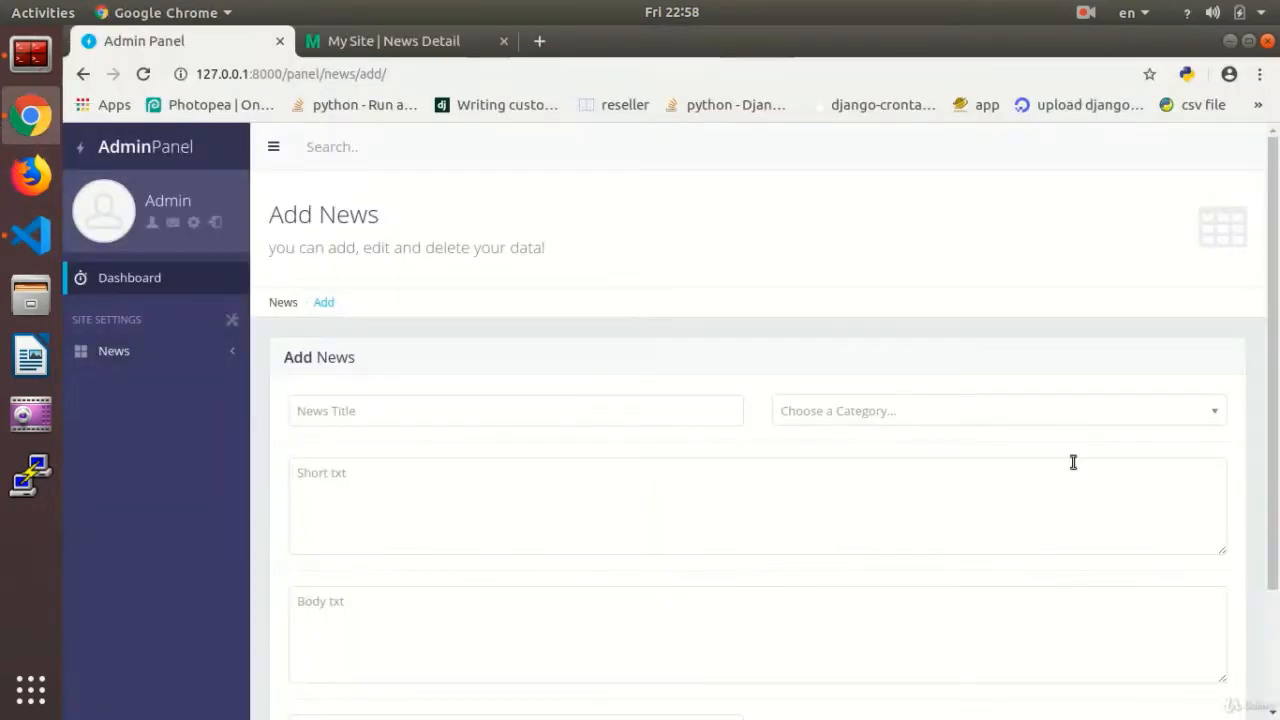
scroll("down", 3)
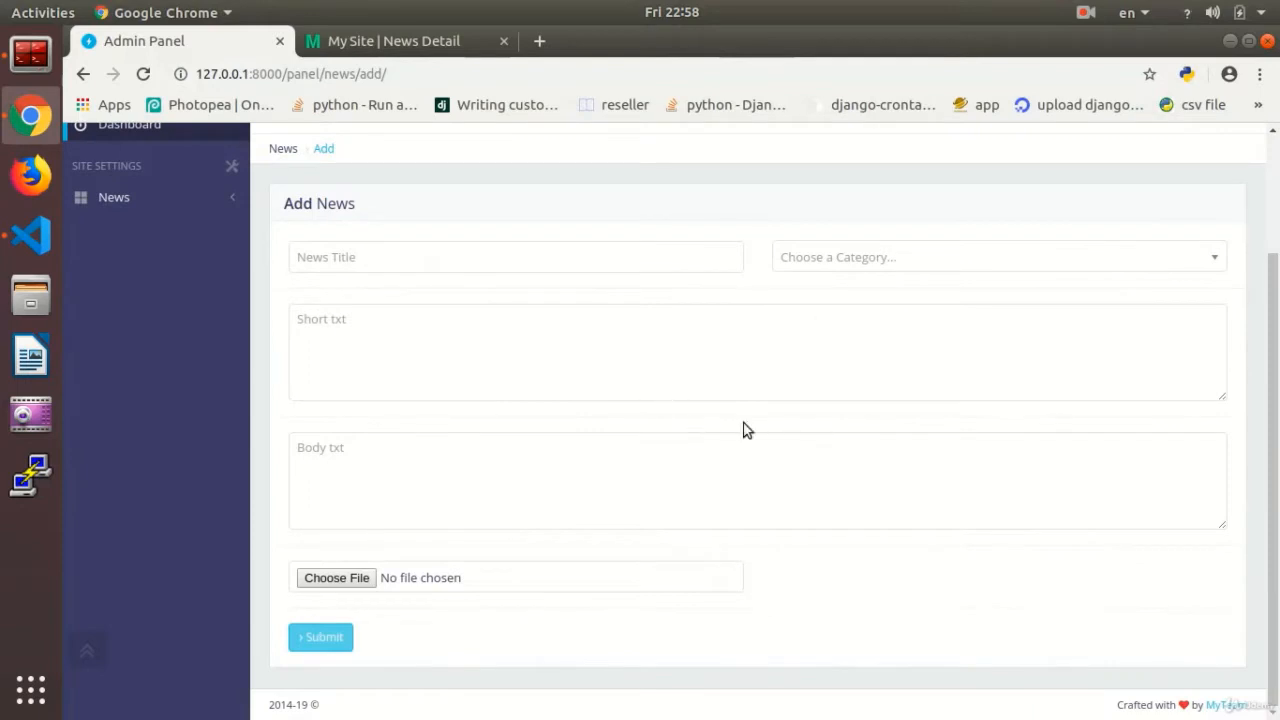
scroll("up", 3)
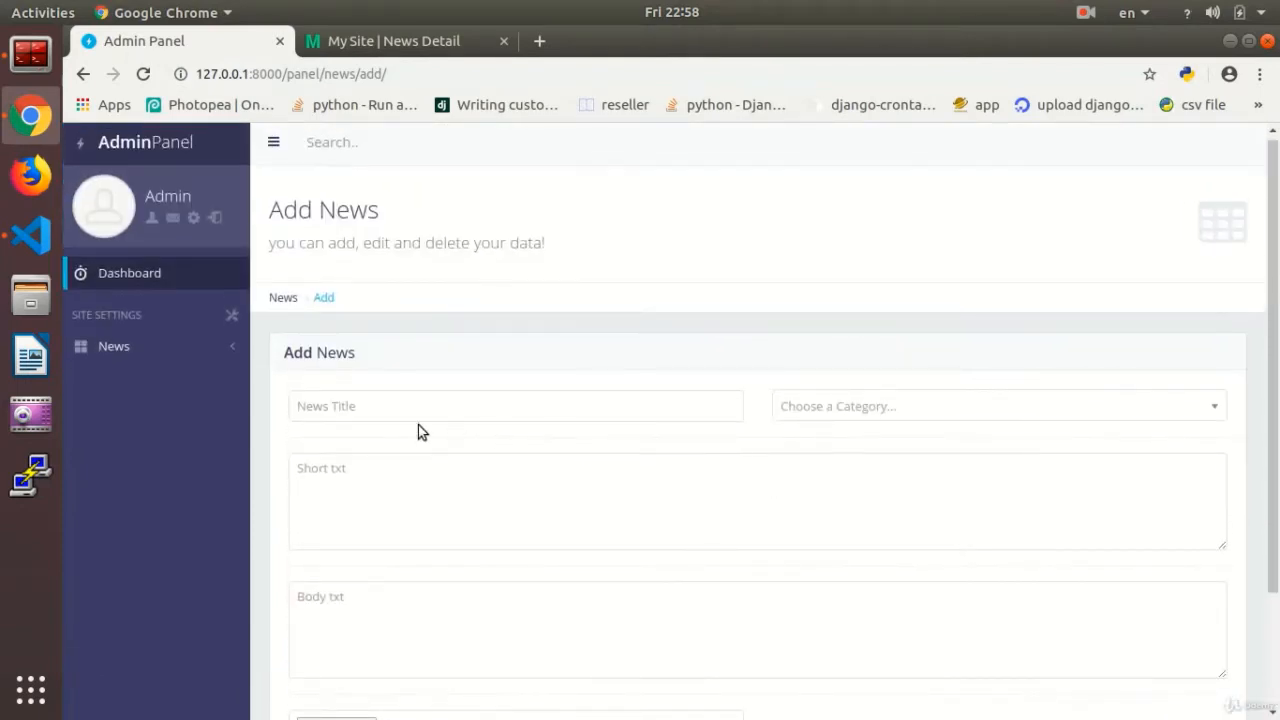
scroll("down", 3)
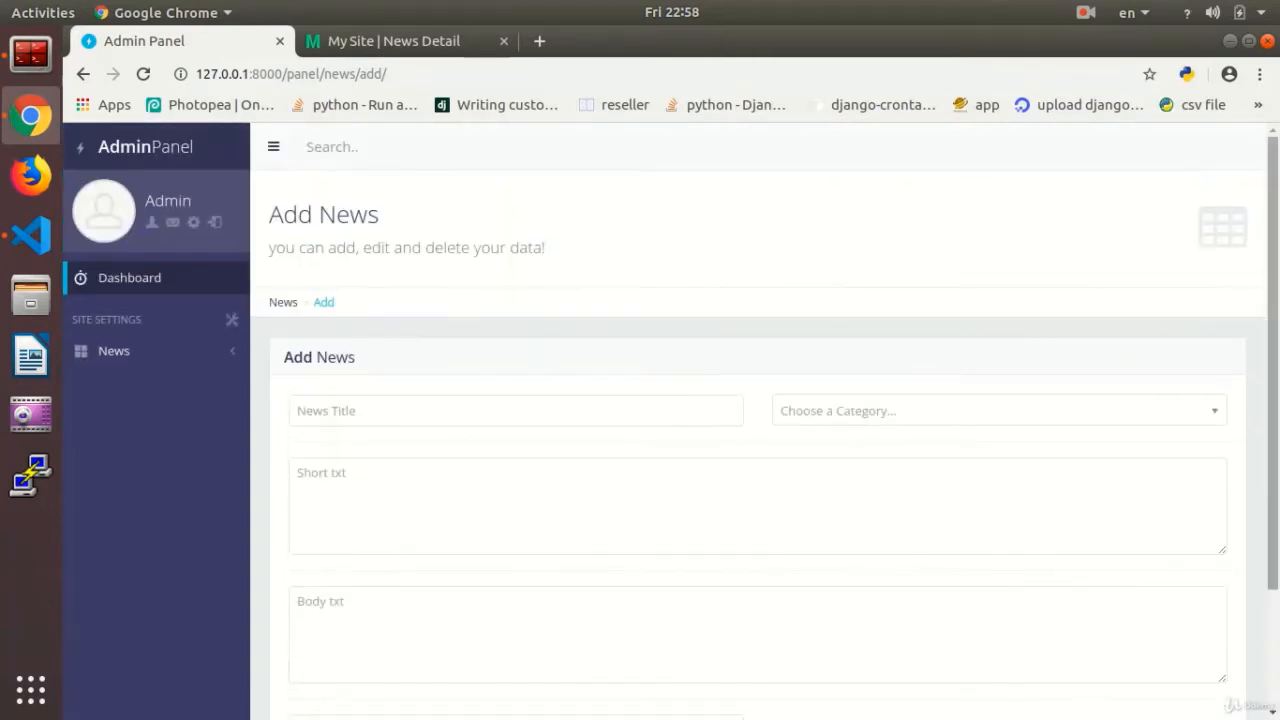
scroll("down", 3)
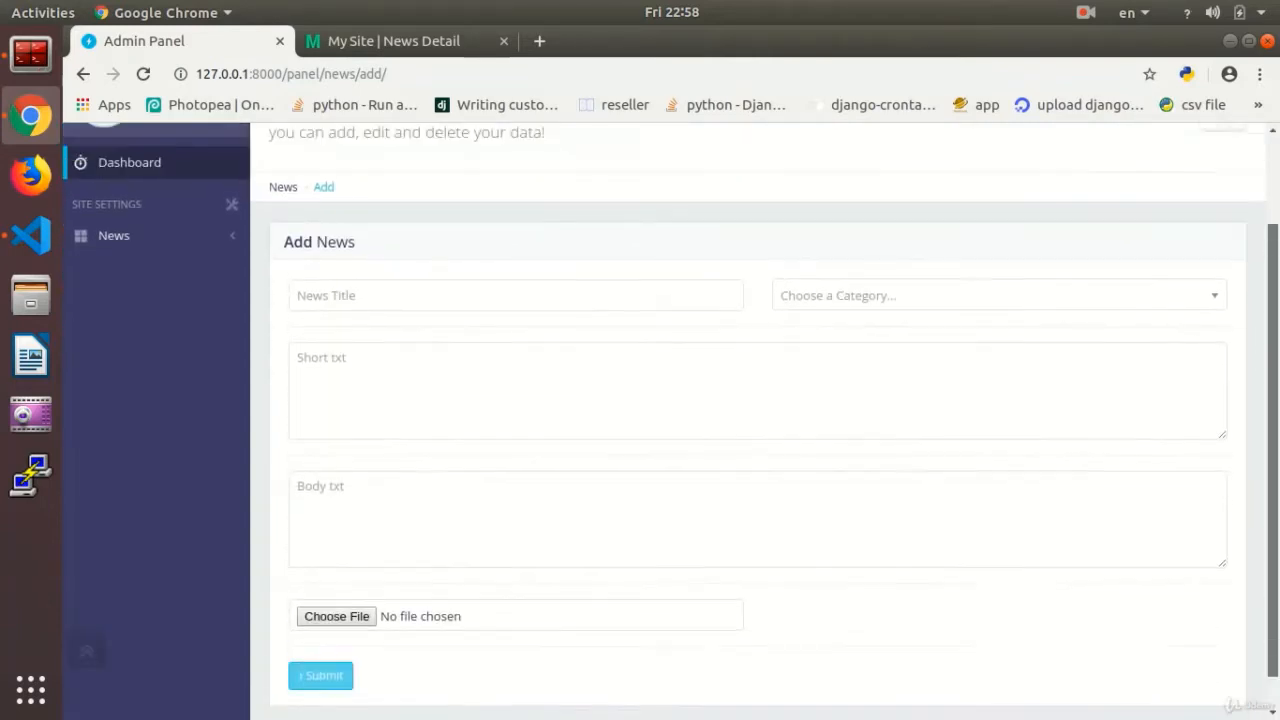
left_click(30, 235)
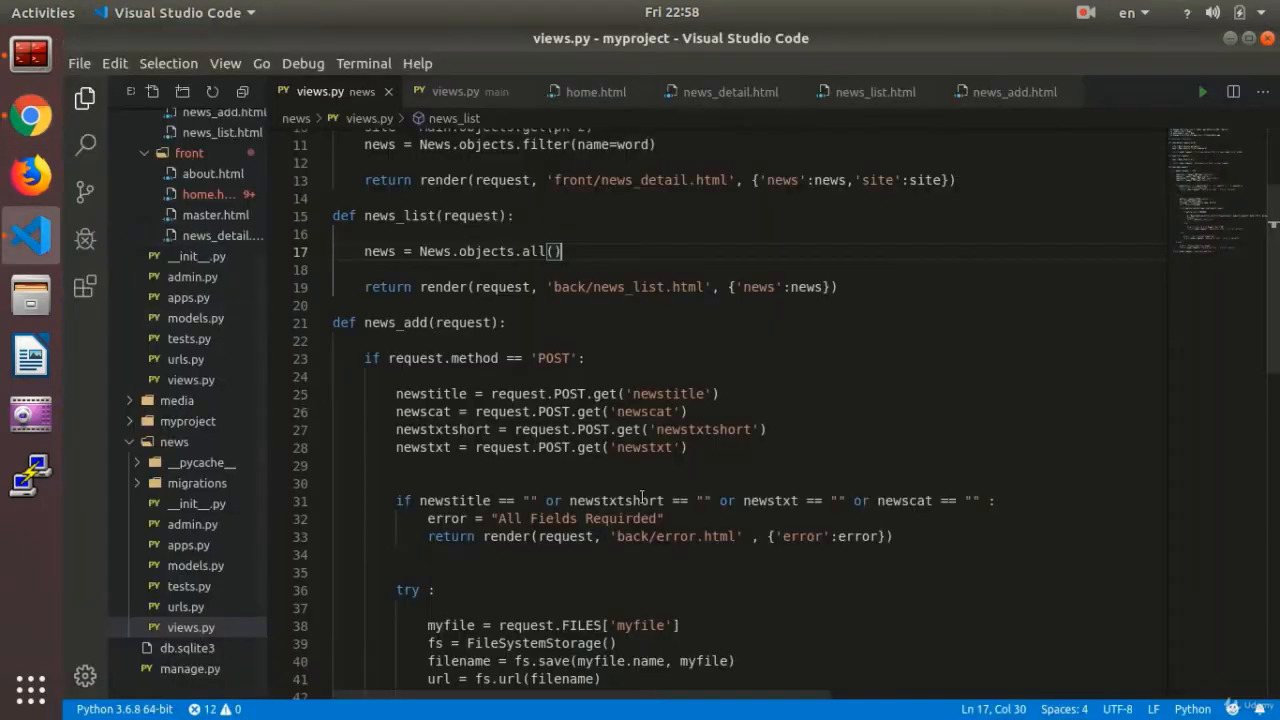
scroll("up", 3)
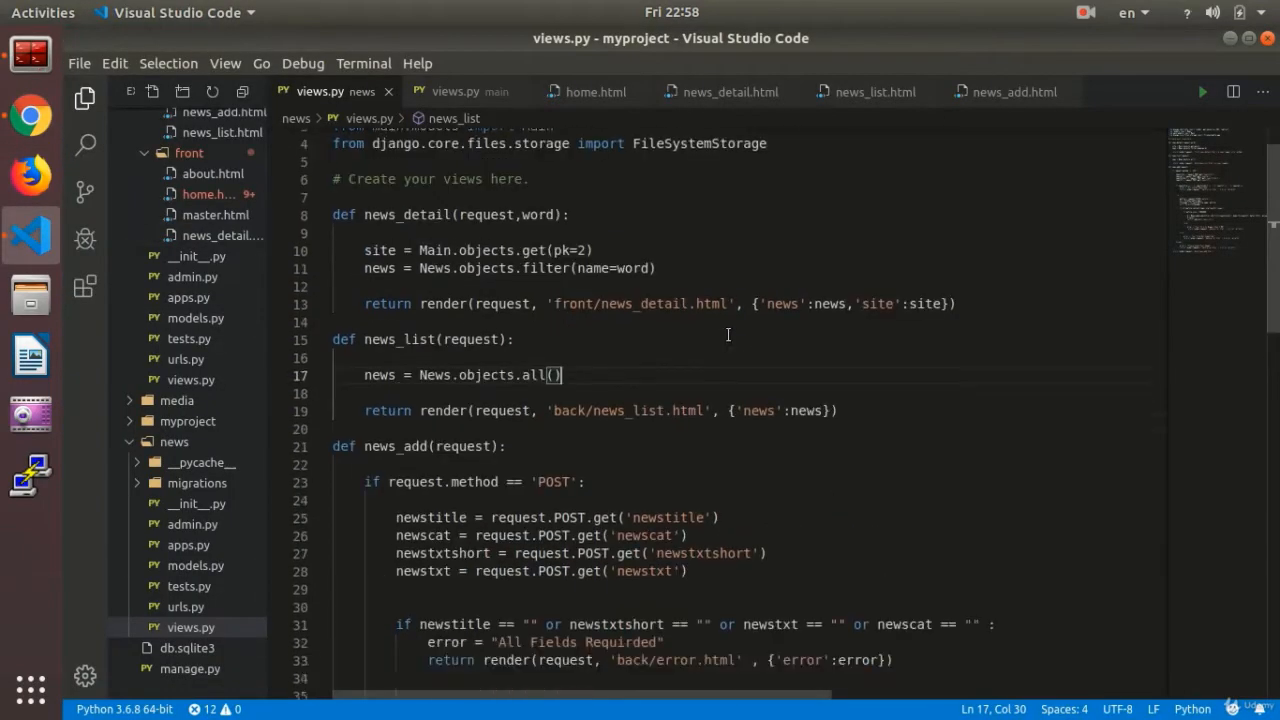
scroll("up", 3)
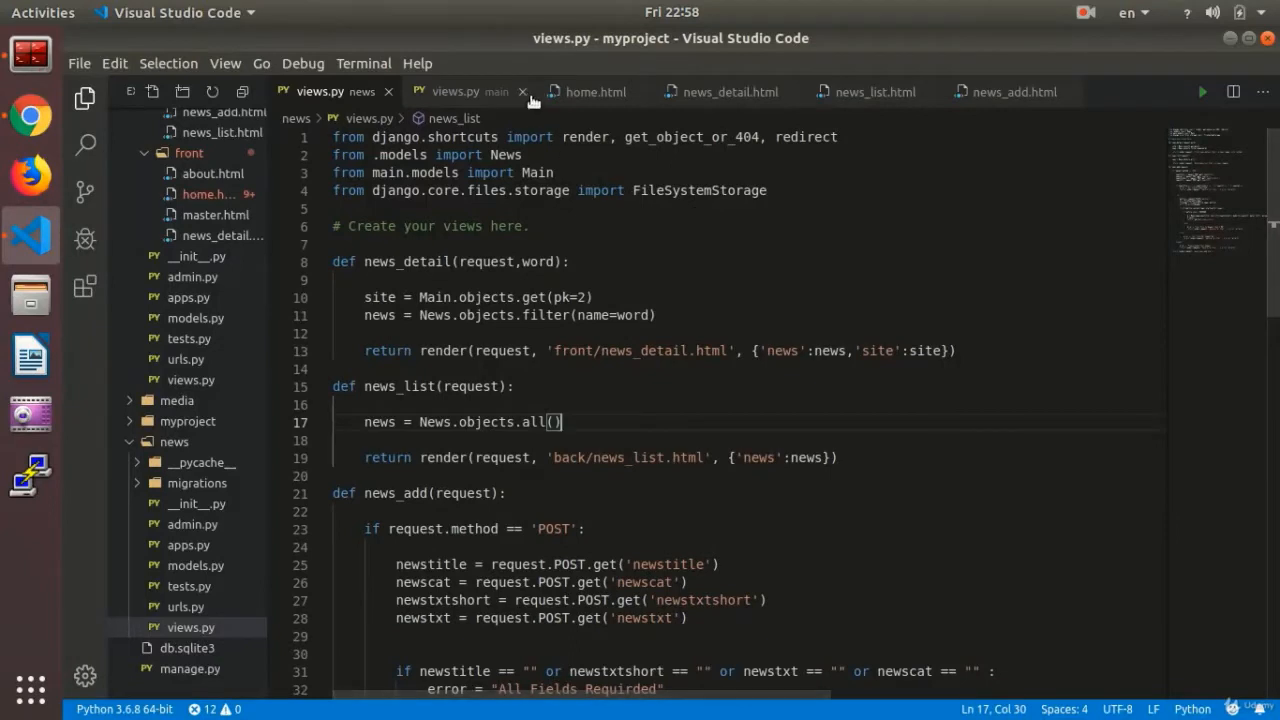
Close the main app's views.py and add 'import datetime' to news/views.py, saving it
left_click(522, 91)
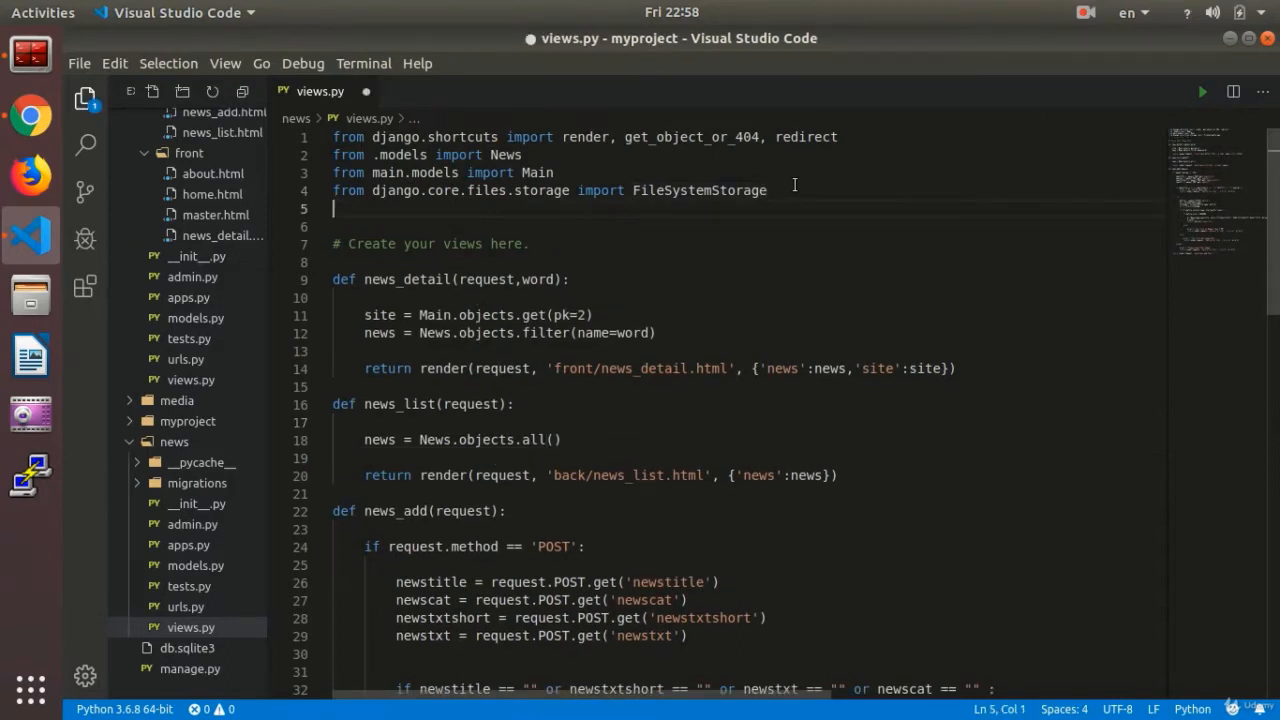
type("import")
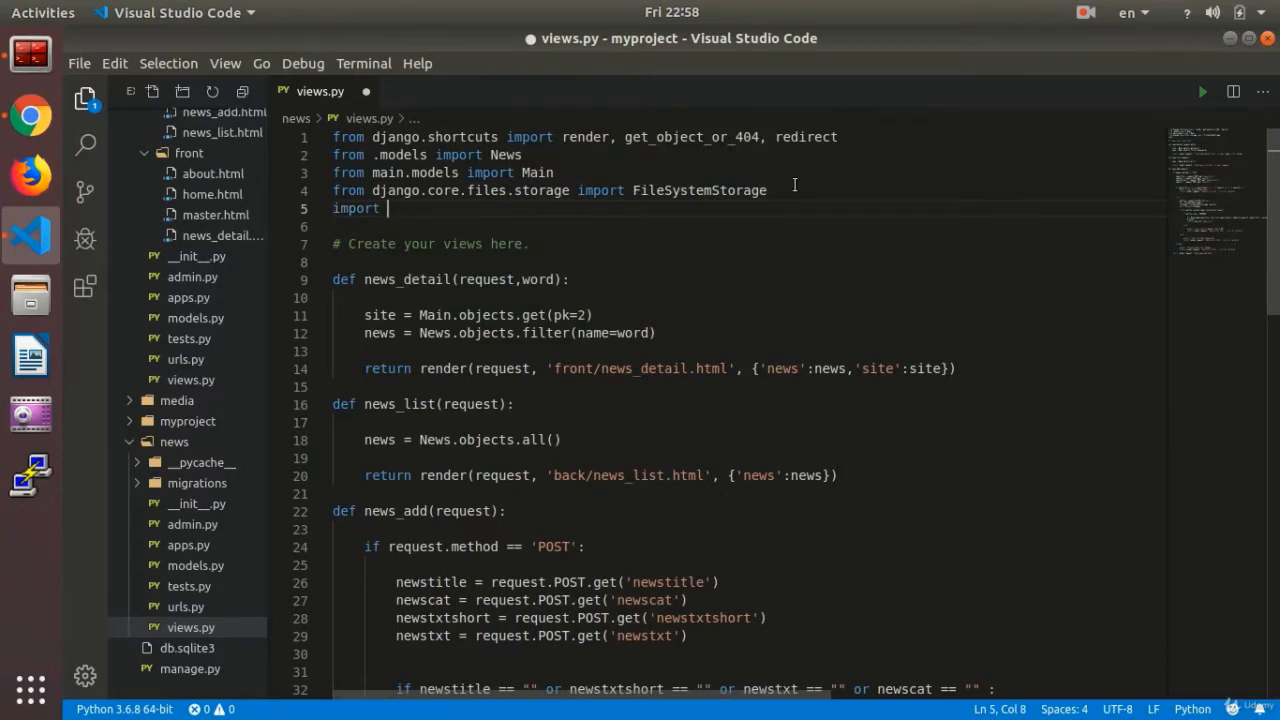
type("datetime")
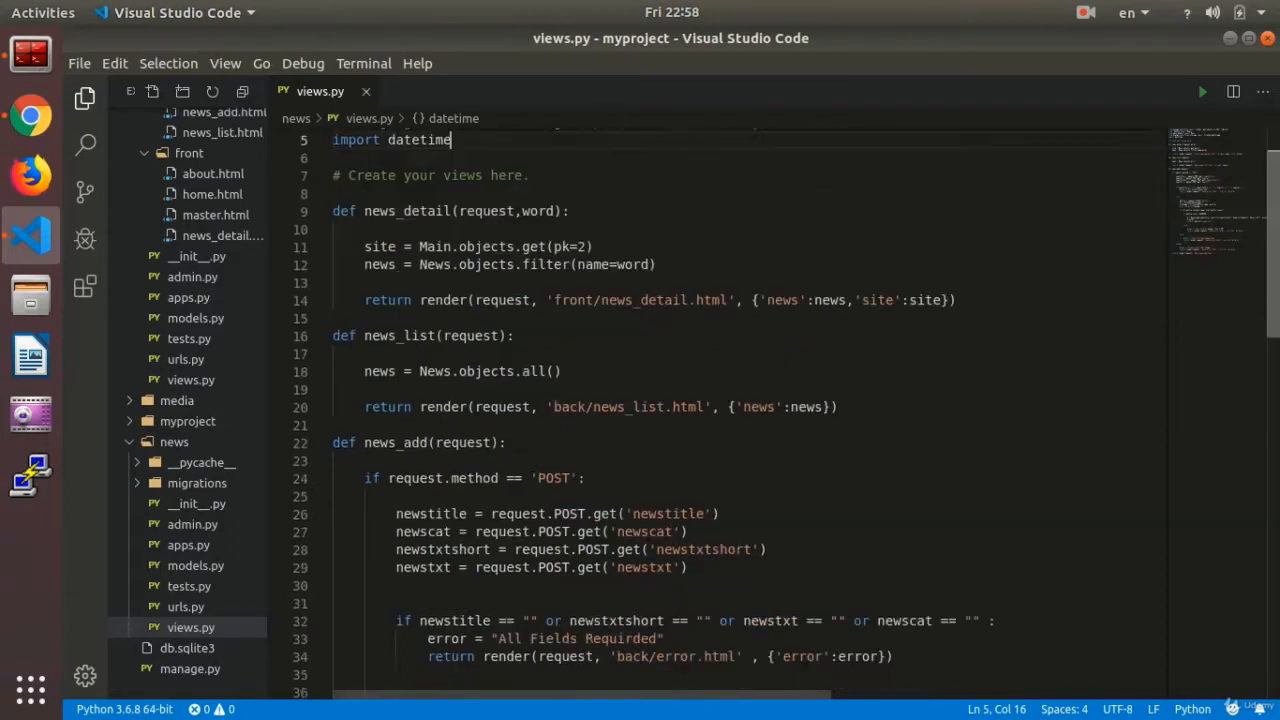
scroll("down", 3)
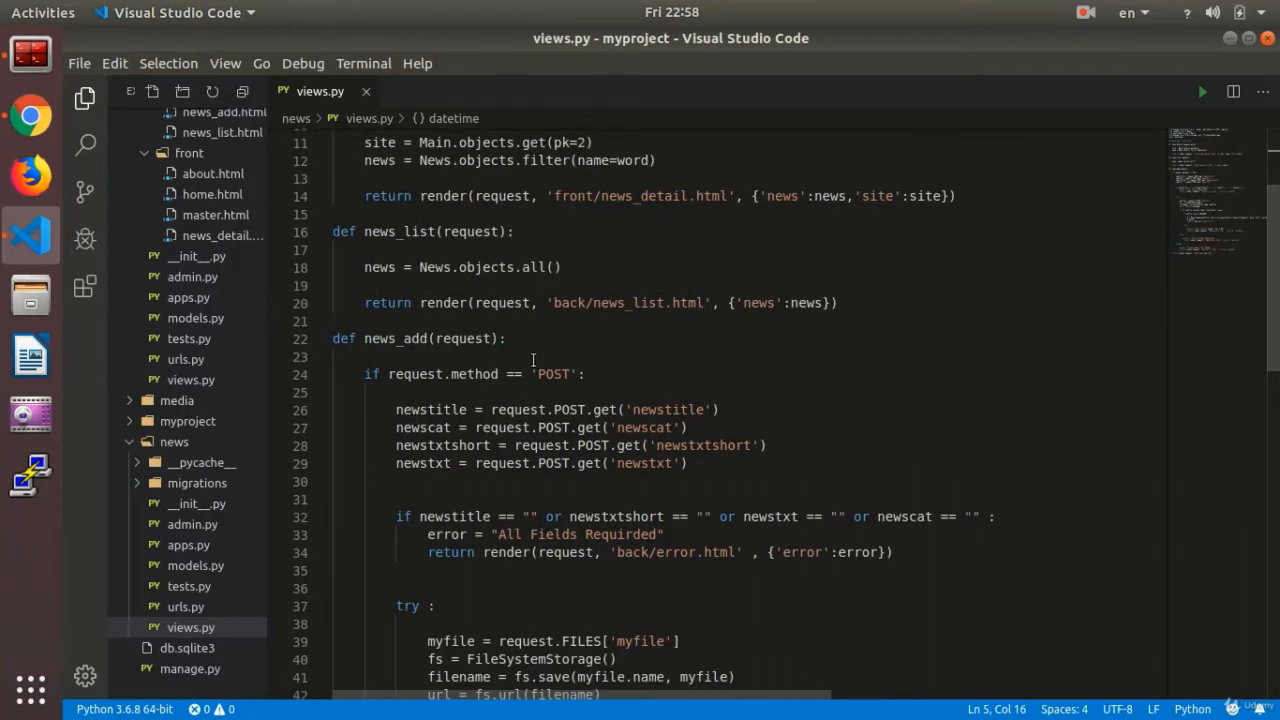
mouse_move(586, 345)
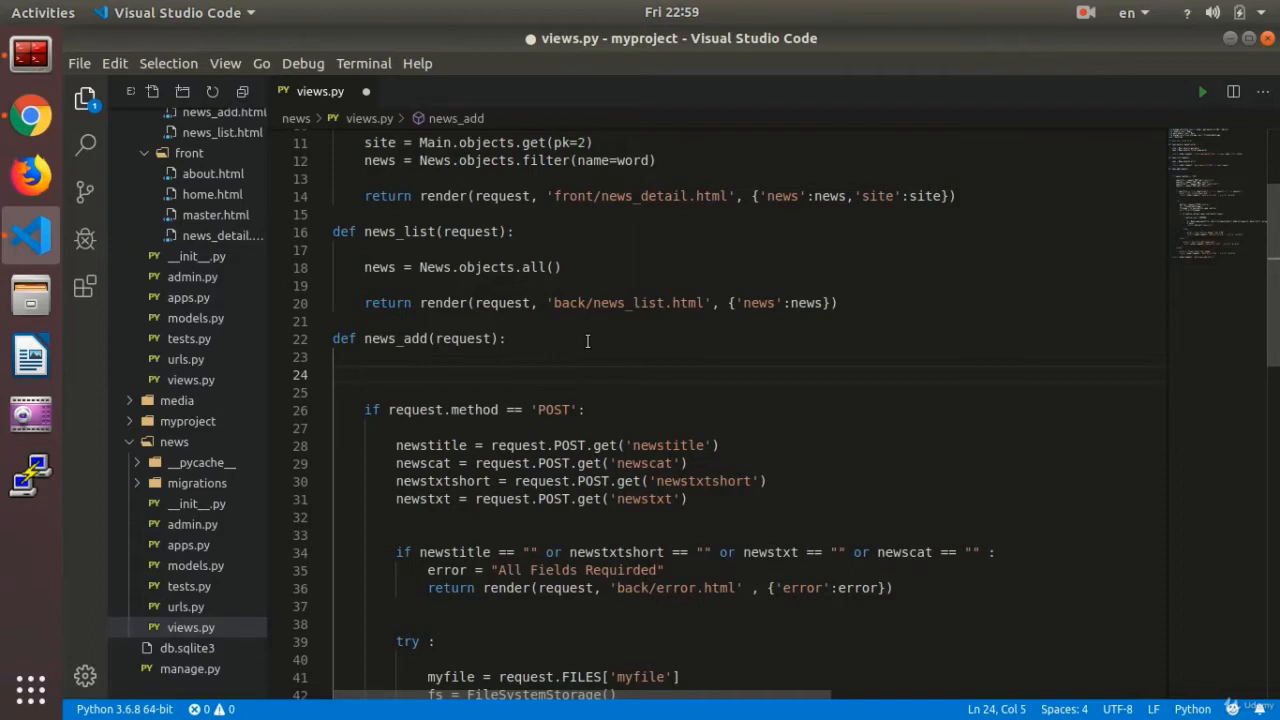
Add a second print("-------------------------") divider in news_add and check the server log
type("print(\"-------------------------")
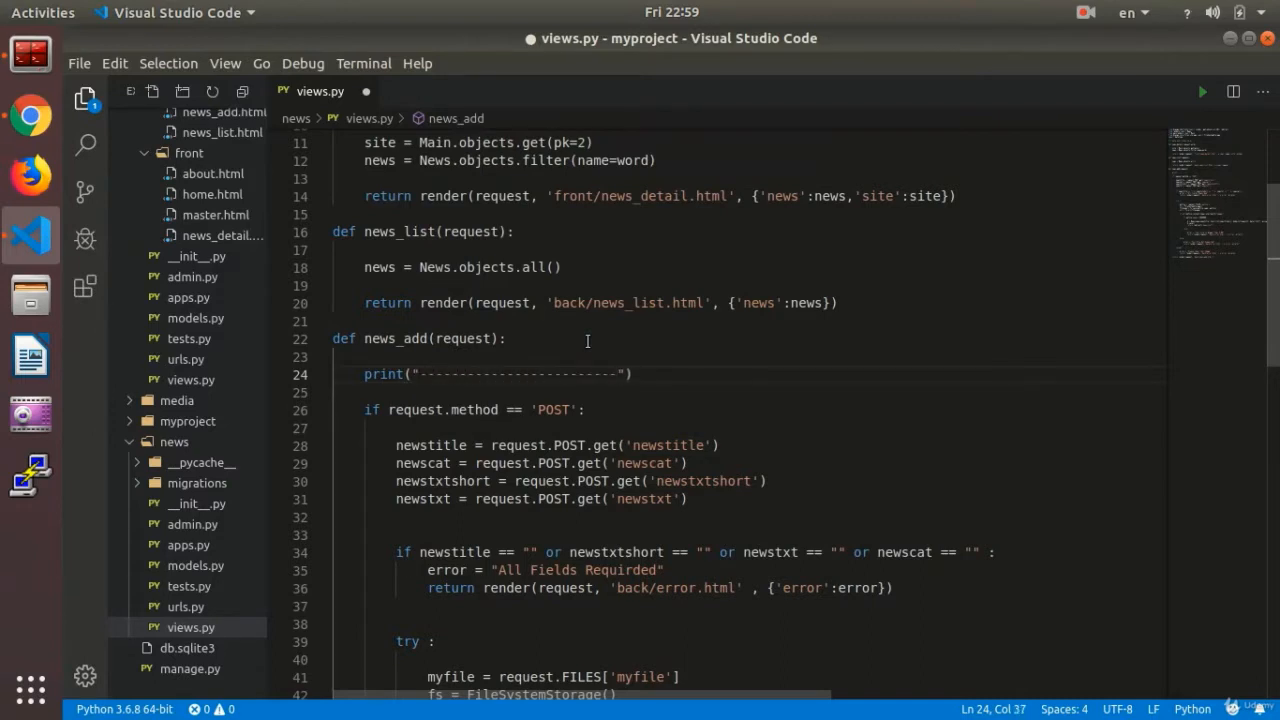
left_click(30, 117)
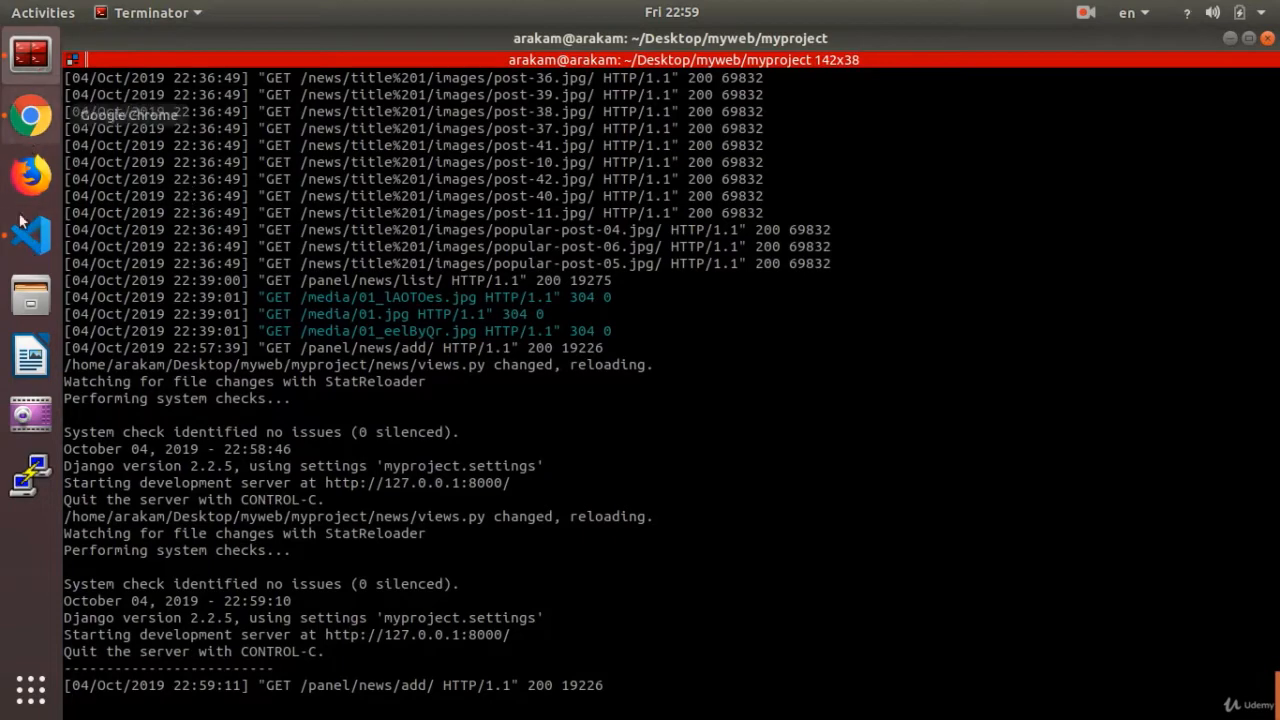
left_click(30, 237)
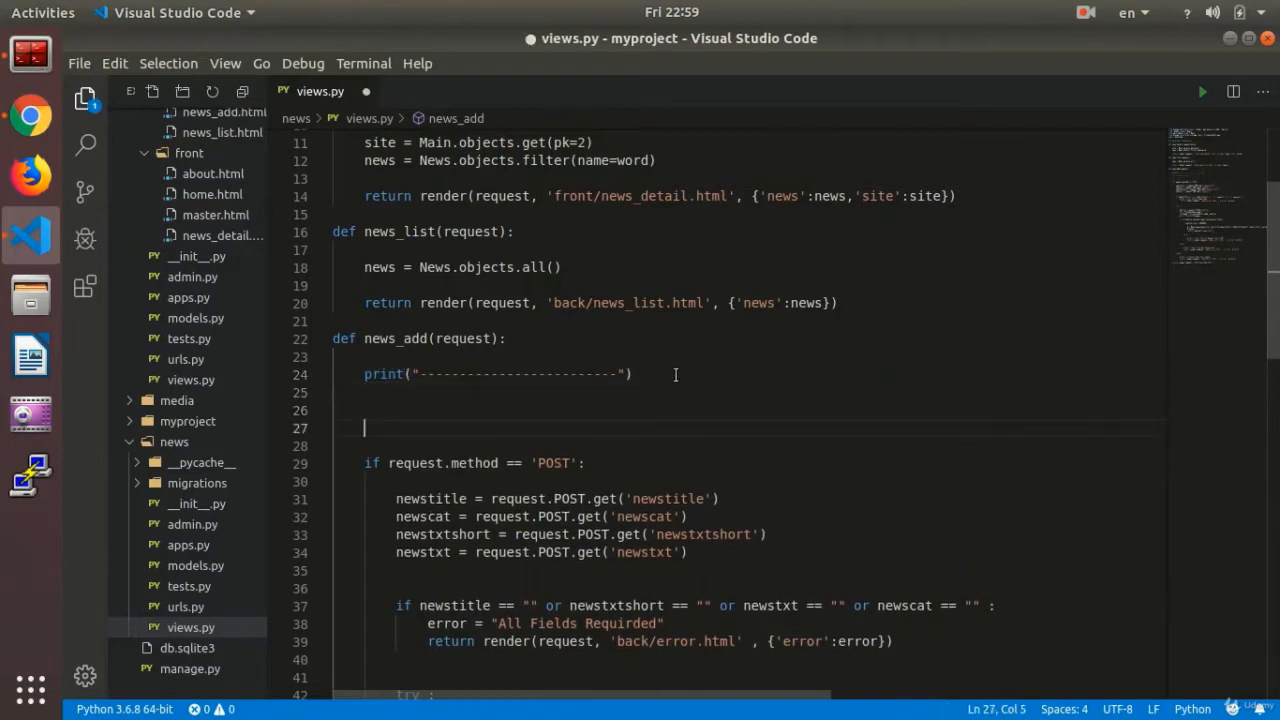
type("print(\"-------------------------\")")
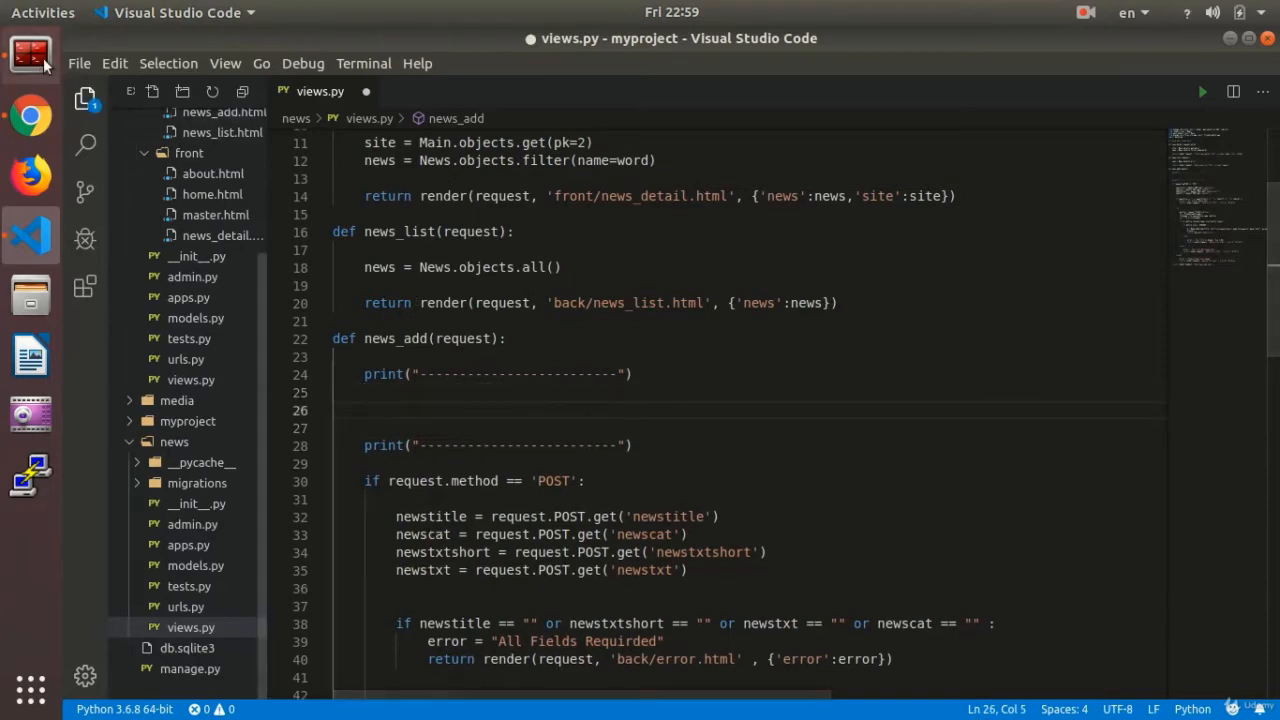
left_click(30, 476)
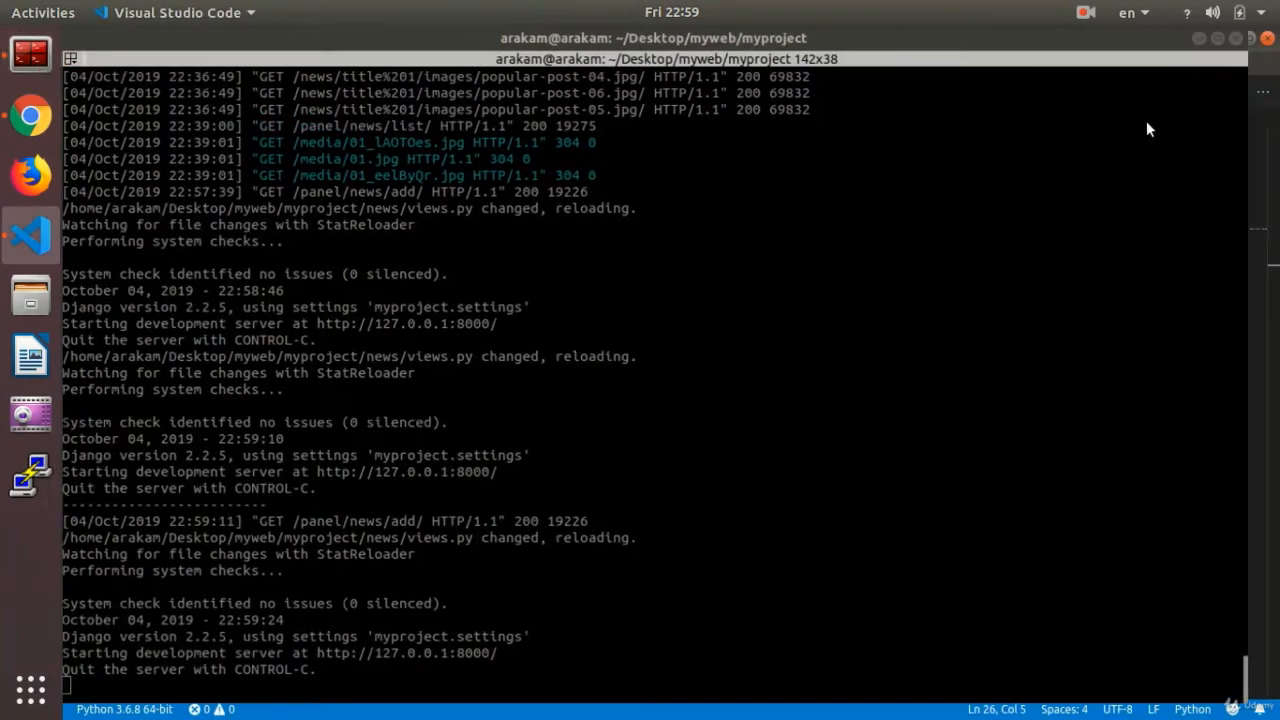
left_click(30, 235)
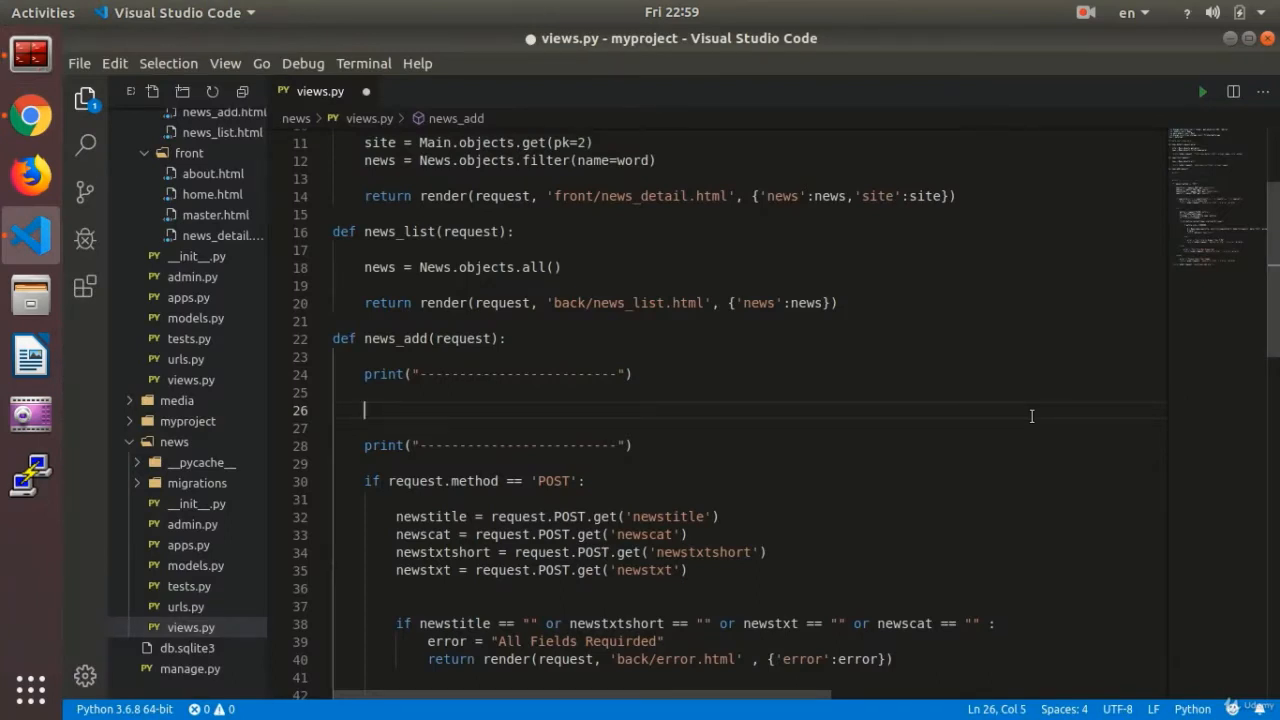
Add now = datetime.datetime.now() and print(now) to news_add
type("n")
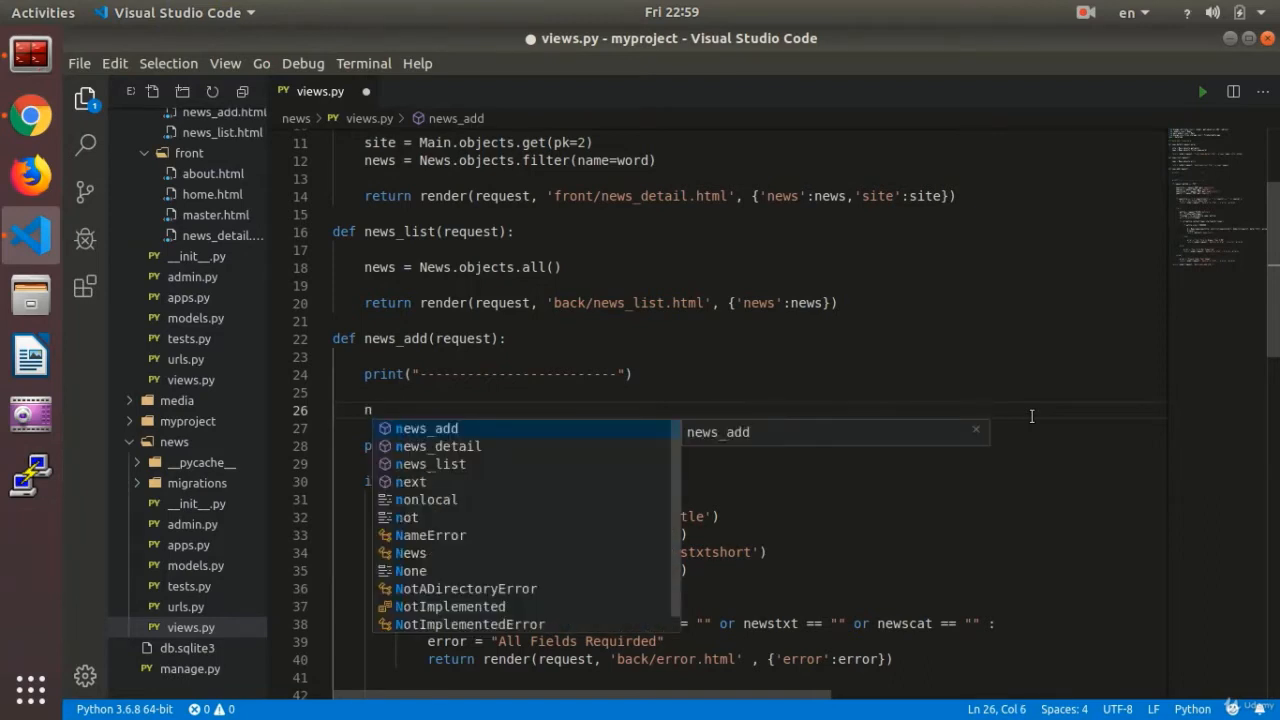
type("ow")
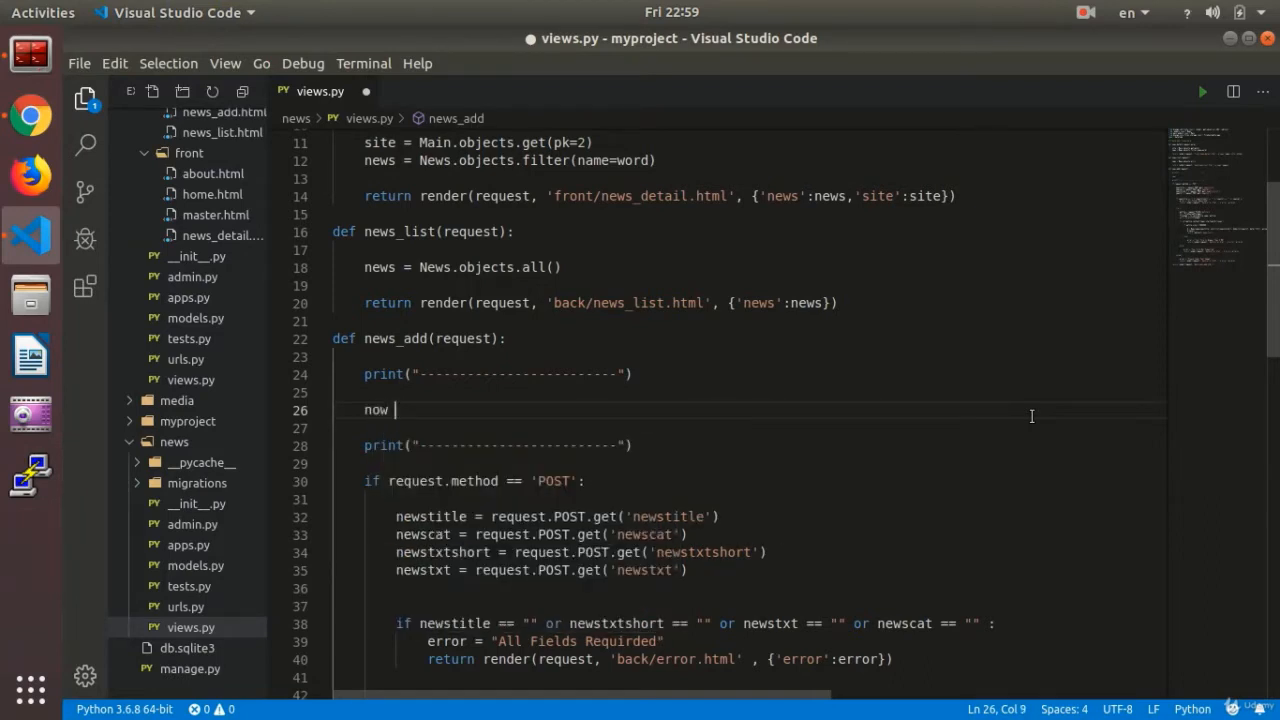
type("= datetime.datetime")
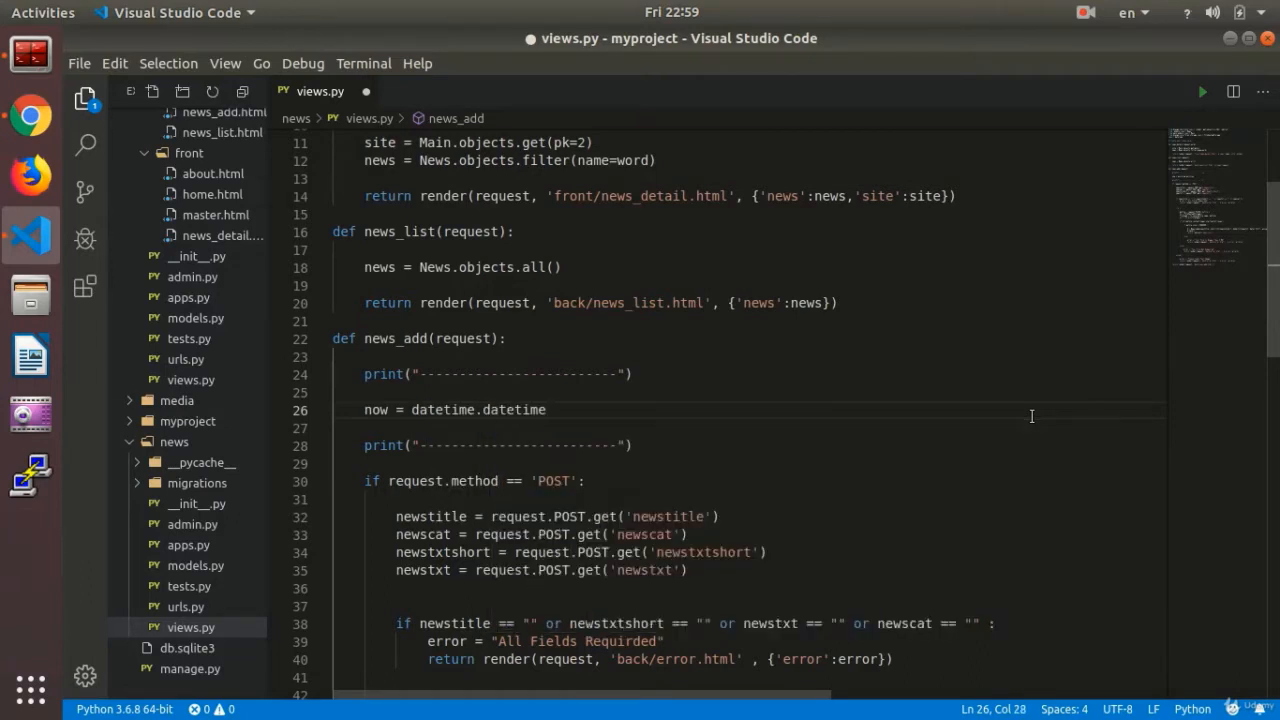
type(".now(")
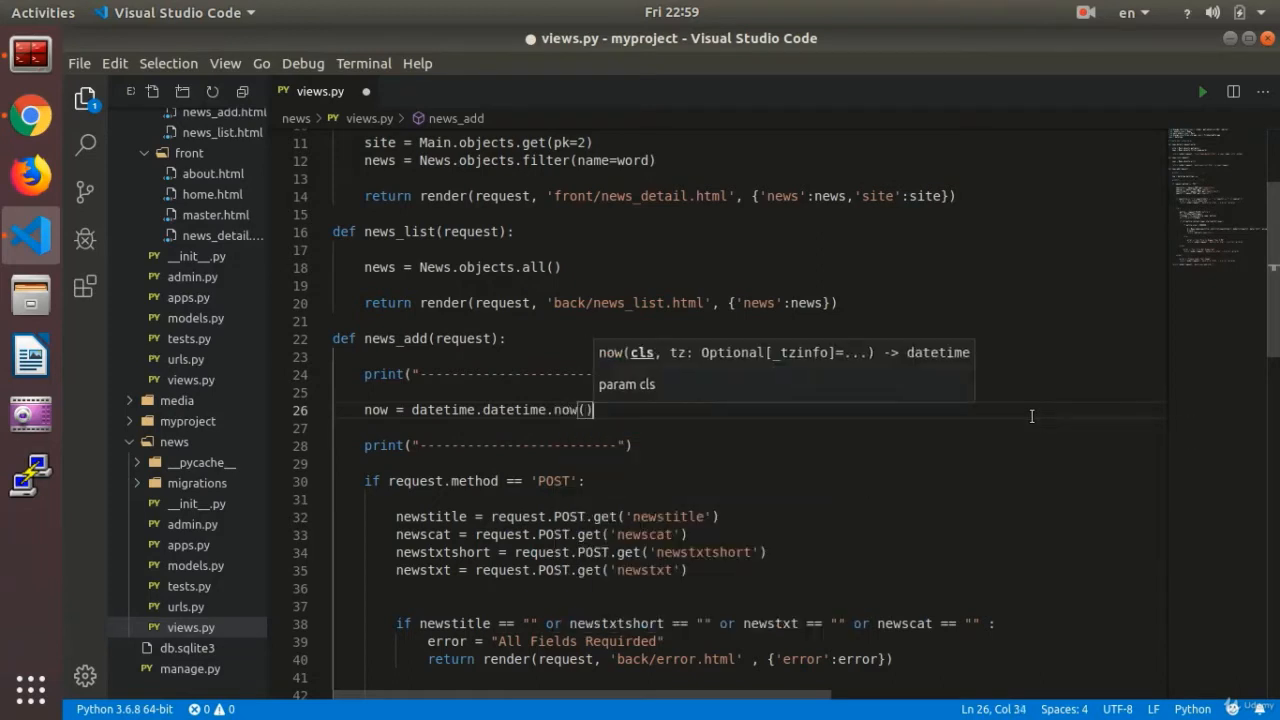
key("Return")
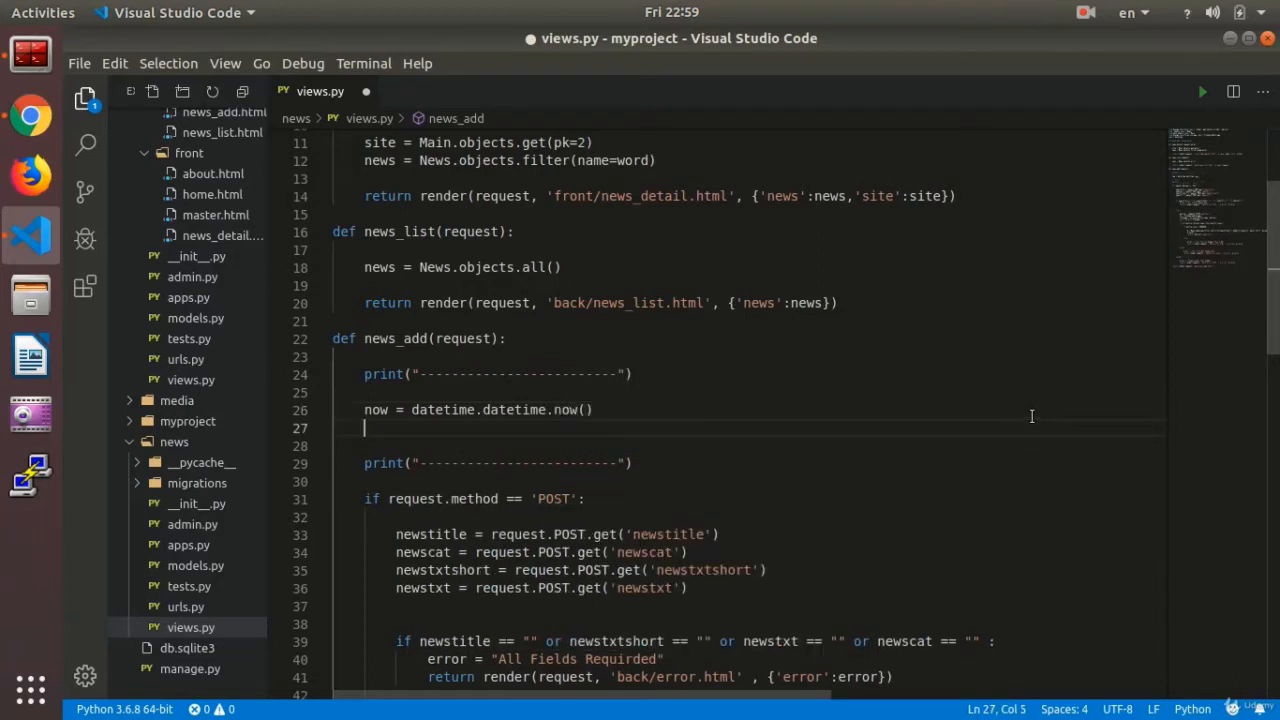
type("year")
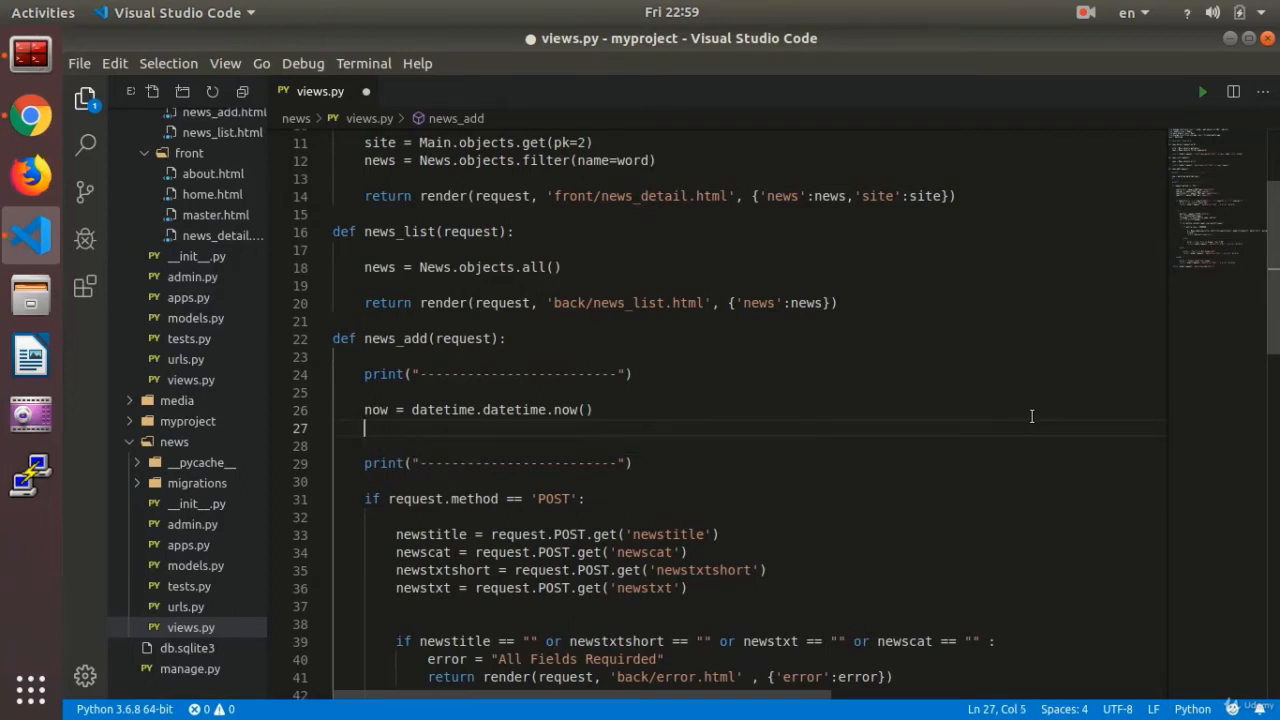
type("print(")
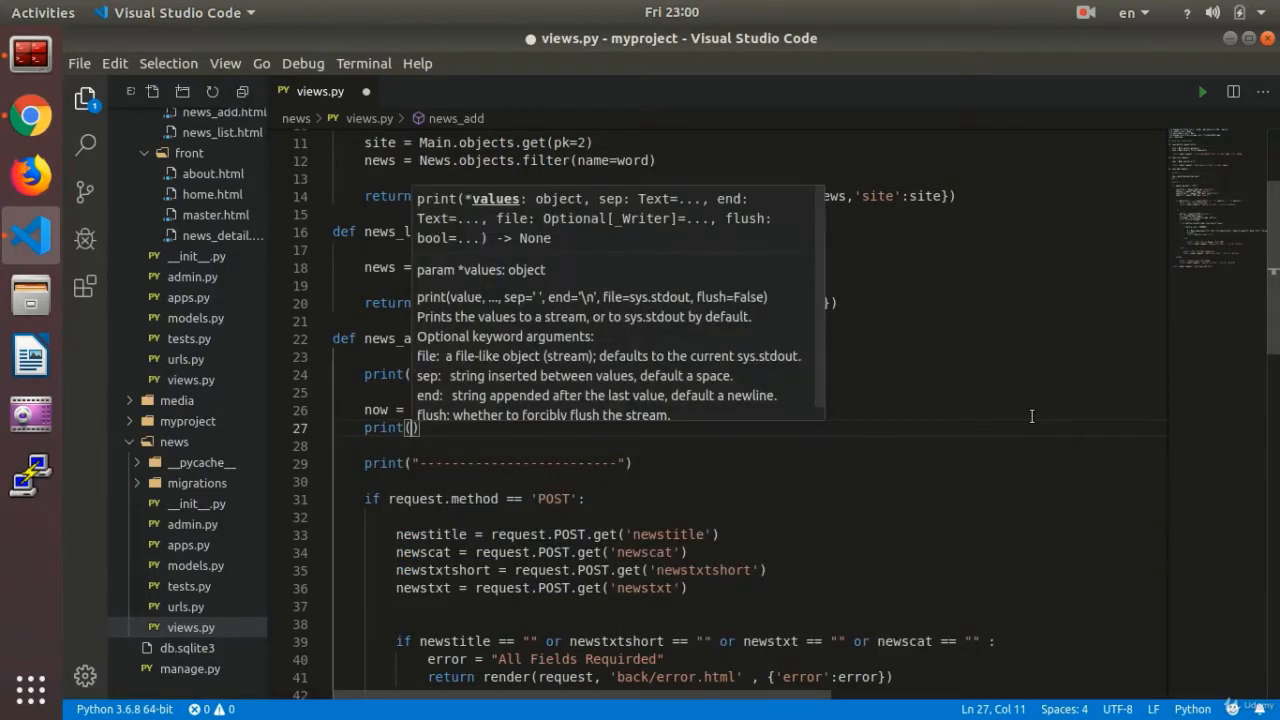
type("now")
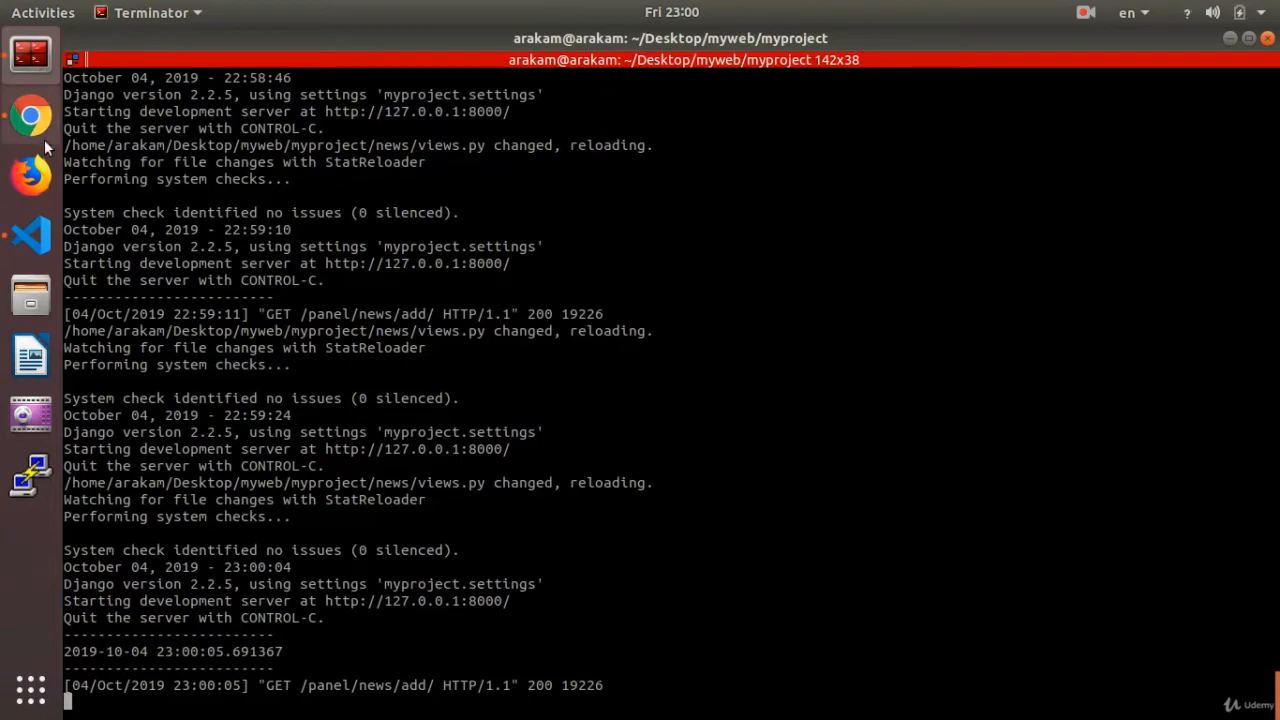
In news_add, assign year = now.year and month = now.month
left_click(30, 237)
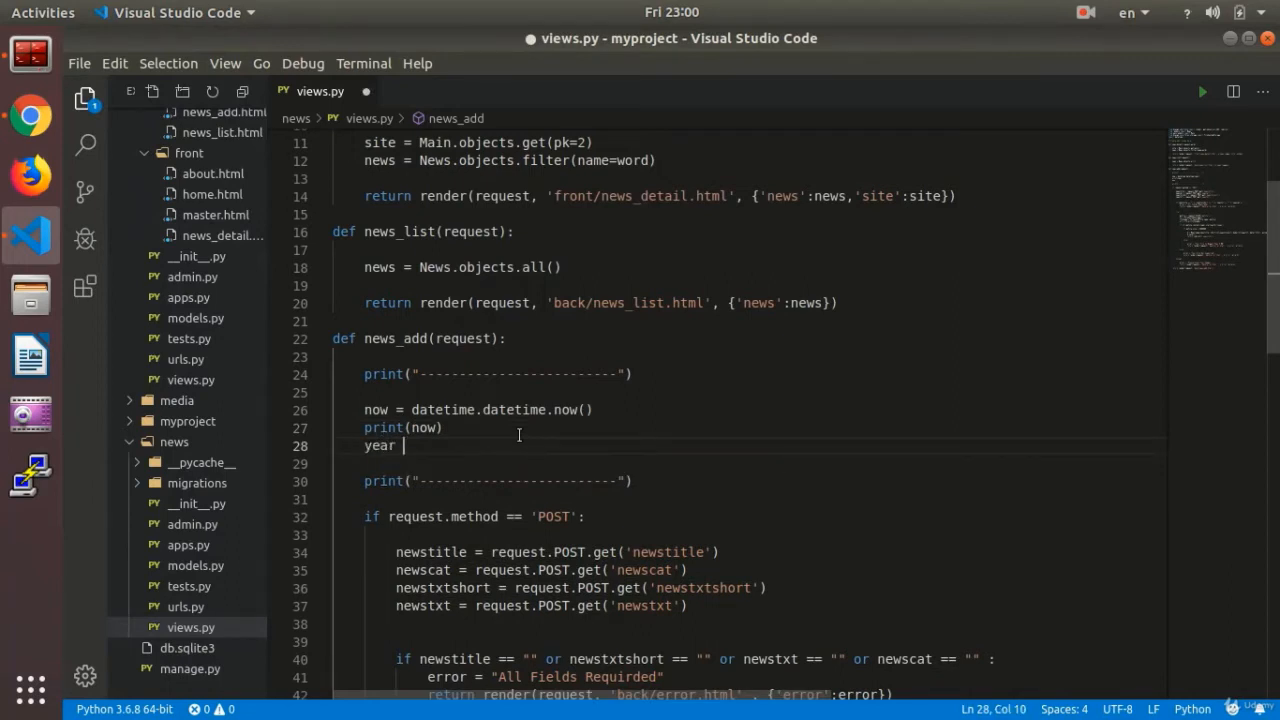
type("= n")
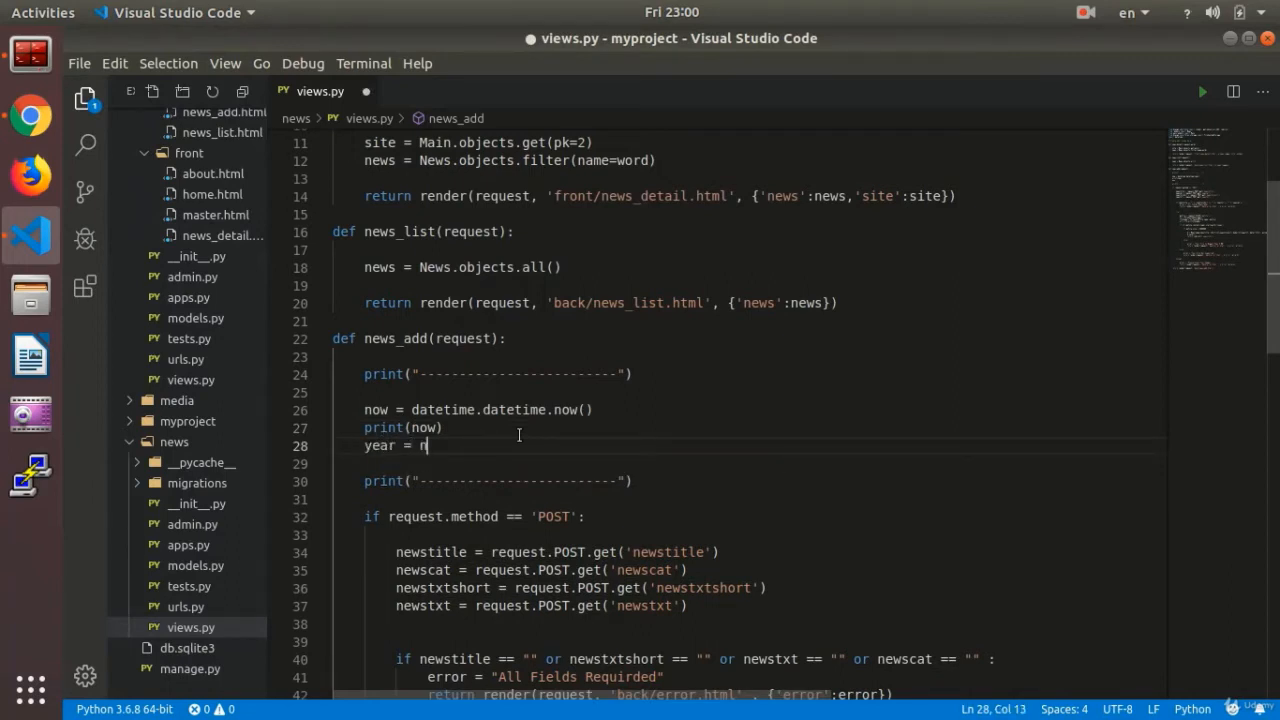
type("ow")
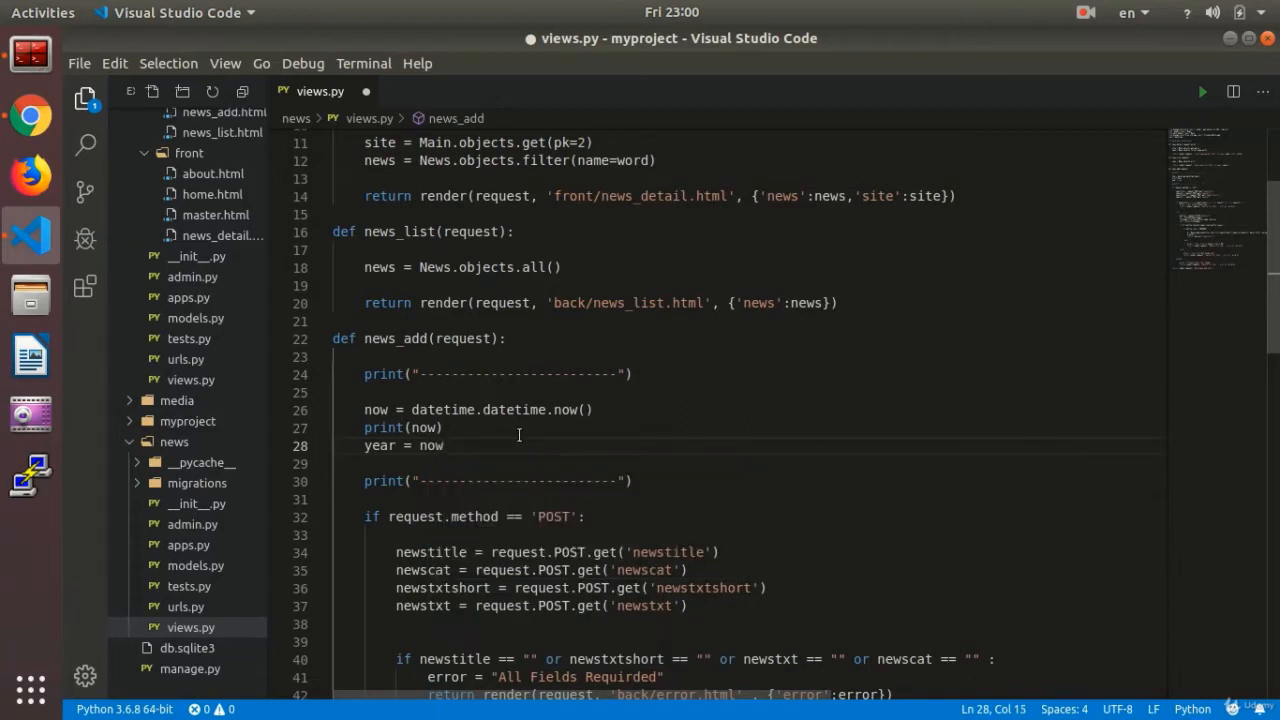
type(".year")
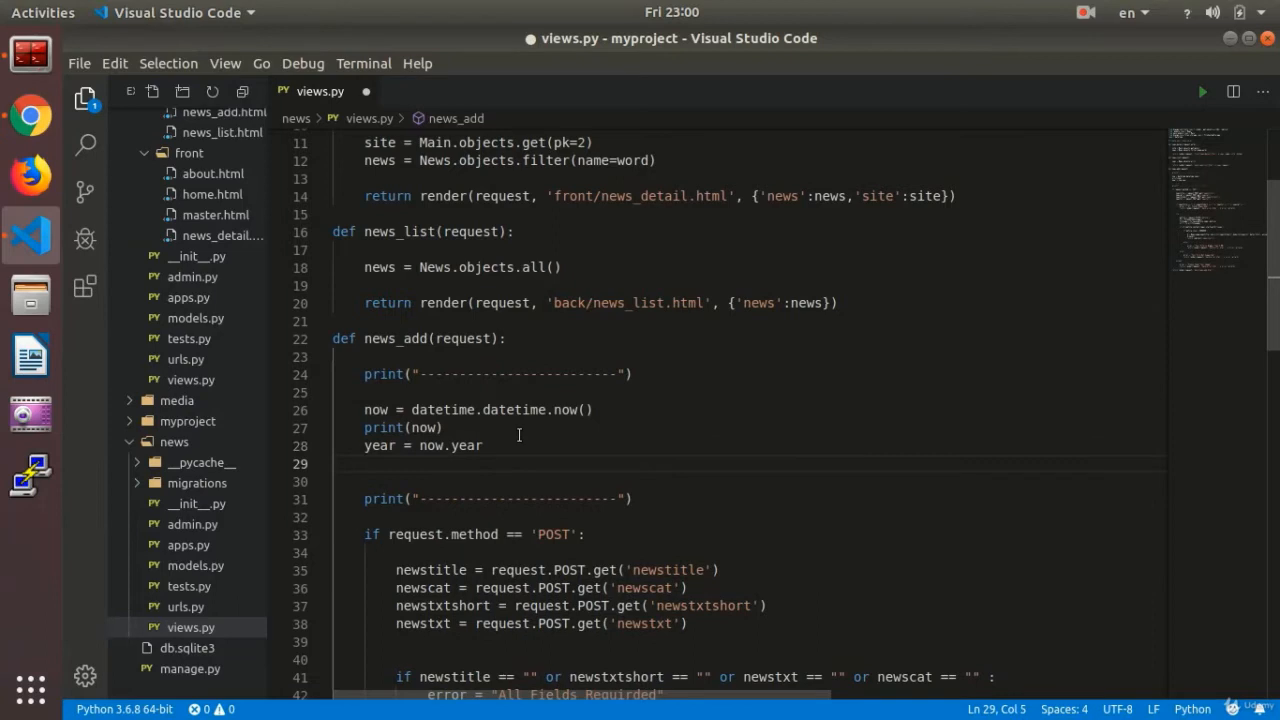
type("month")
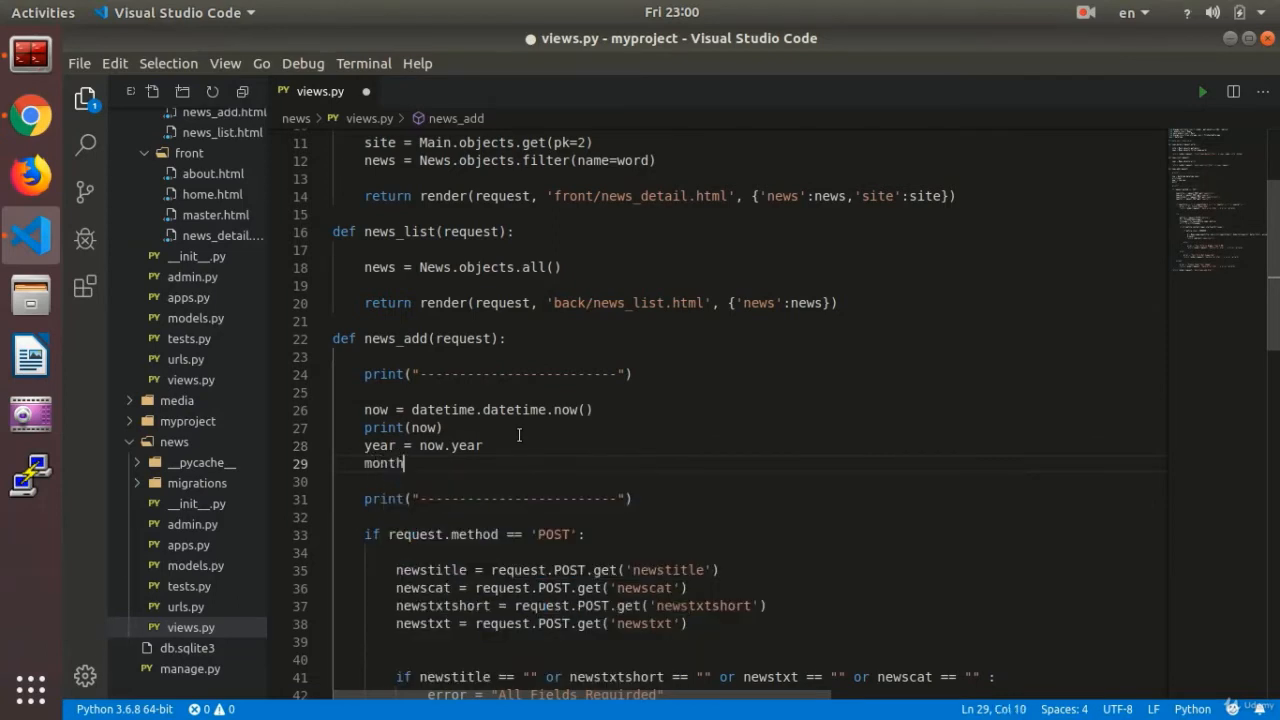
type("=")
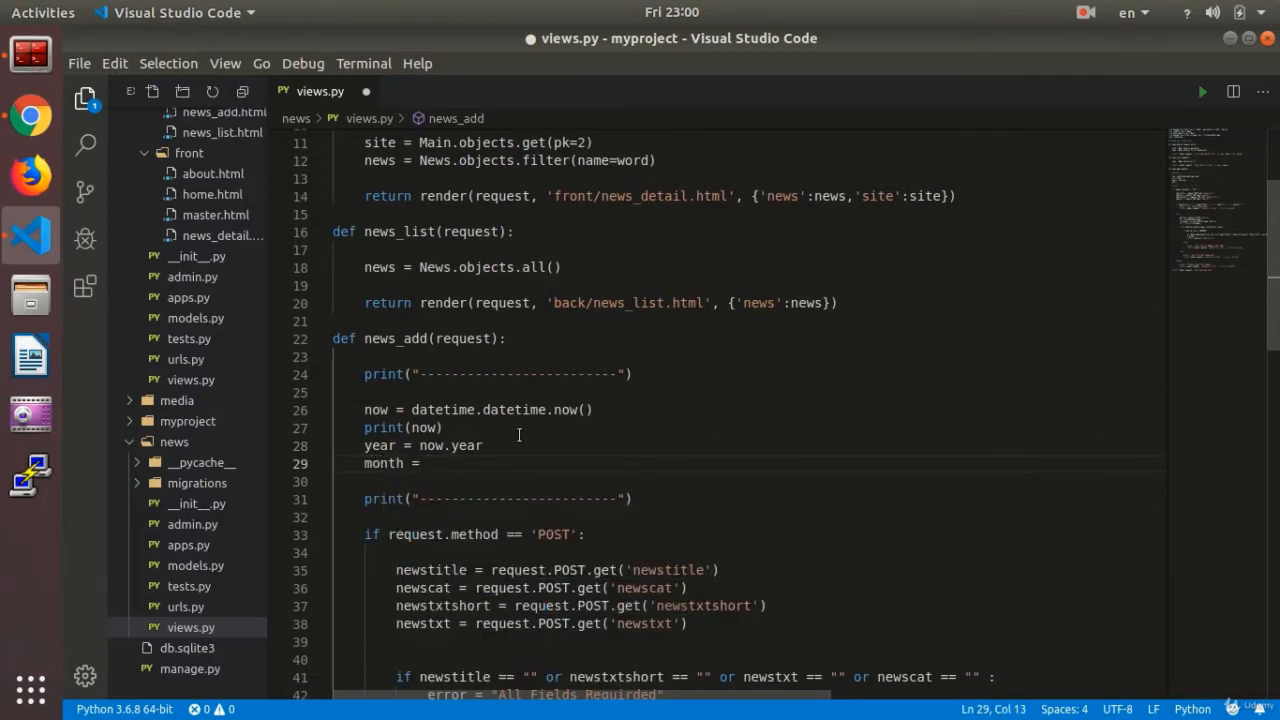
type("now.mont")
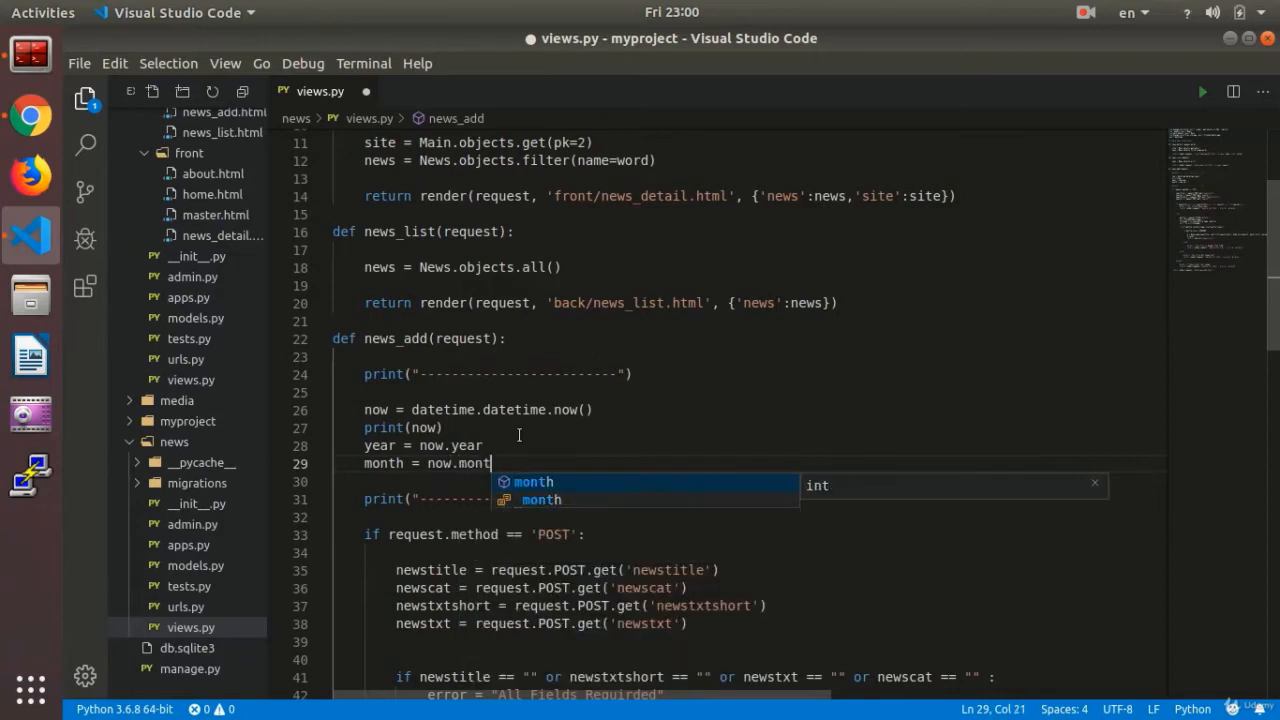
key("Enter")
type("day")
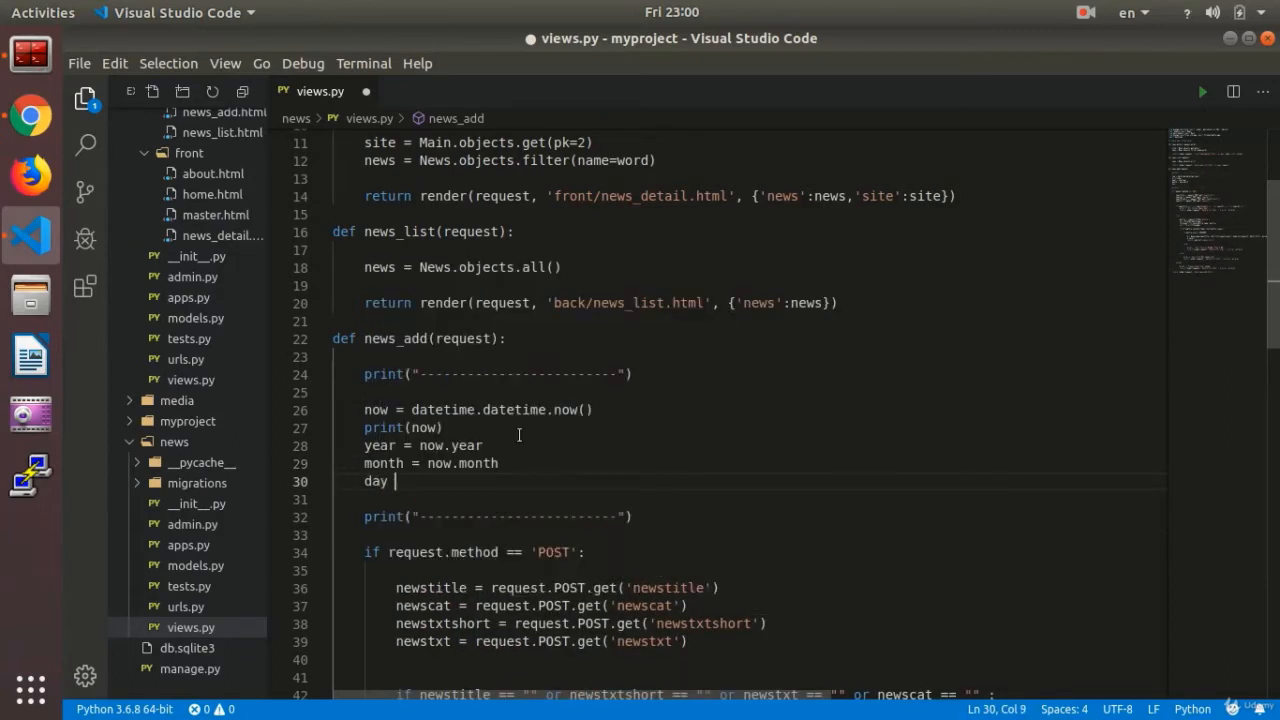
Add day = now.day and print(year,month,day)
type("= now")
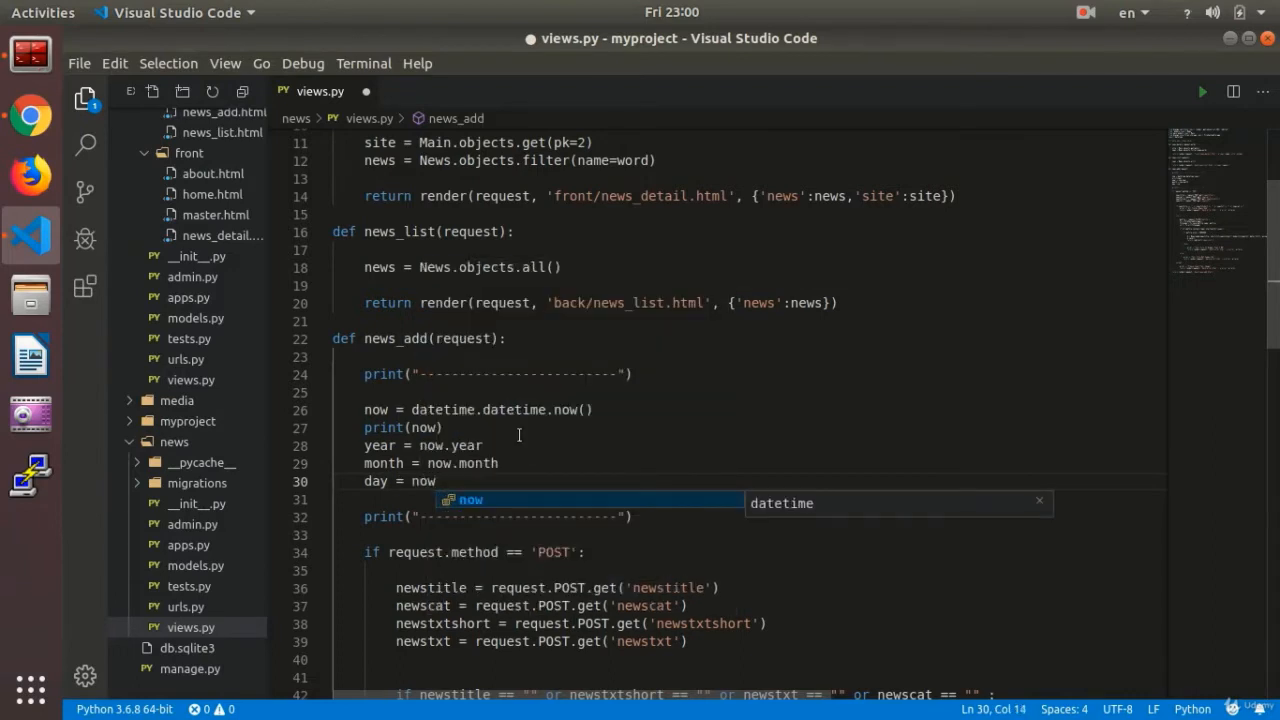
type("d")
type("print(")
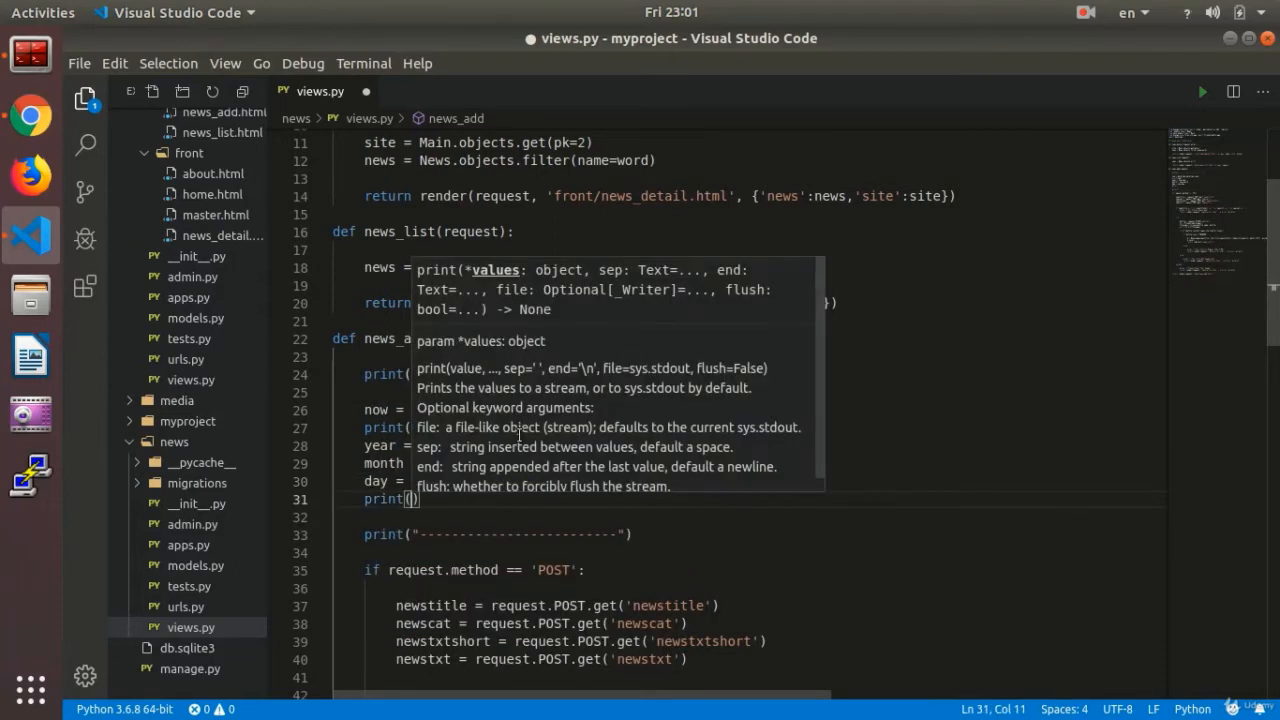
type("year")
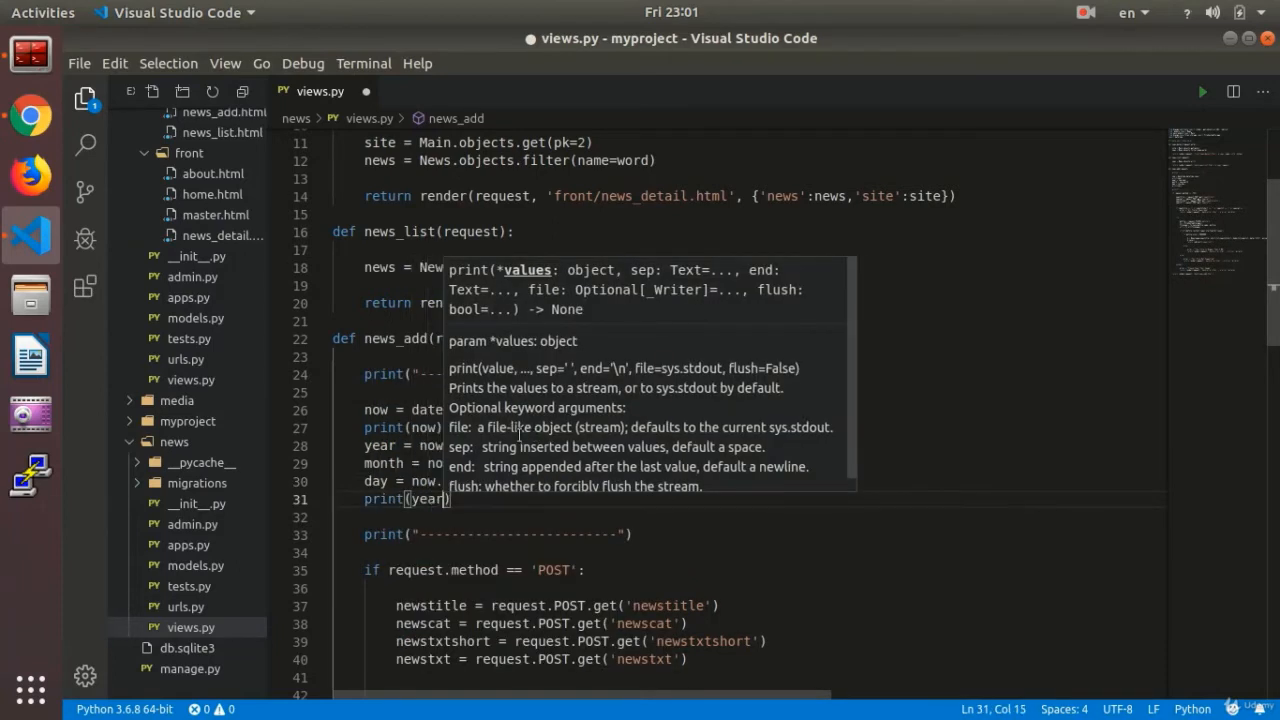
type(",month")
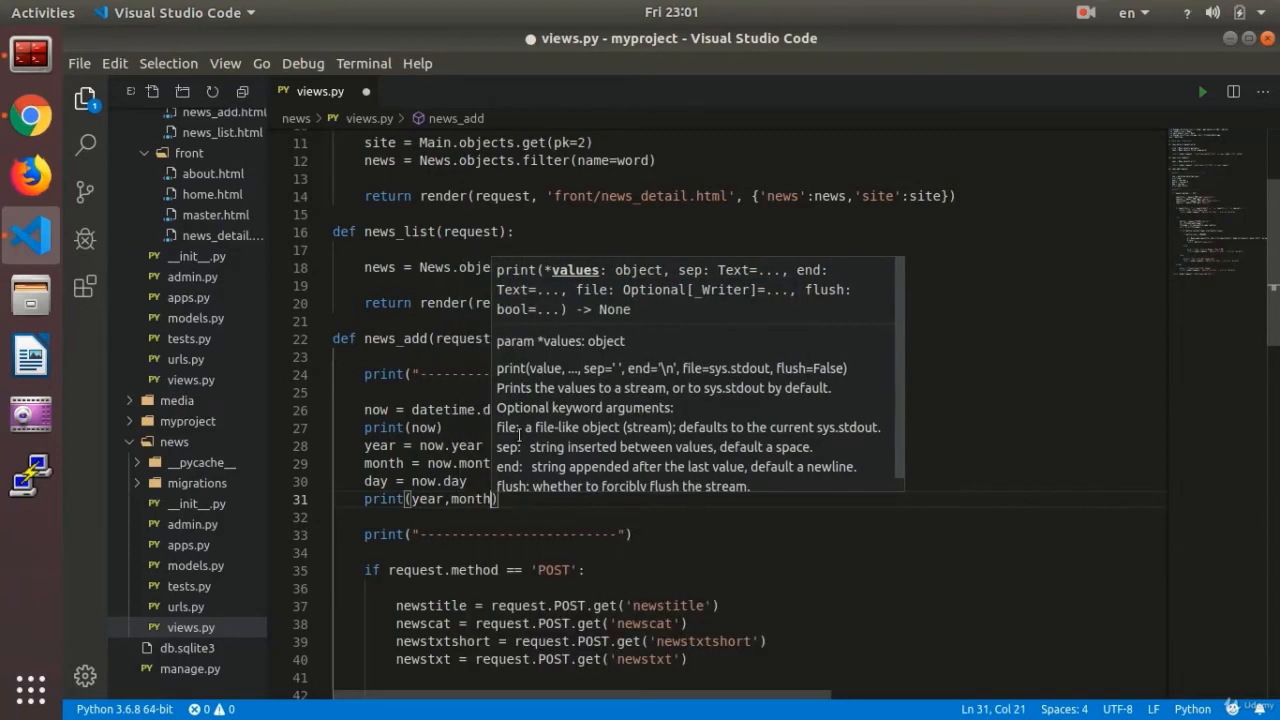
type(",day")
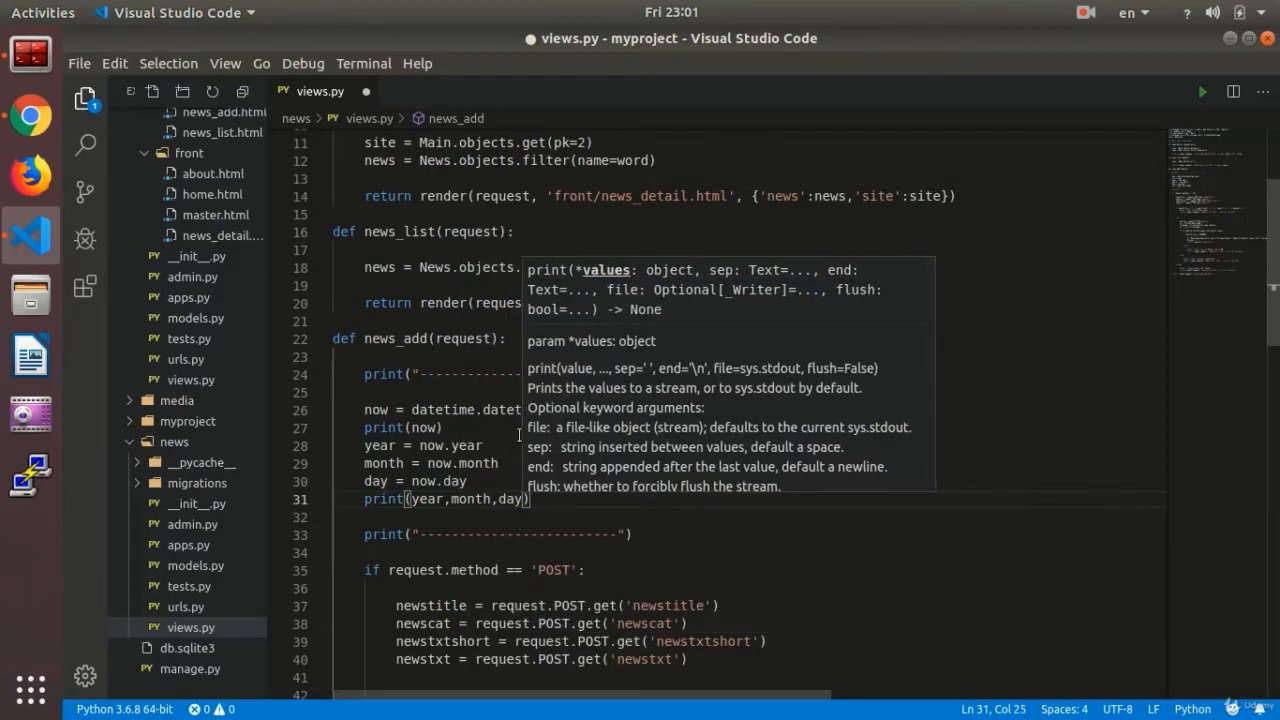
Reload the Add News page so the server log prints 2019 10 4
left_click(30, 117)
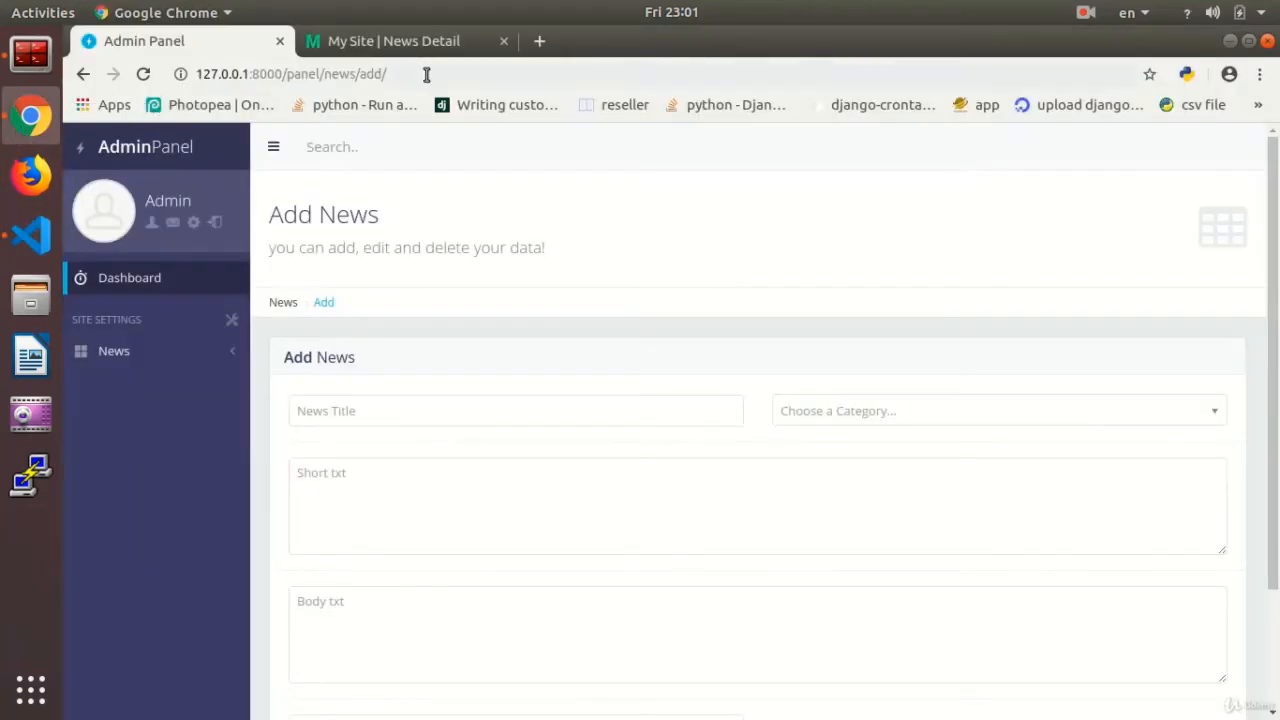
mouse_move(628, 333)
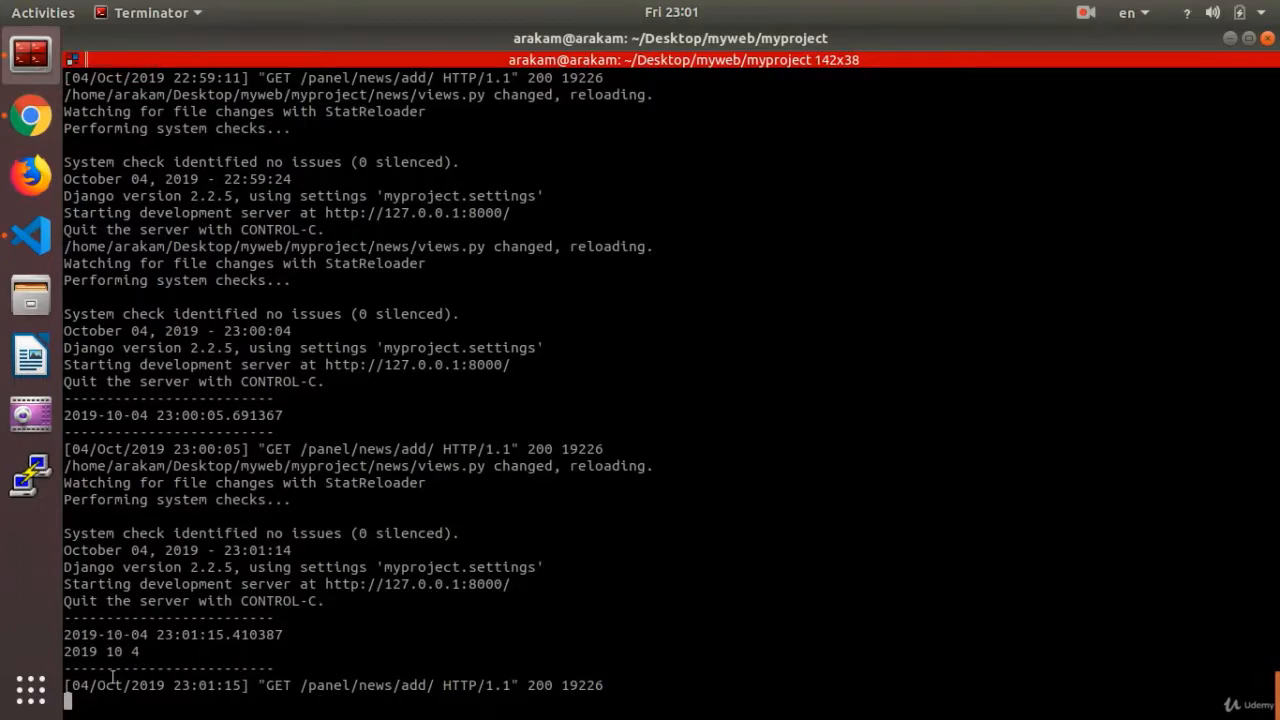
mouse_move(43, 275)
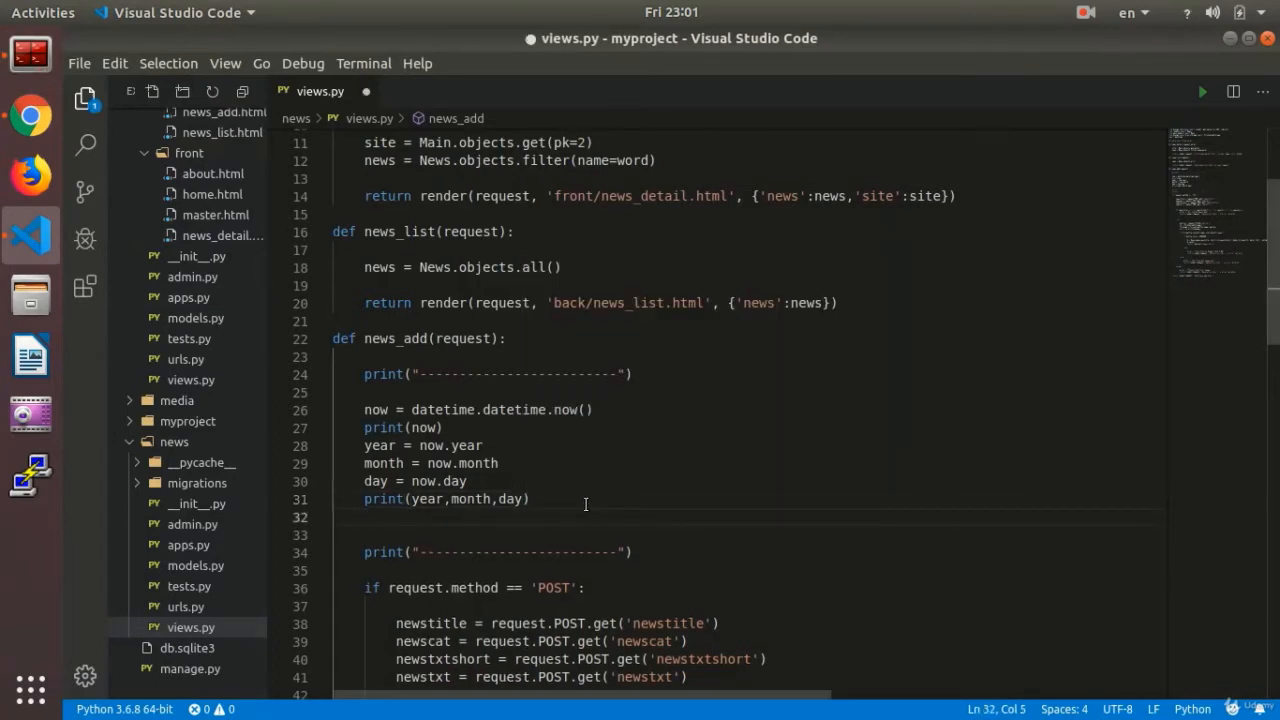
Add hour = now.hour and minute = now.minute below print(year,month,day)
type("no")
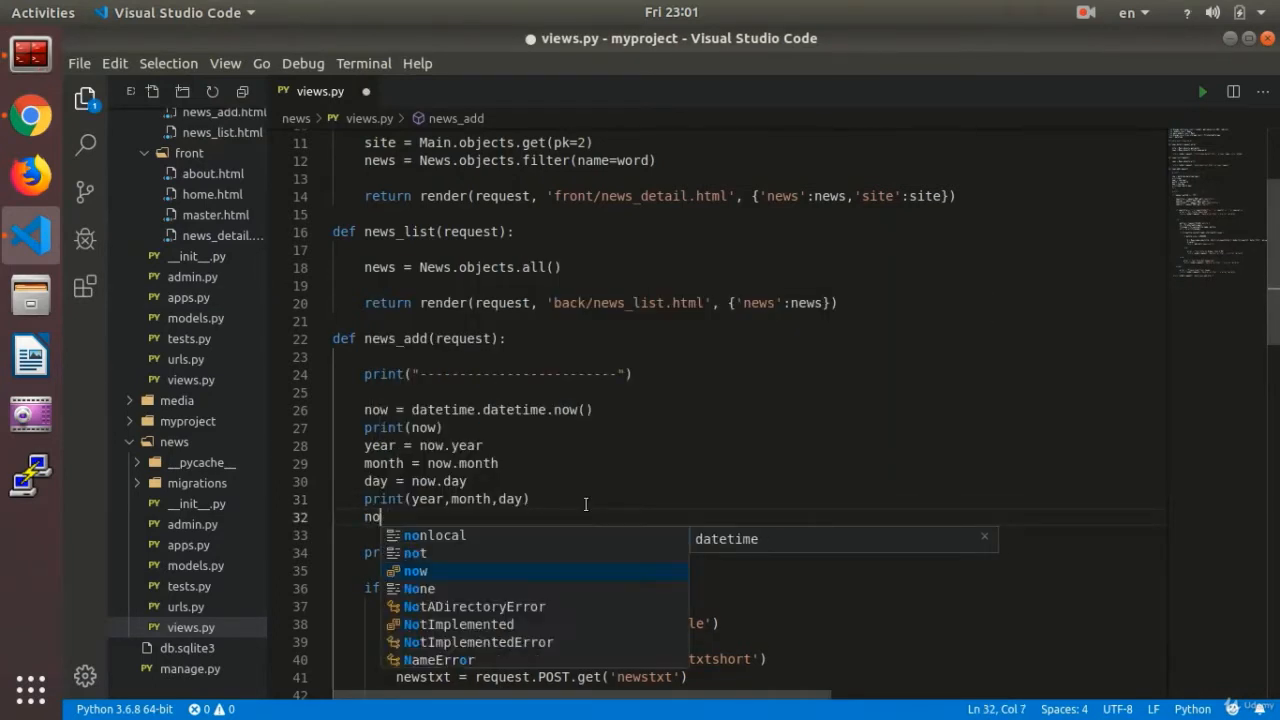
type("hou")
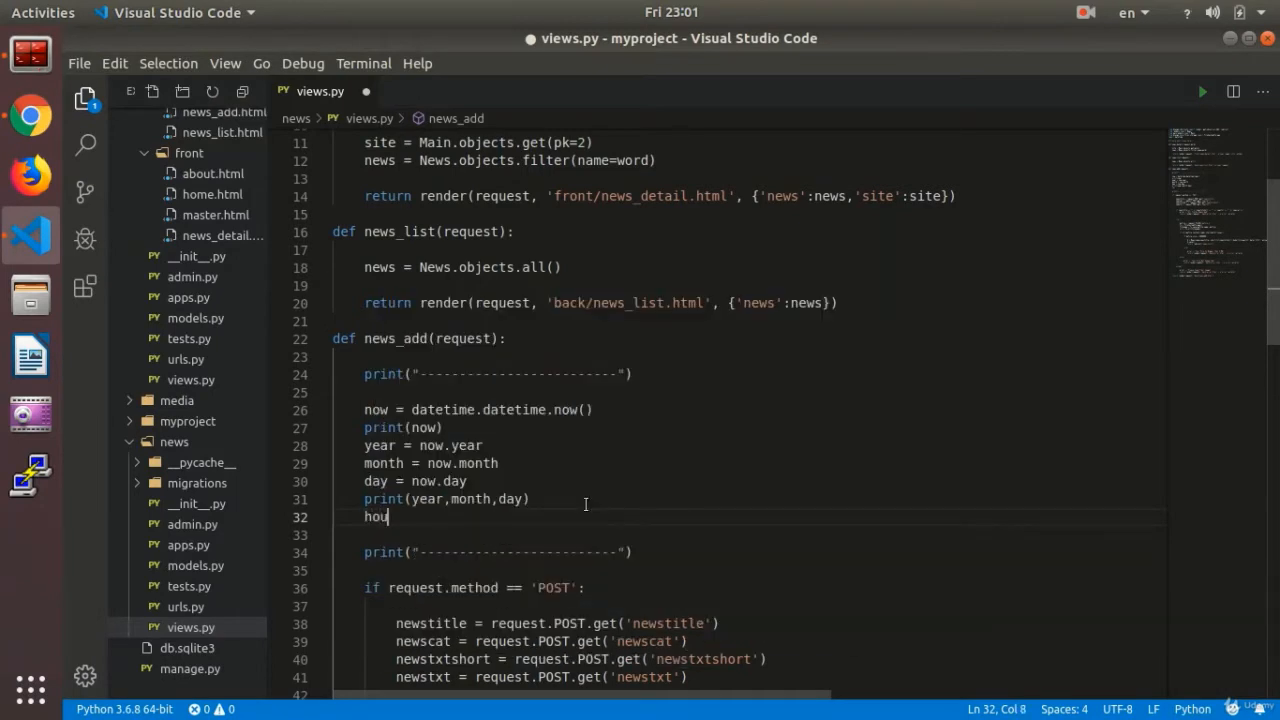
type("r =")
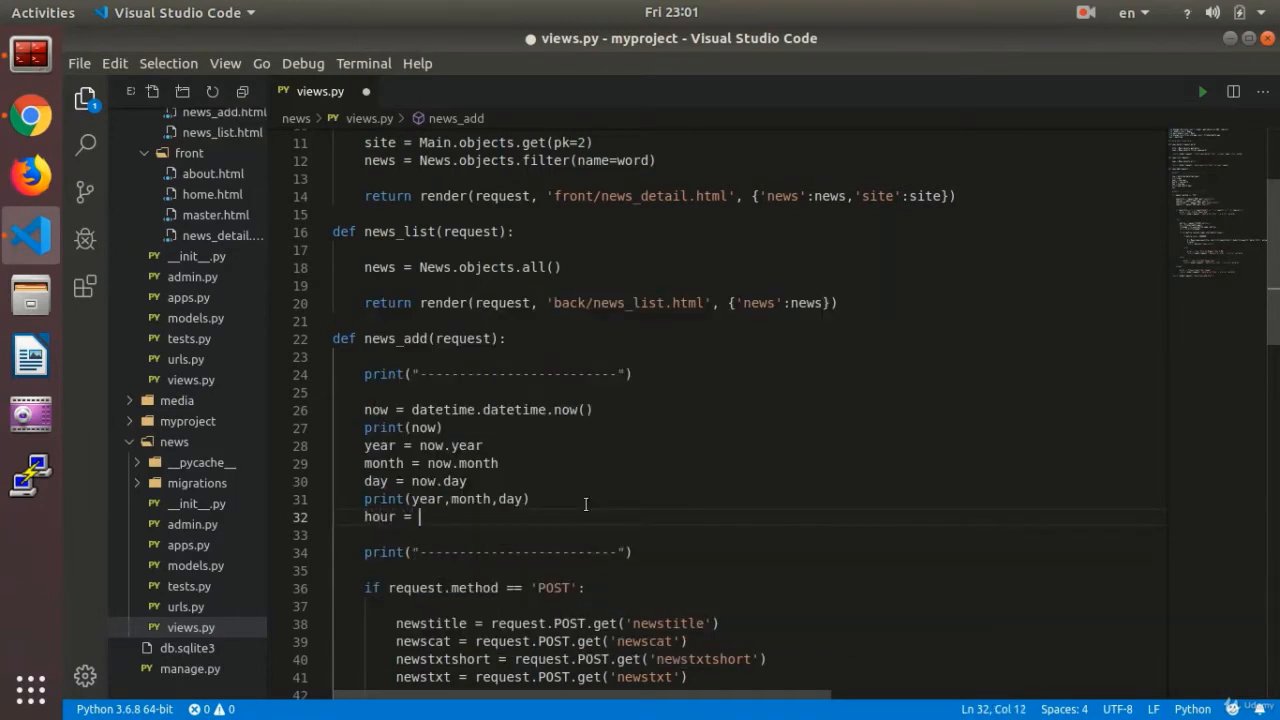
type("now.hour")
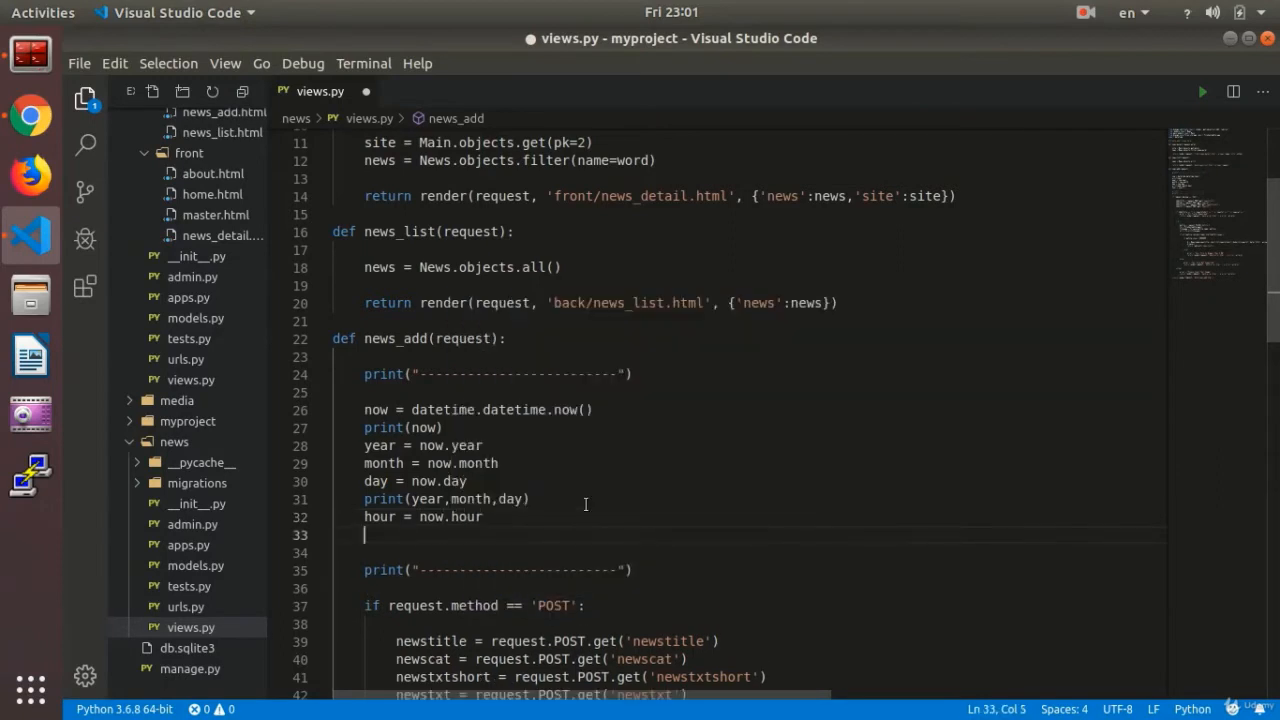
type("minut")
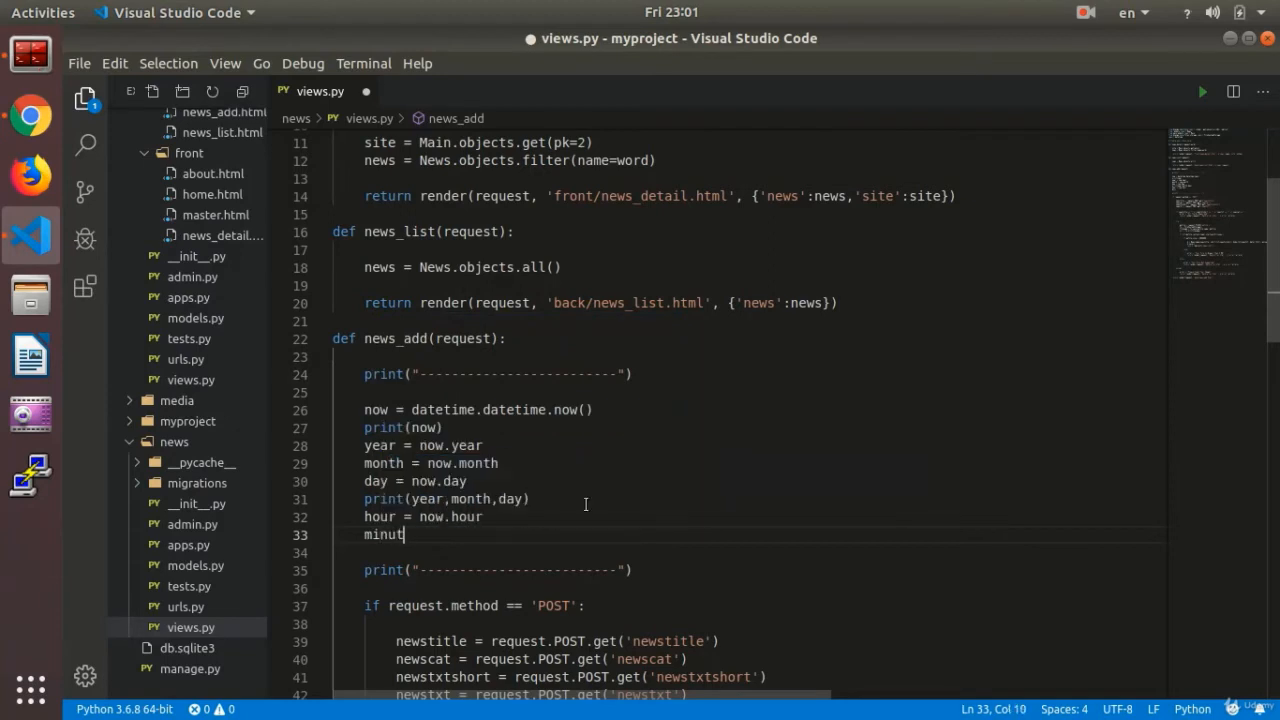
type("e =")
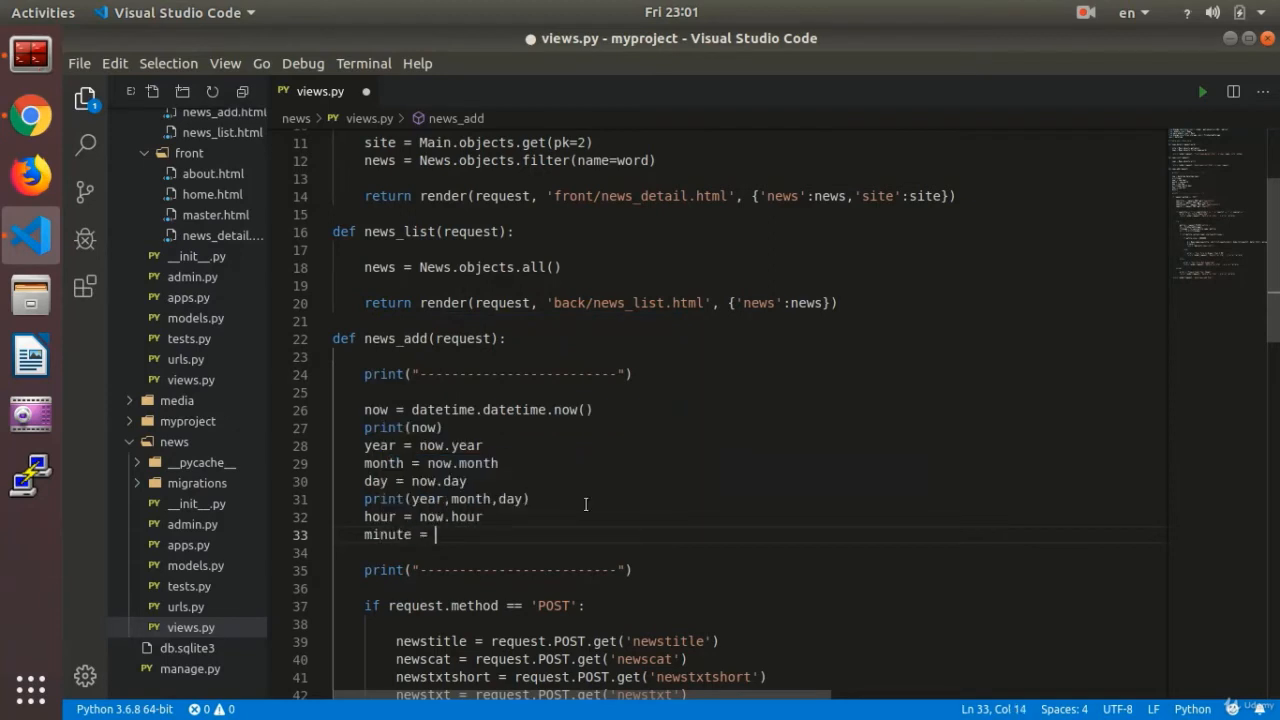
type("now")
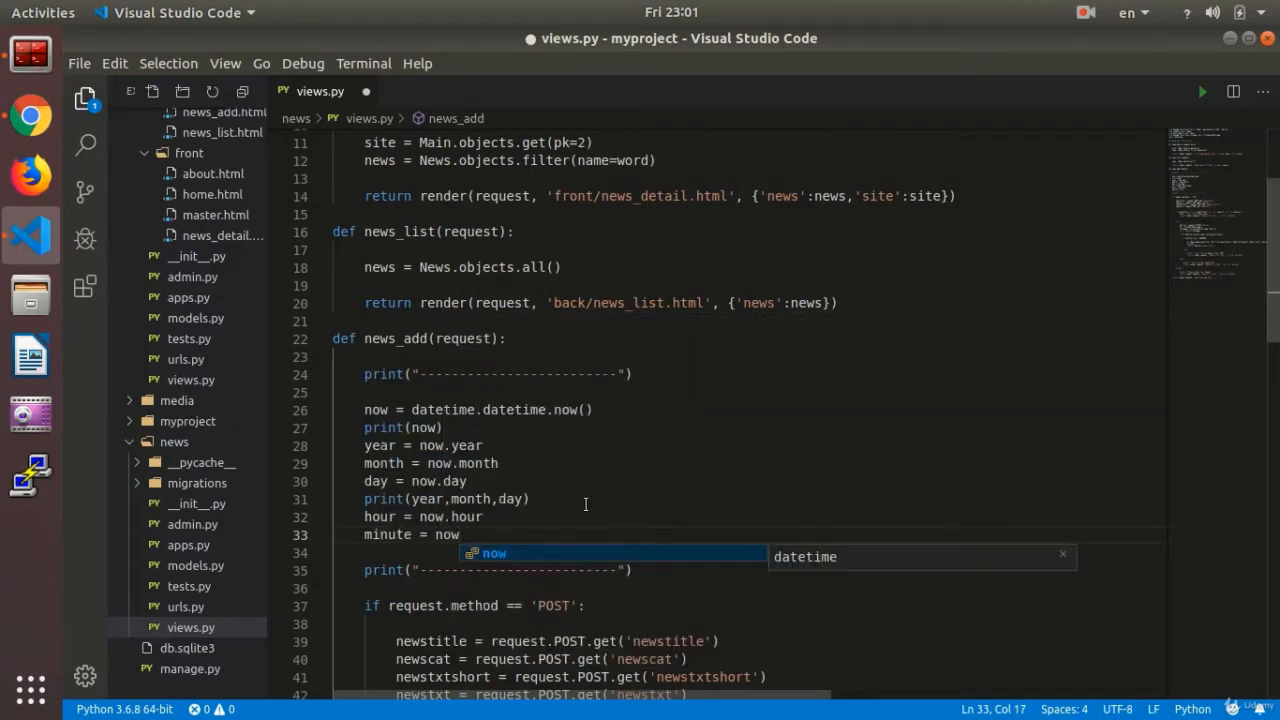
type("minute")
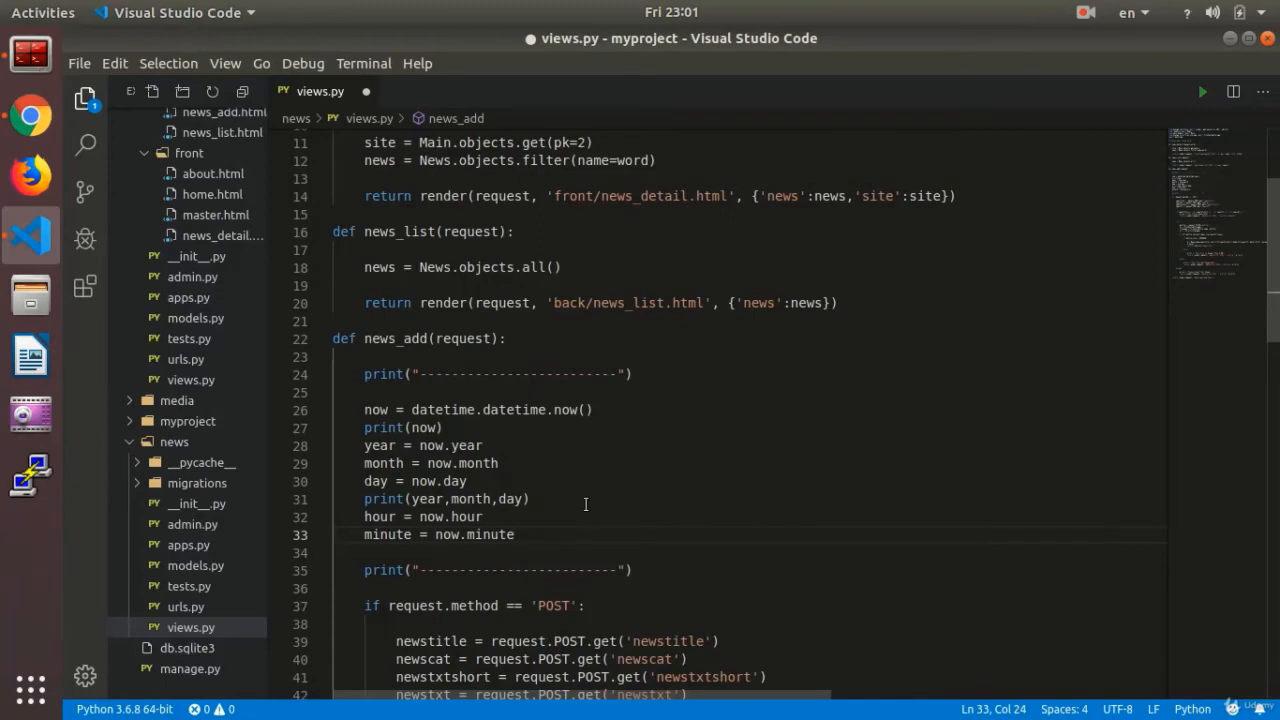
Add print(hour,minute) to news_add in views.py
left_click(30, 117)
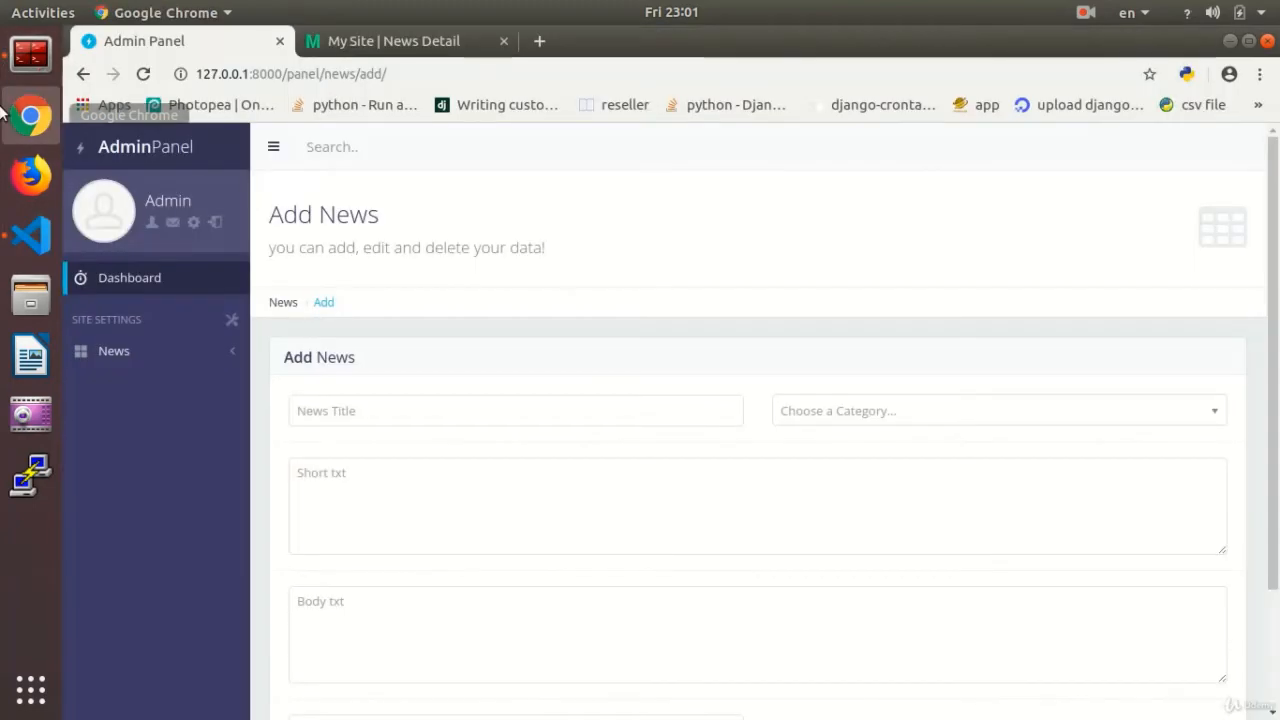
left_click(30, 235)
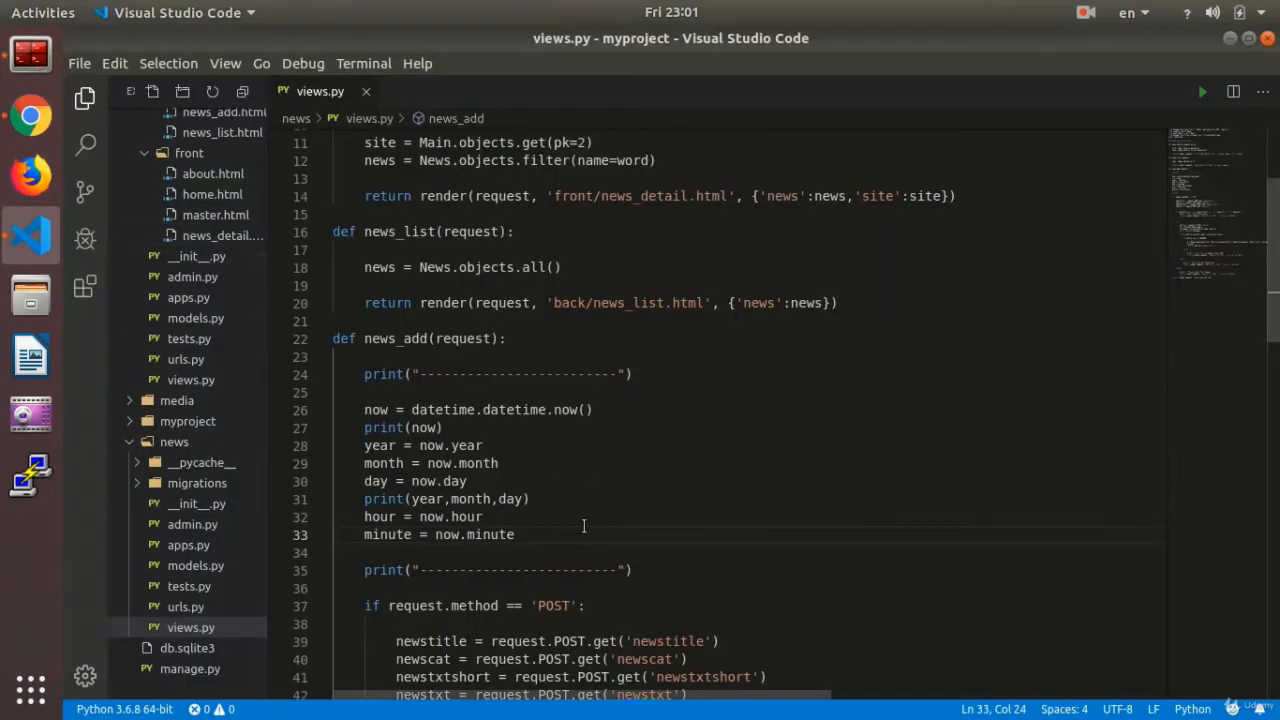
type("print(")
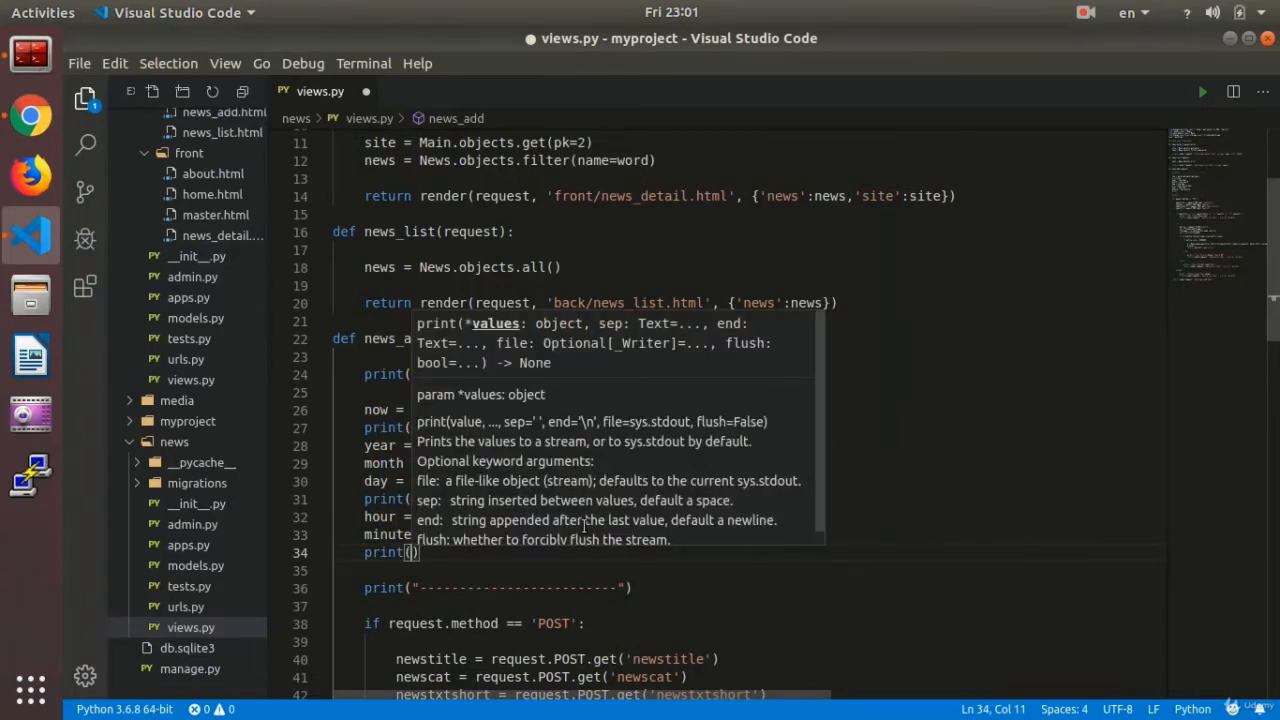
type("hour")
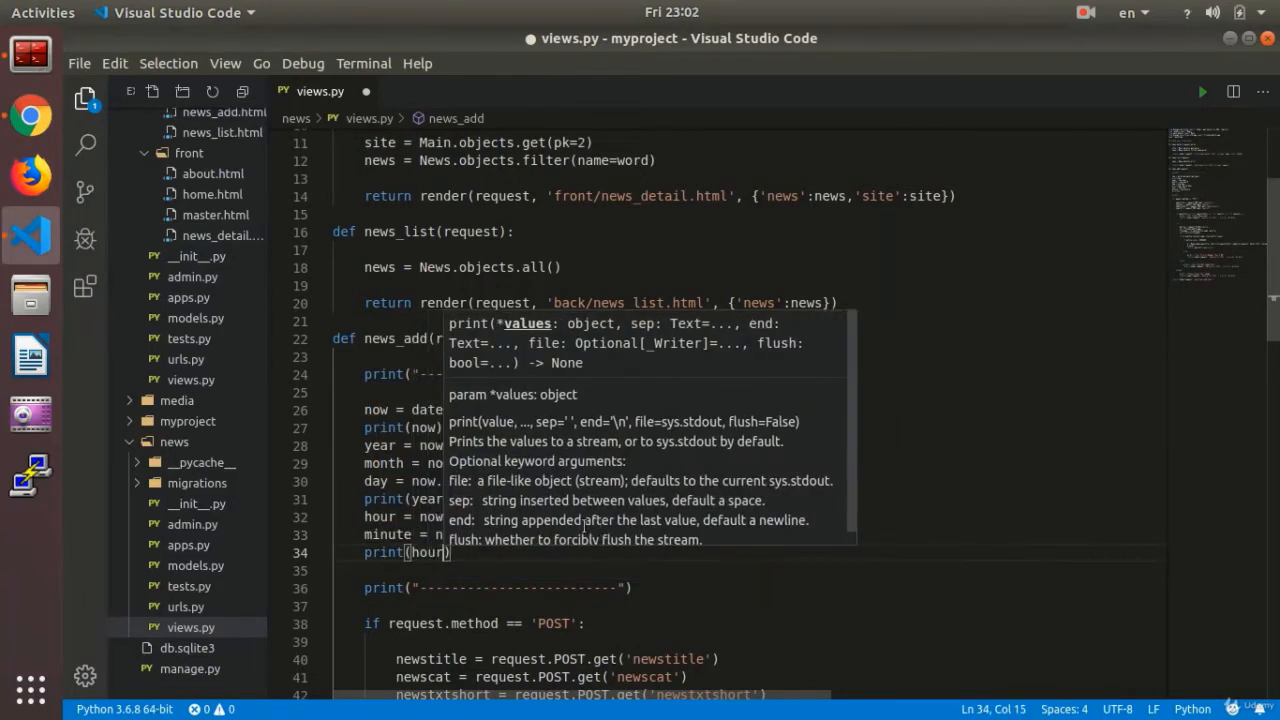
type("mi")
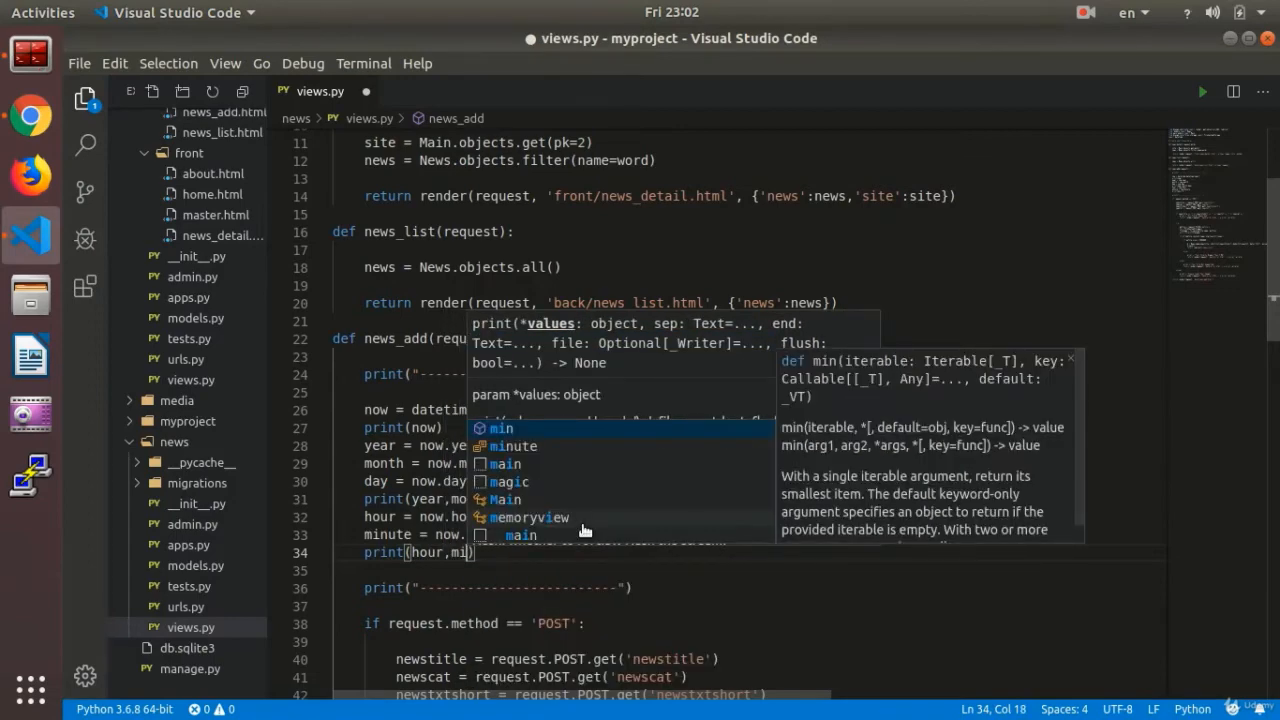
type("inute")
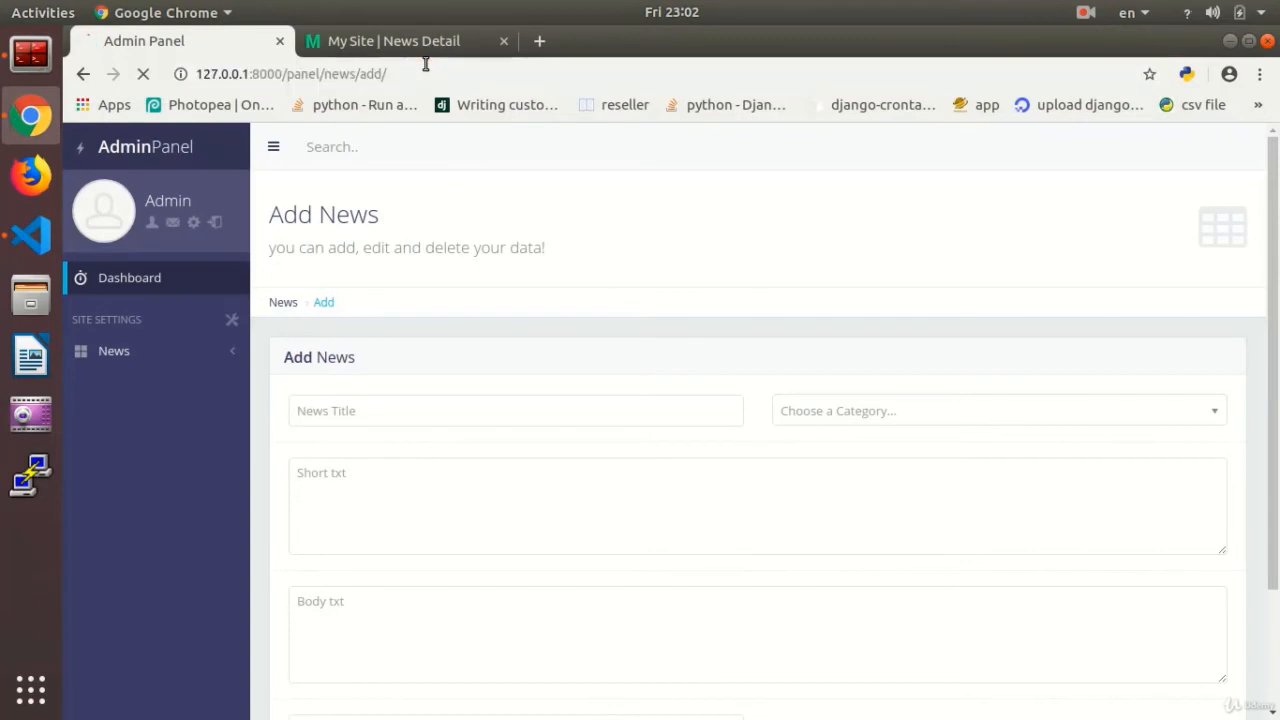
Confirm the Terminator log prints 2019 10 4 and 23 2, then return to views.py
left_click(30, 475)
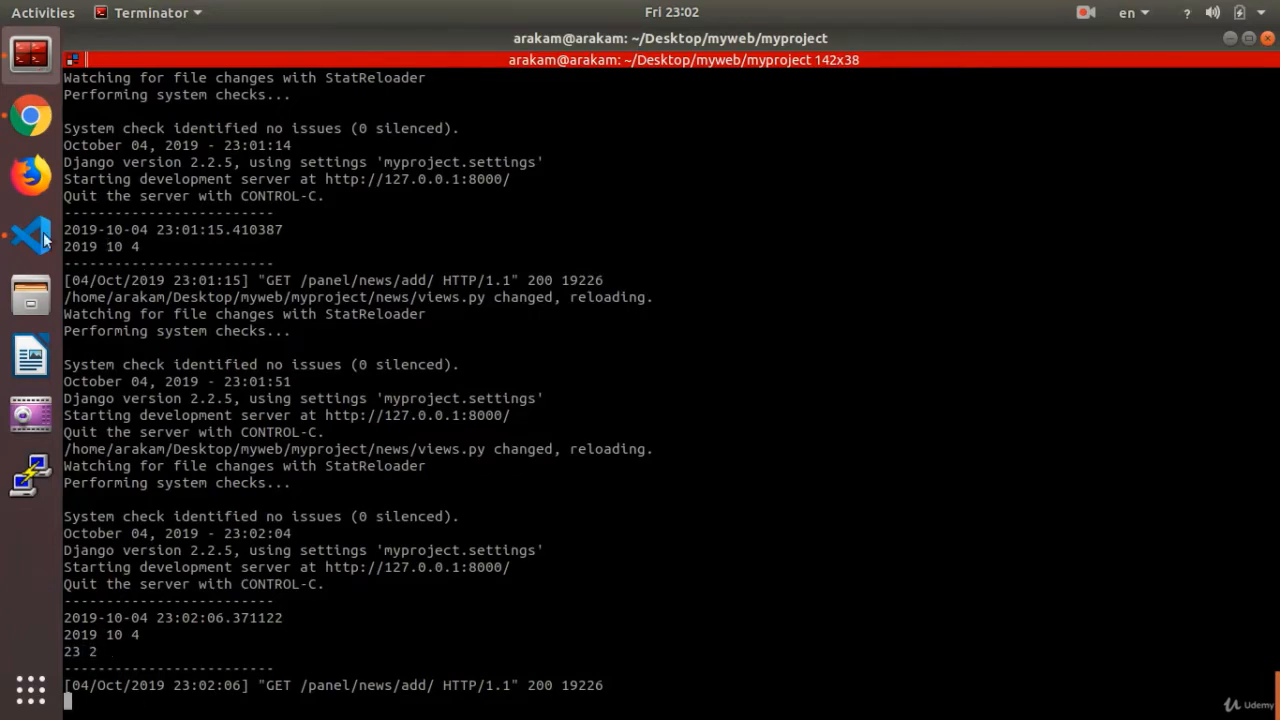
left_click(30, 237)
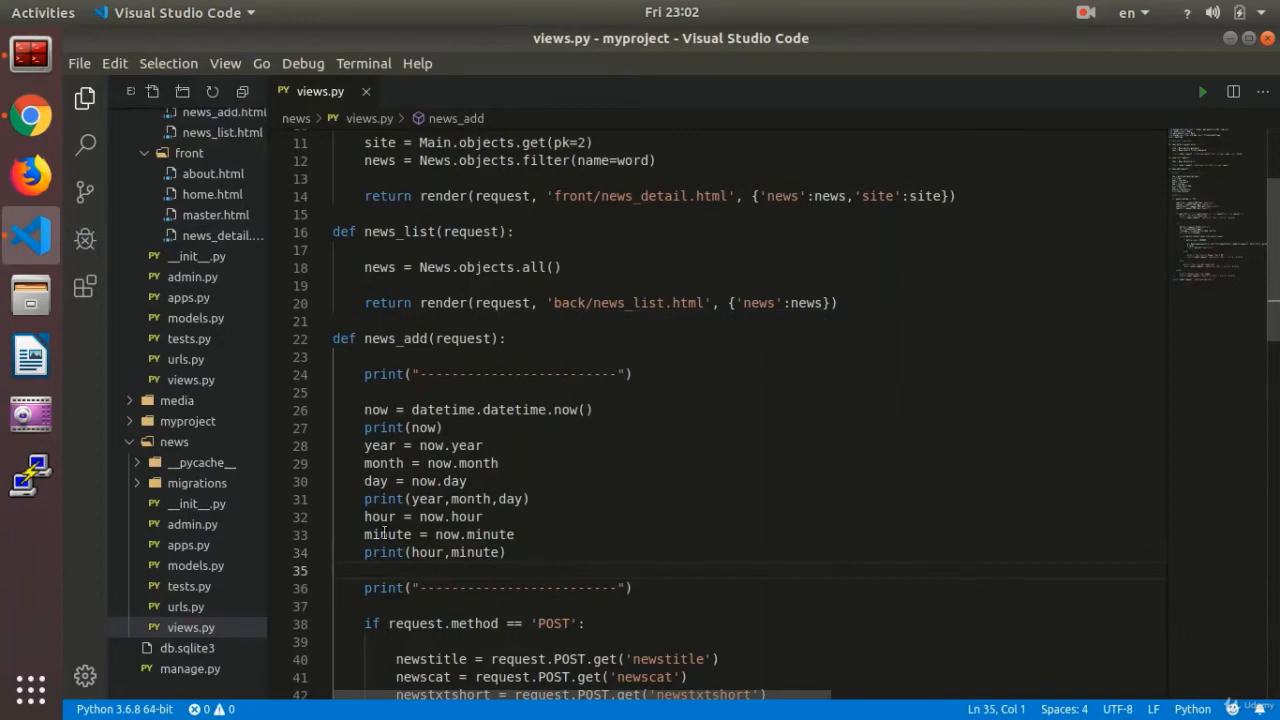
mouse_move(383, 427)
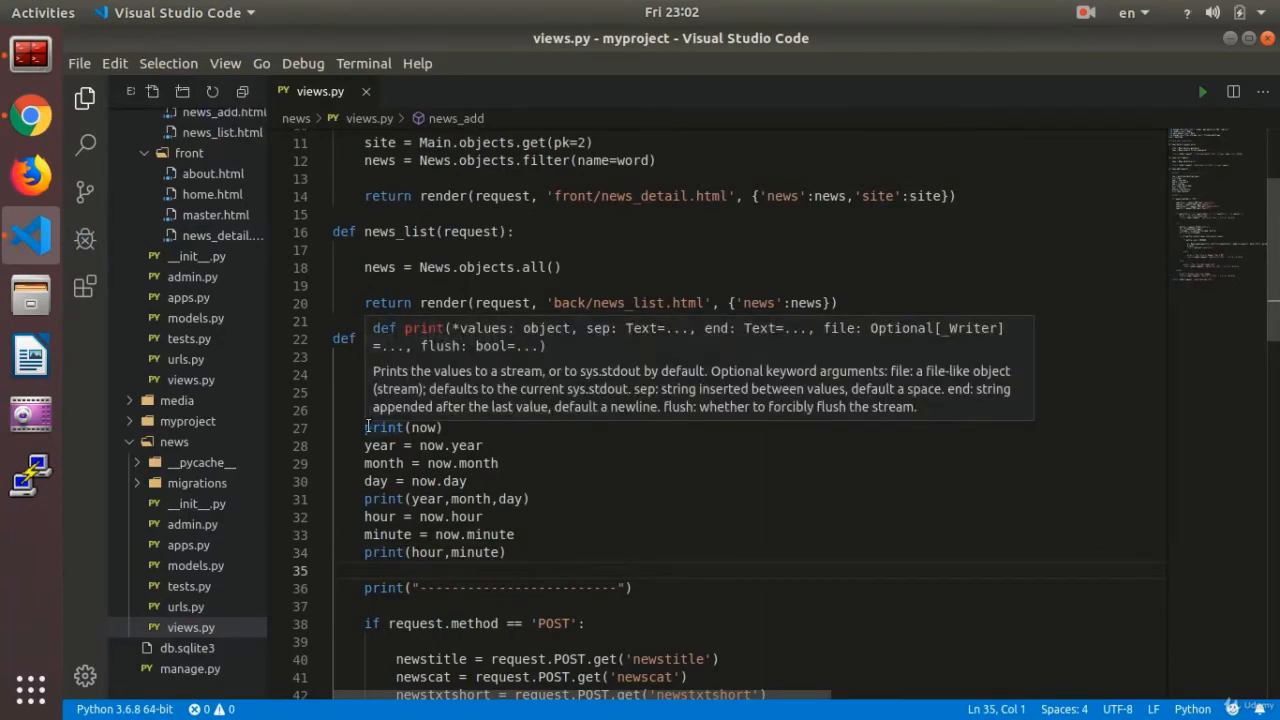
mouse_move(30, 117)
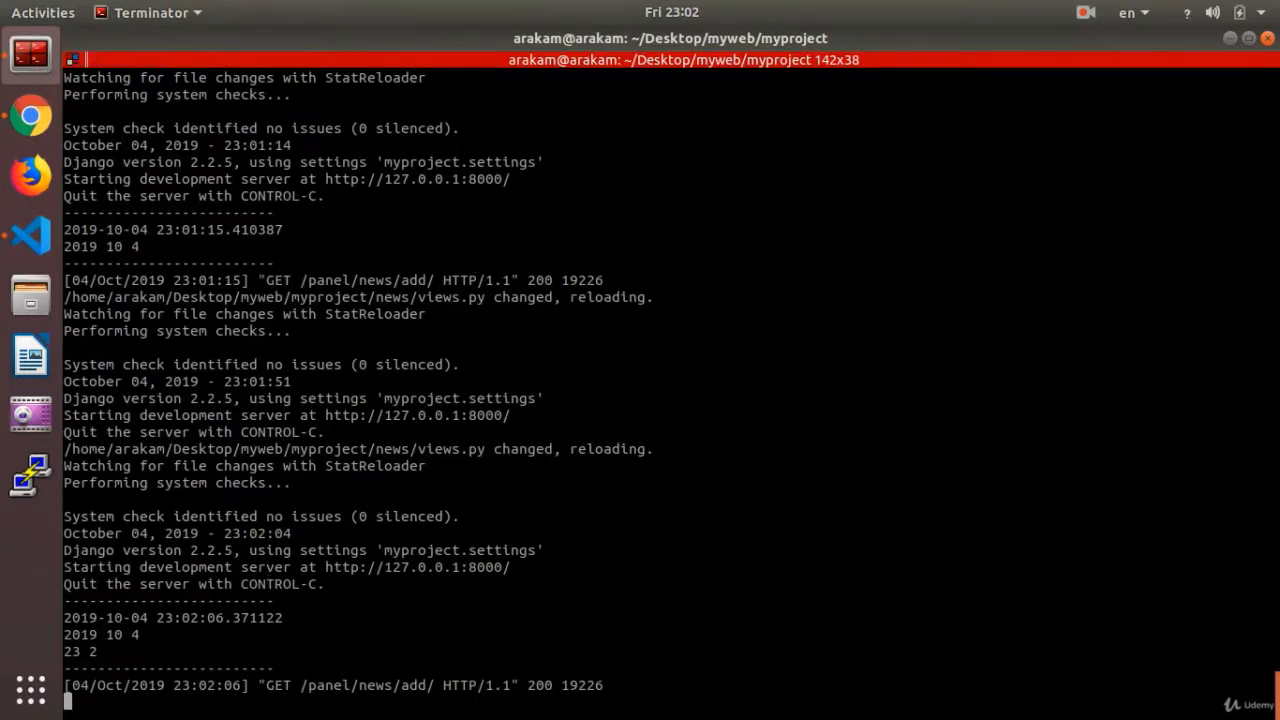
mouse_move(176, 662)
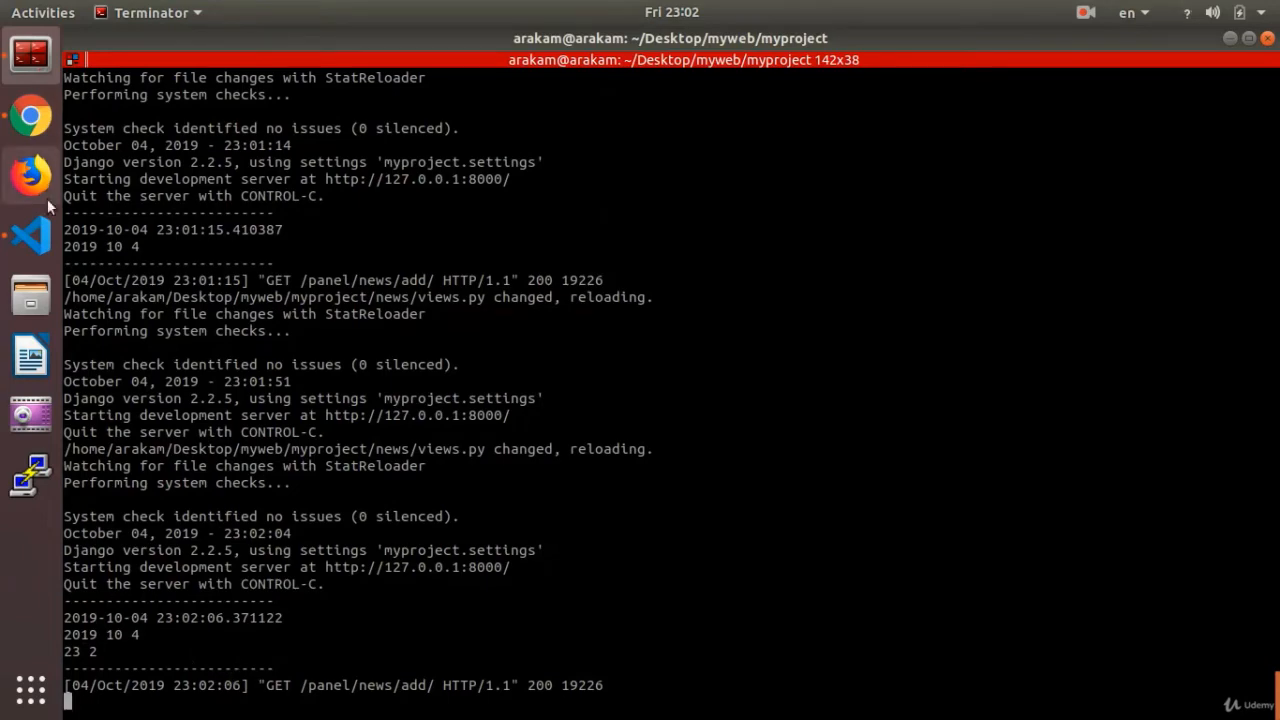
left_click(30, 237)
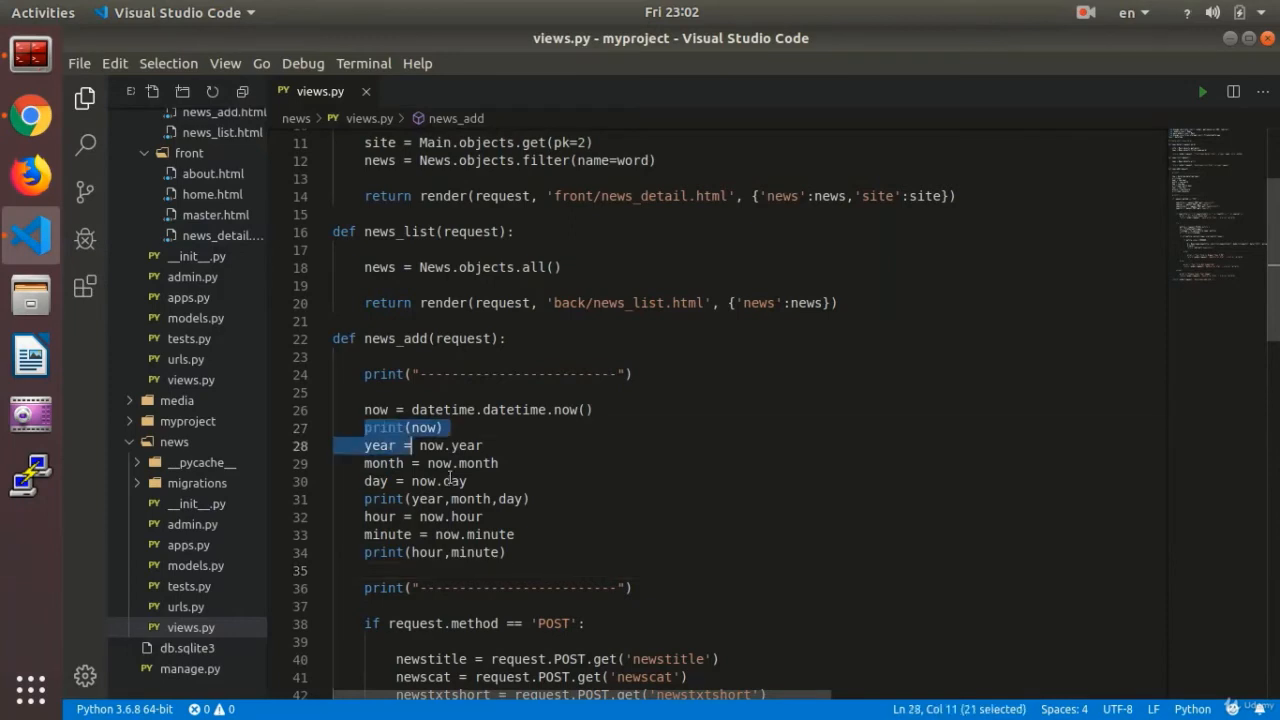
key("Delete")
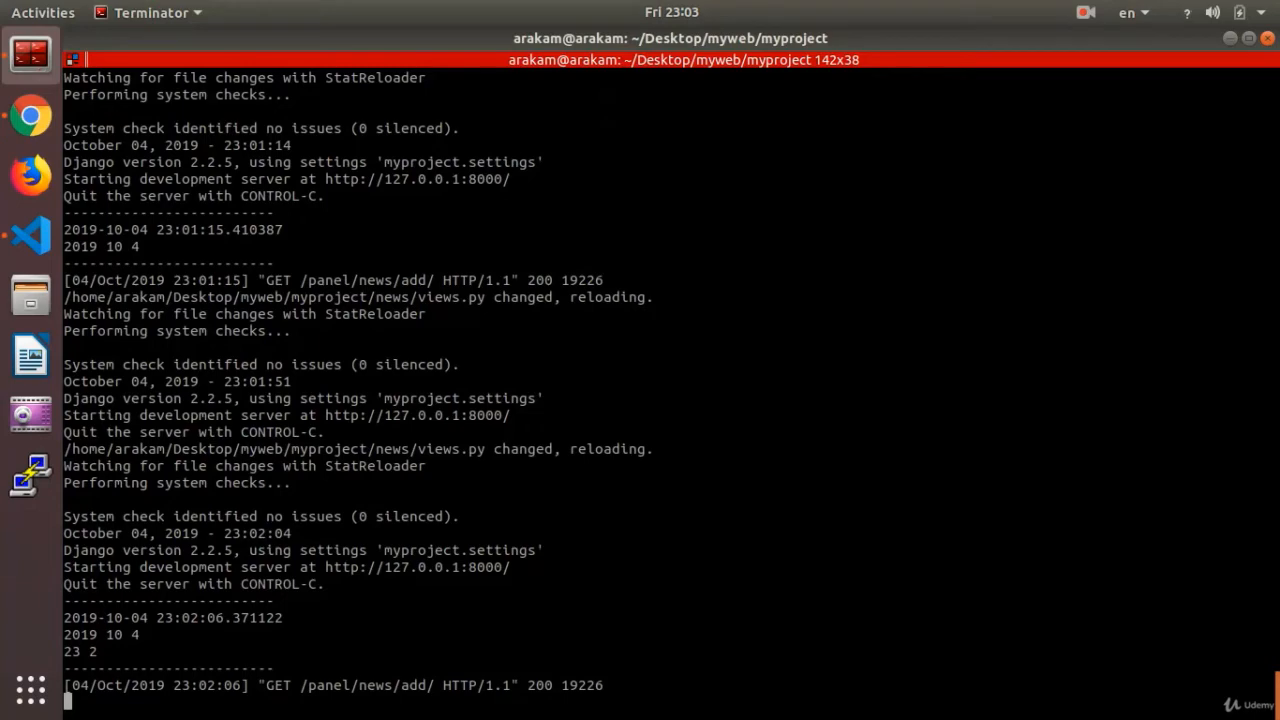
Delete the print(year,month,day) and print(hour,minute) lines from news_add
left_click(30, 237)
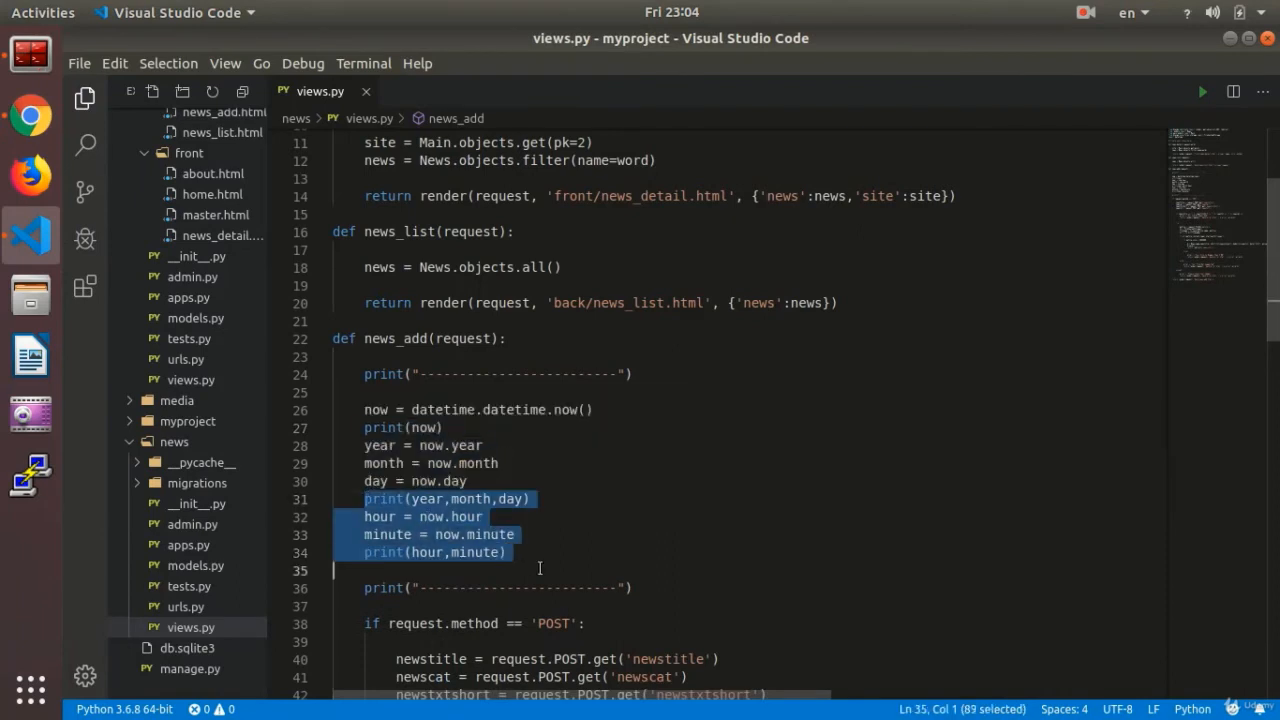
key("Delete")
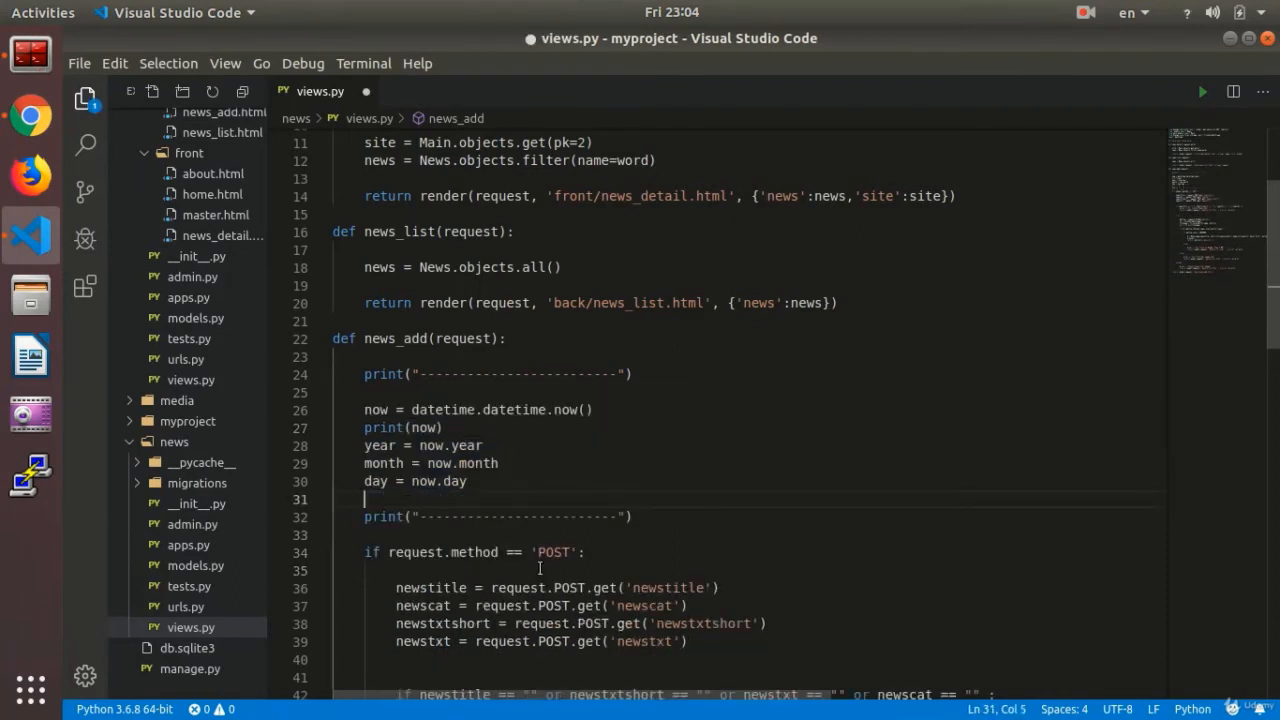
Add the condition if len(str(day)) == 1: below day = now.day
key("Return")
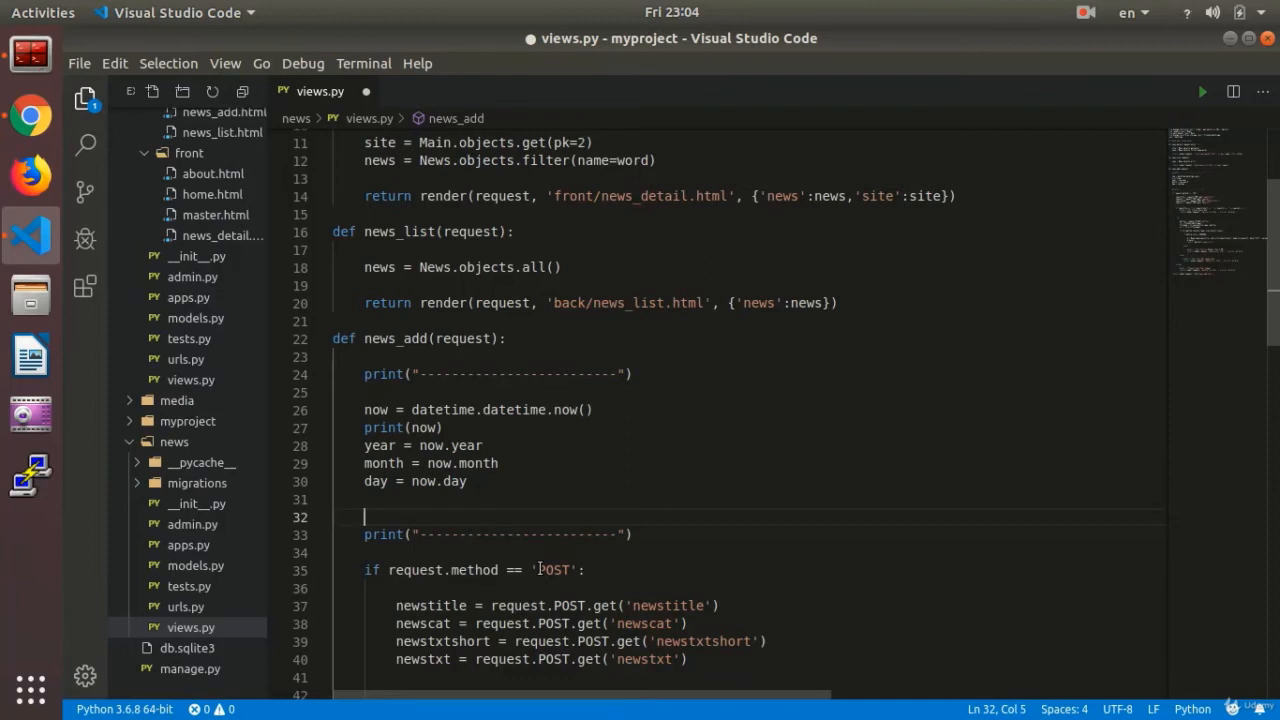
type("if")
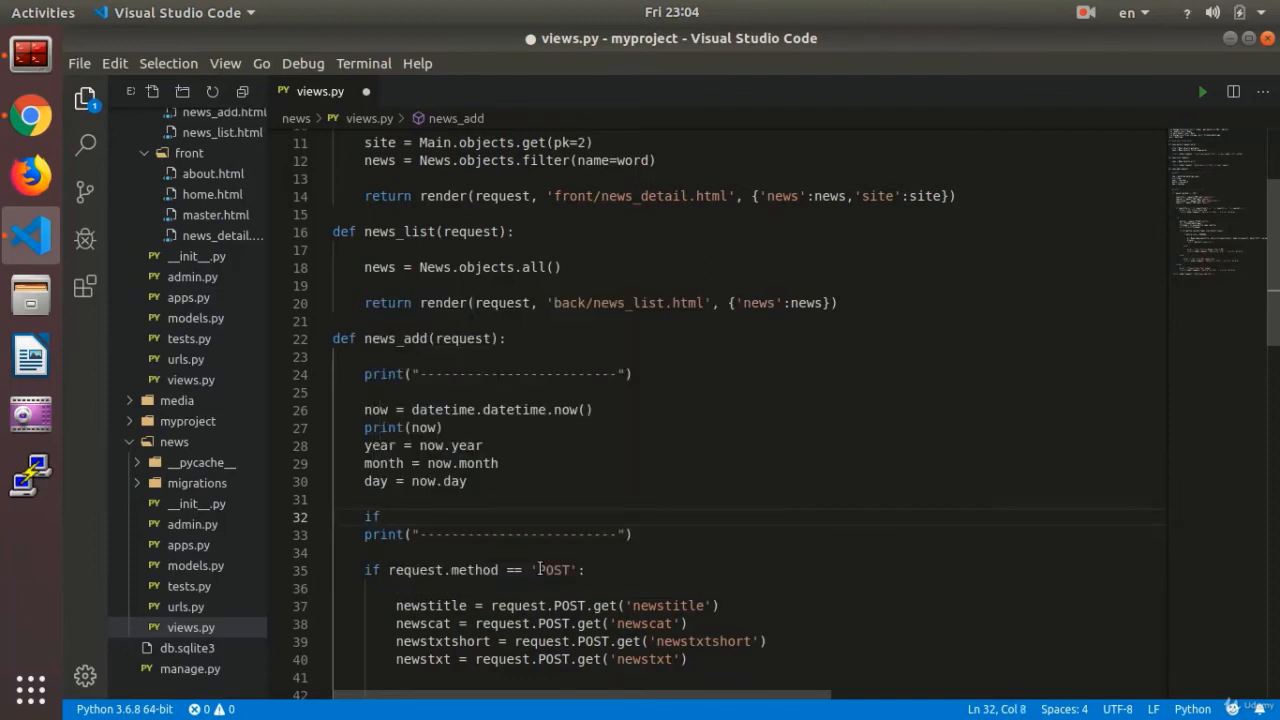
type("len(")
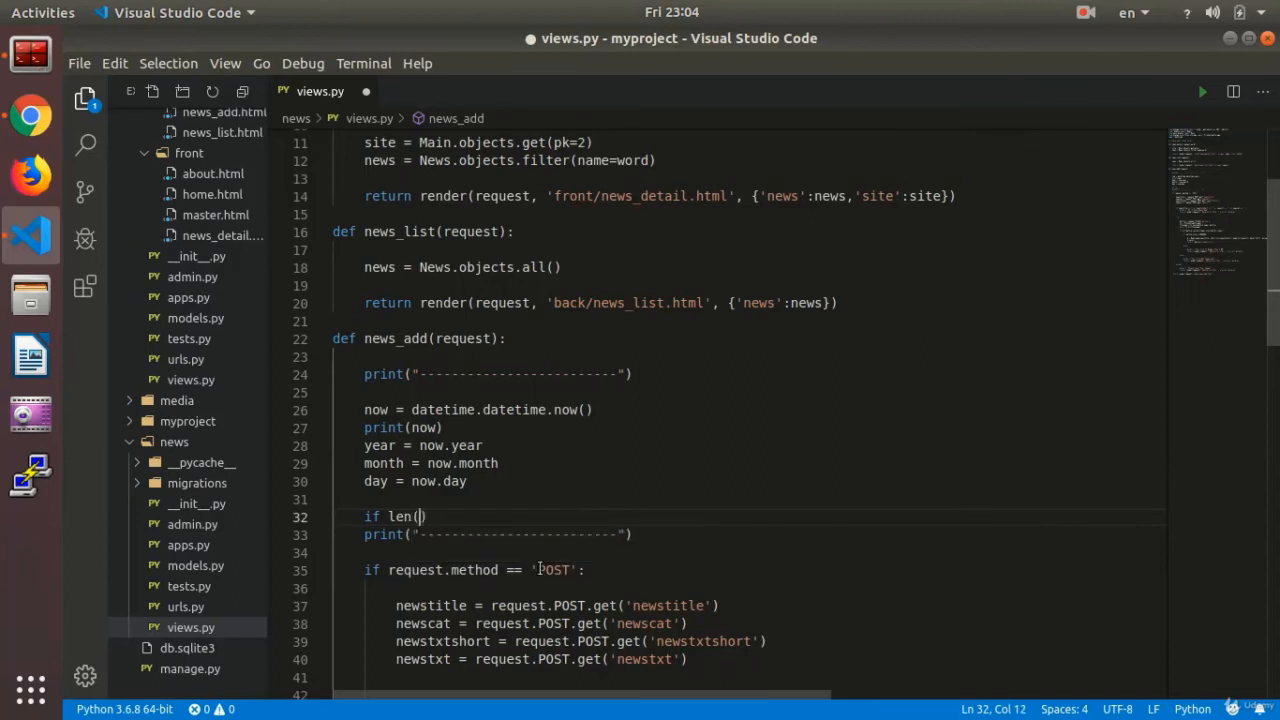
type("s")
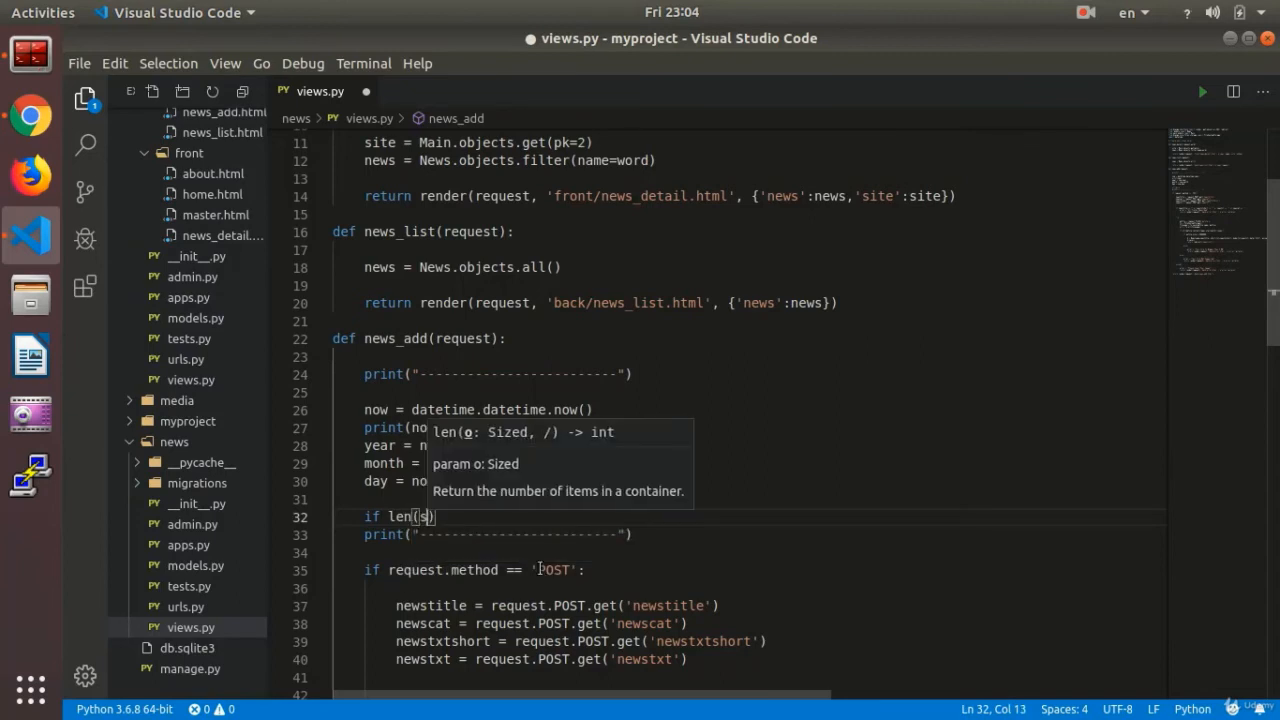
type("str(")
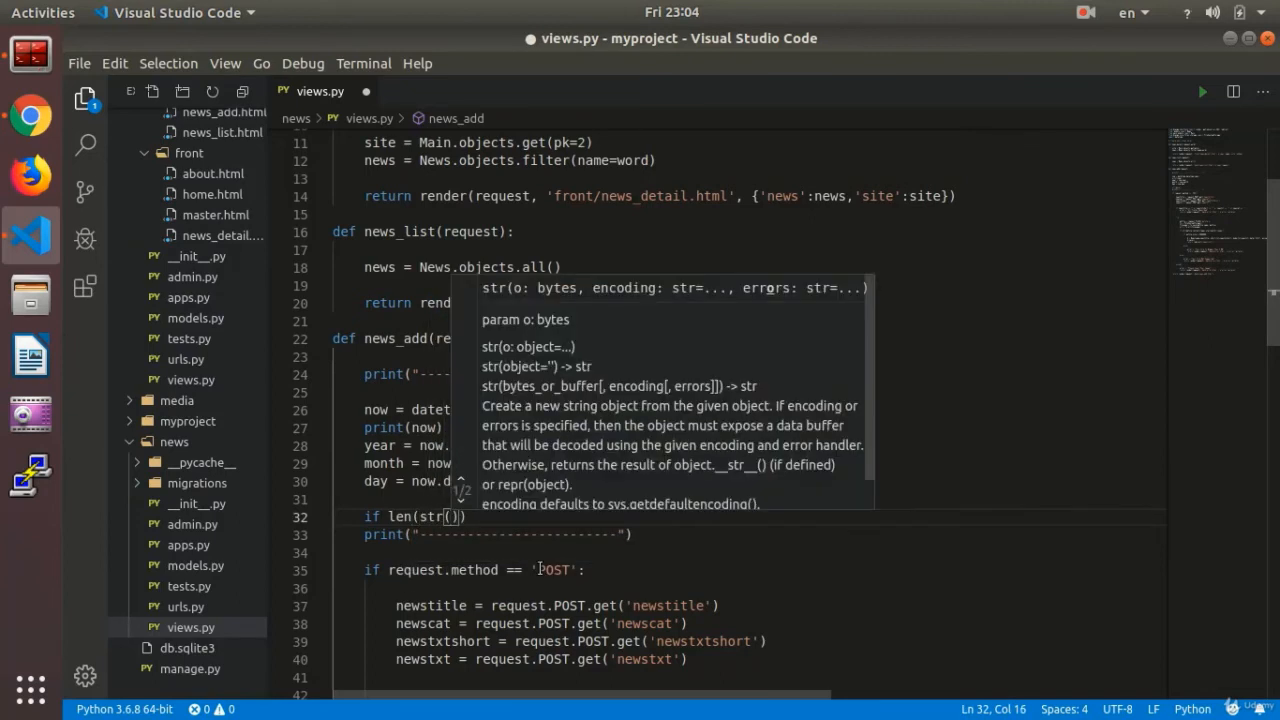
type("day")
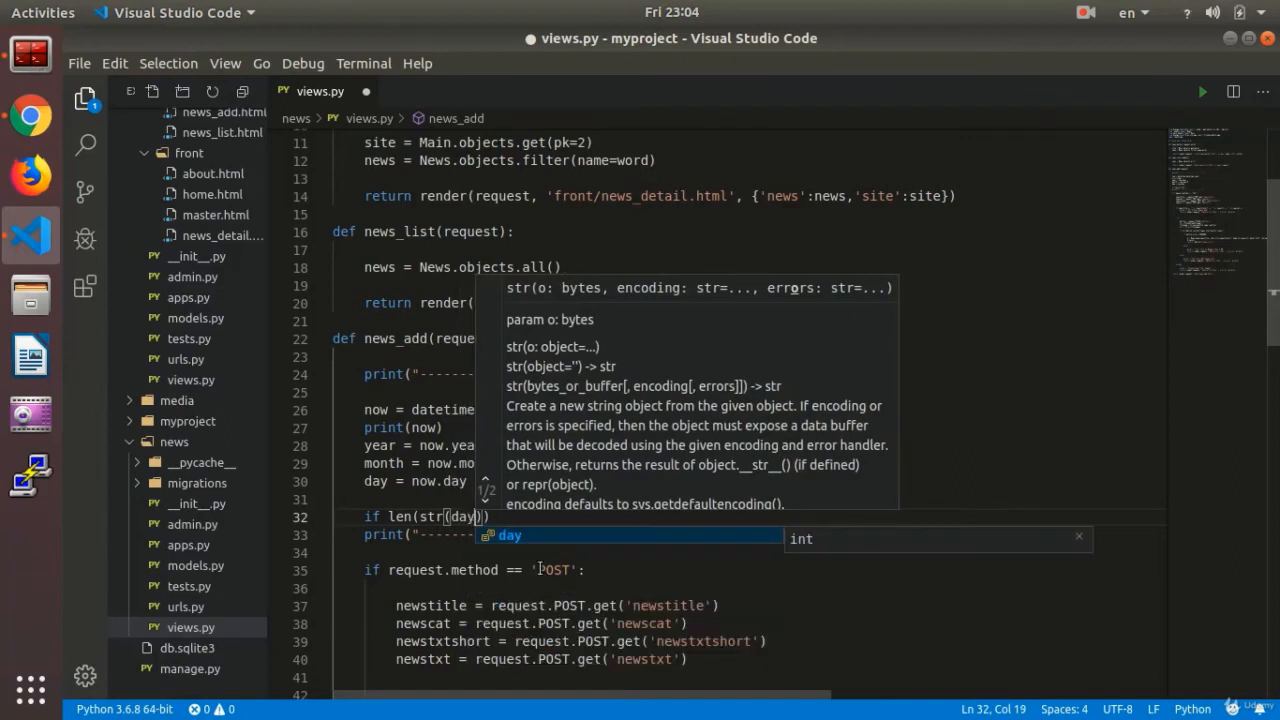
type(")")
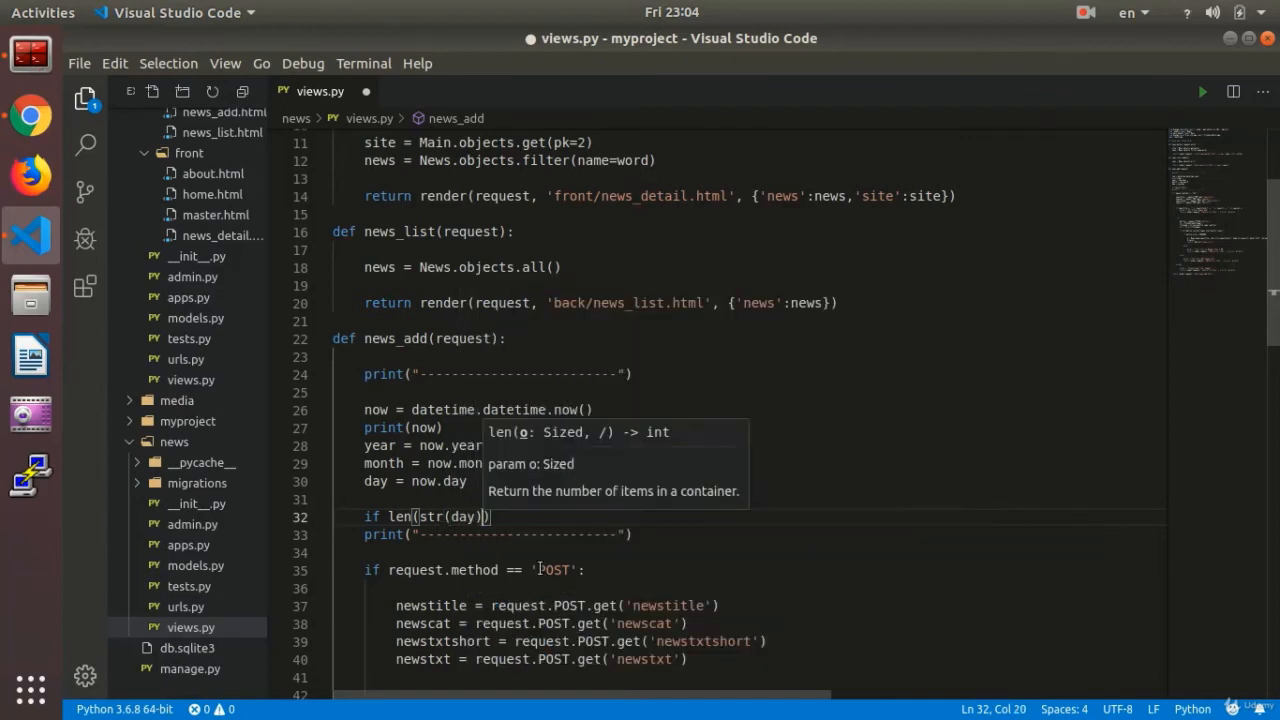
type("==")
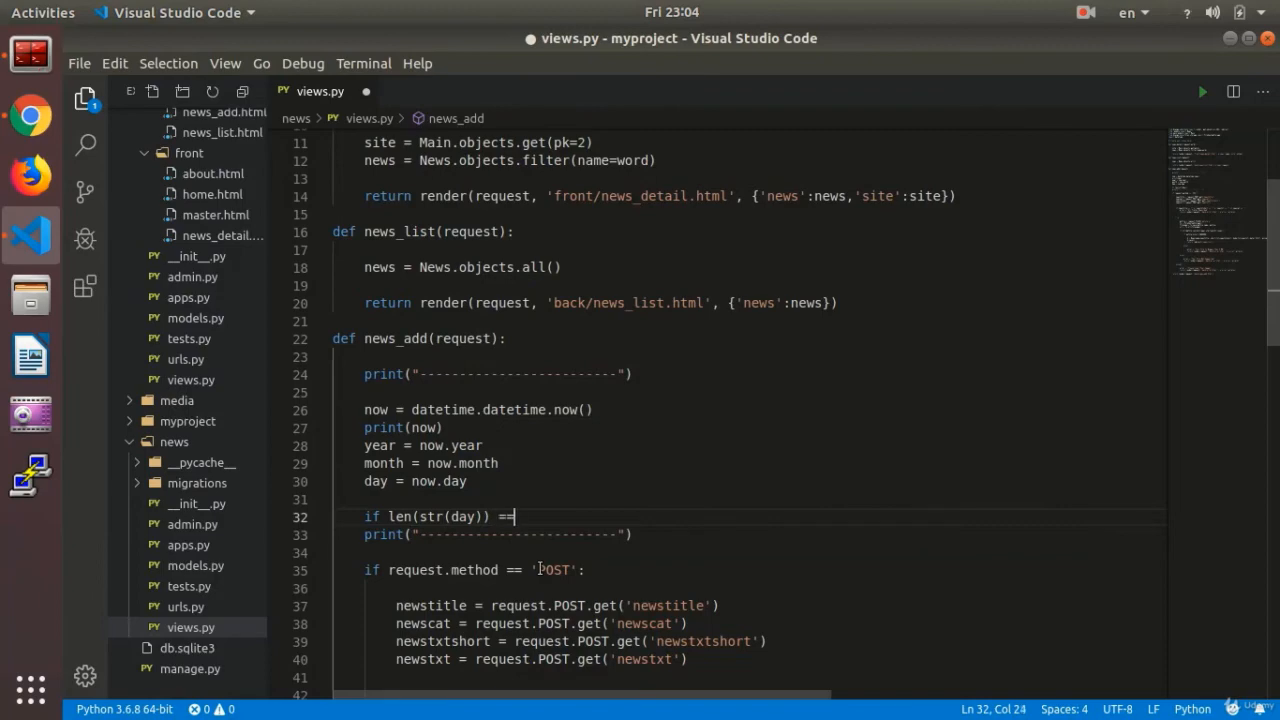
type("1")
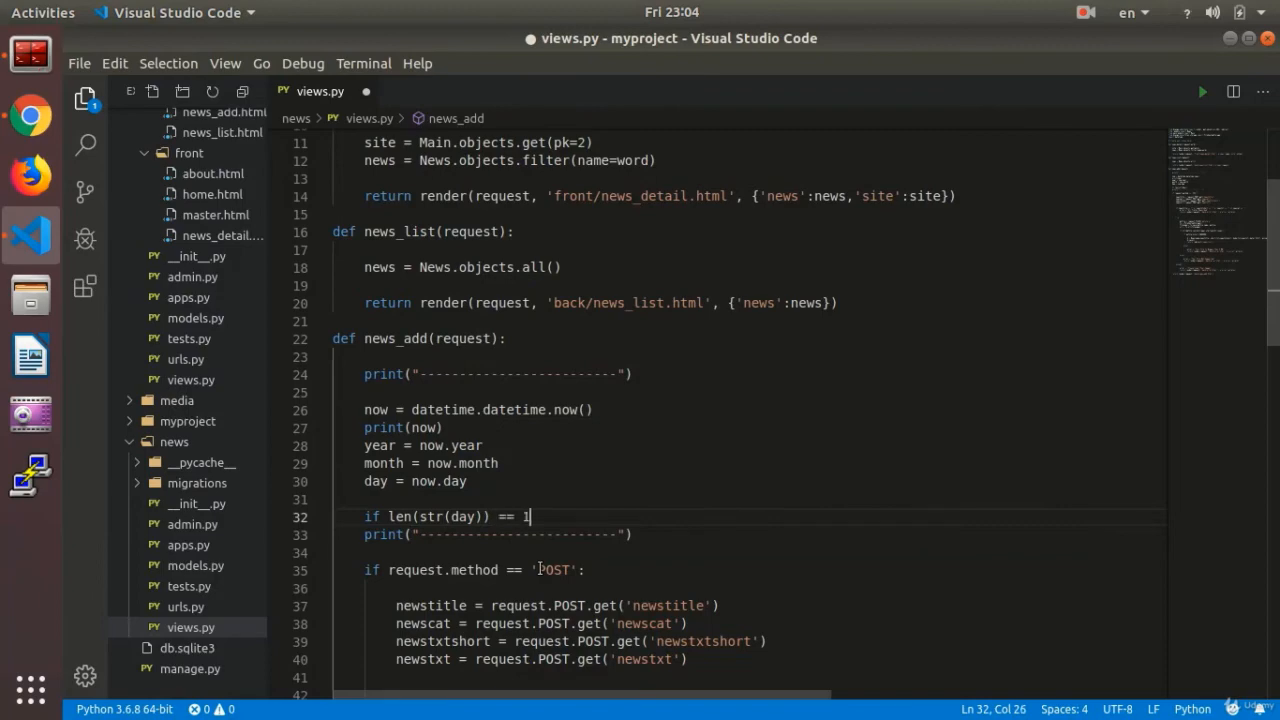
type(":")
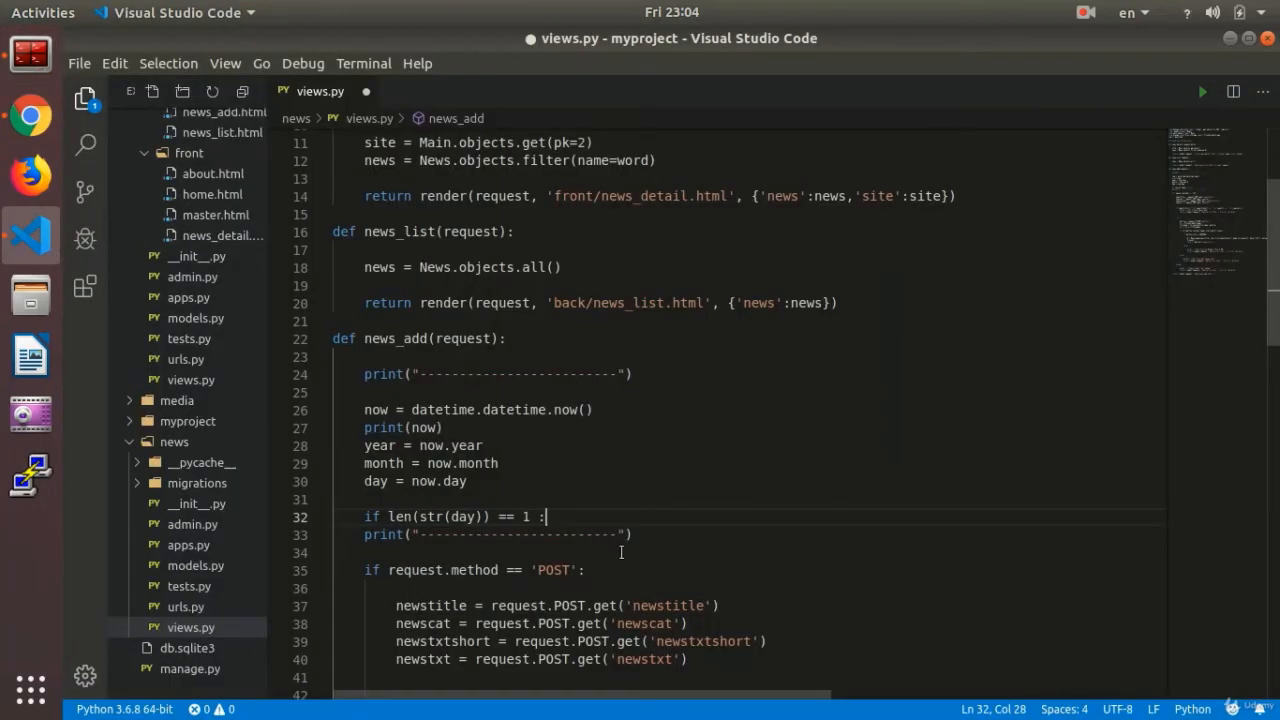
Inside the check, set day = "0" + str(day)
type("day")
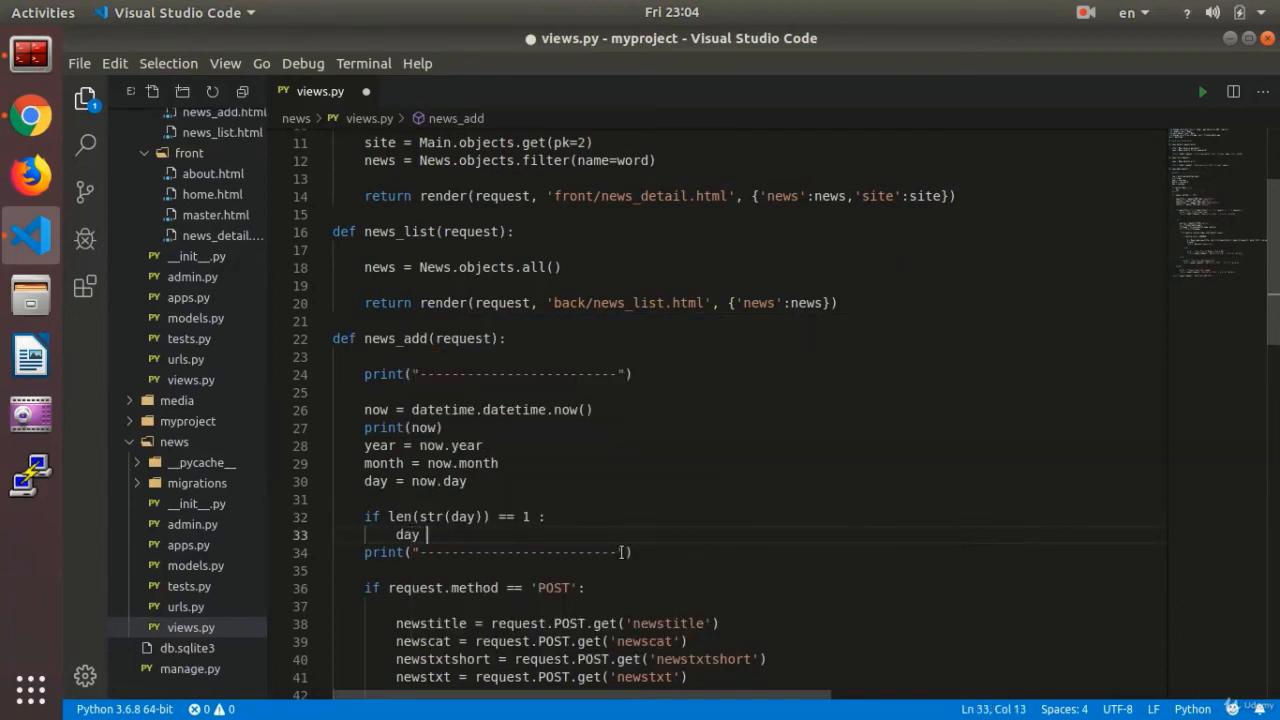
type("=")
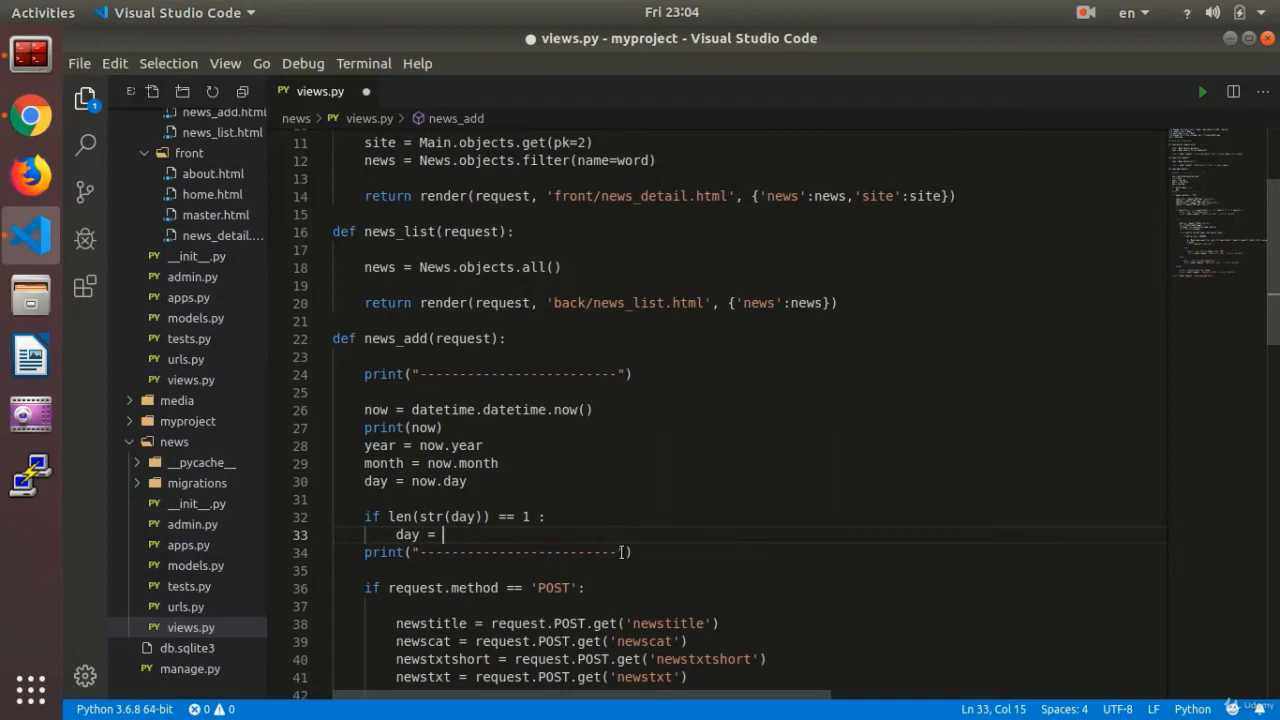
type("\"0\" +")
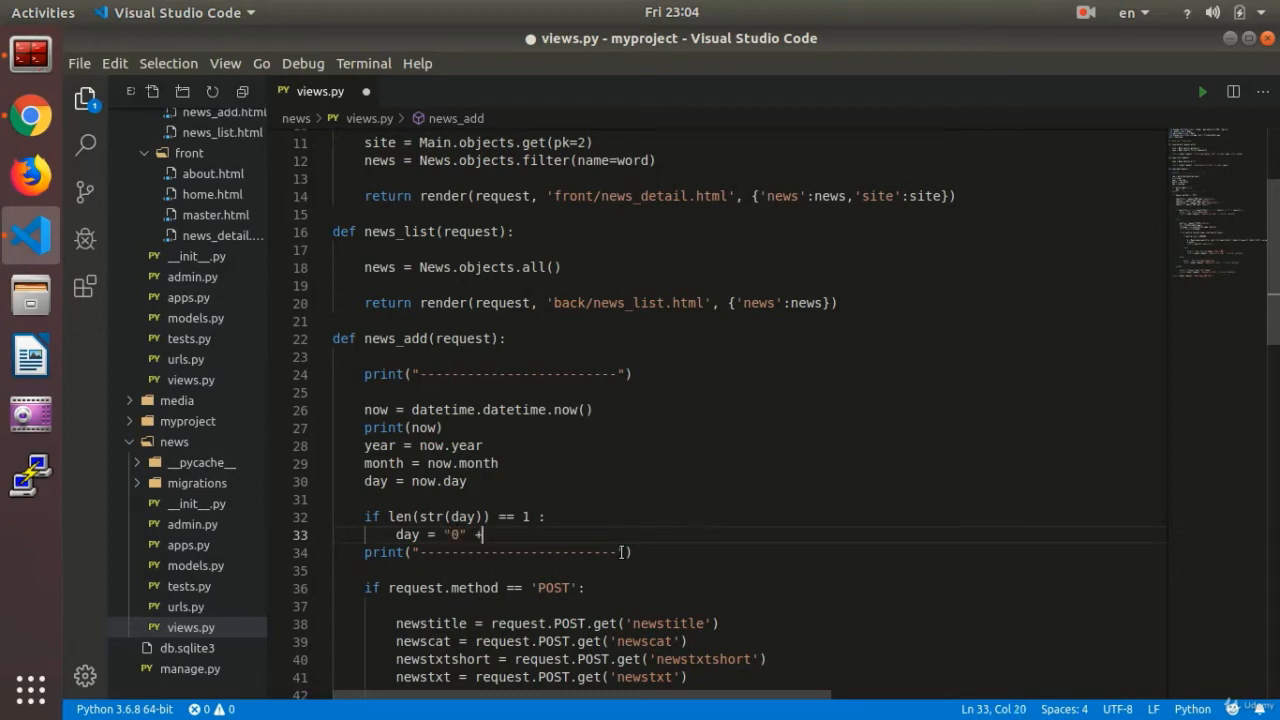
type("str(day")
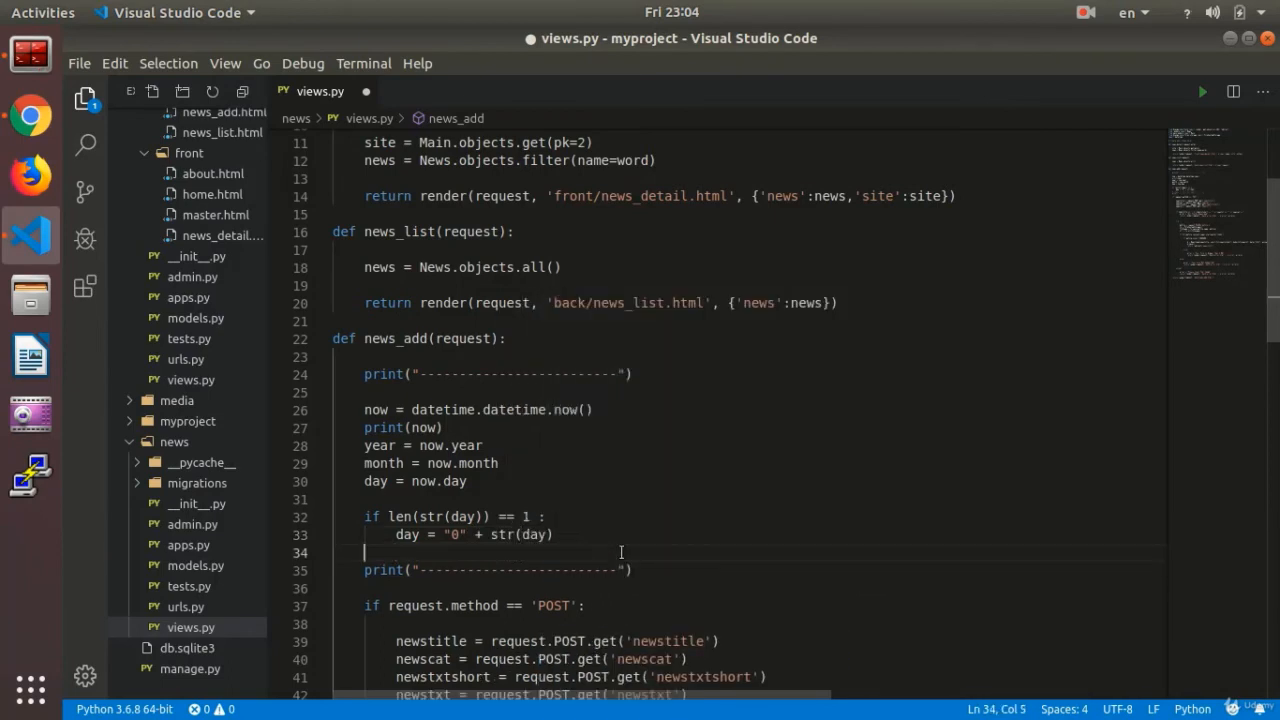
Add if len(str(month)) == 1: month = "0" + str(month) below the day check
type("if")
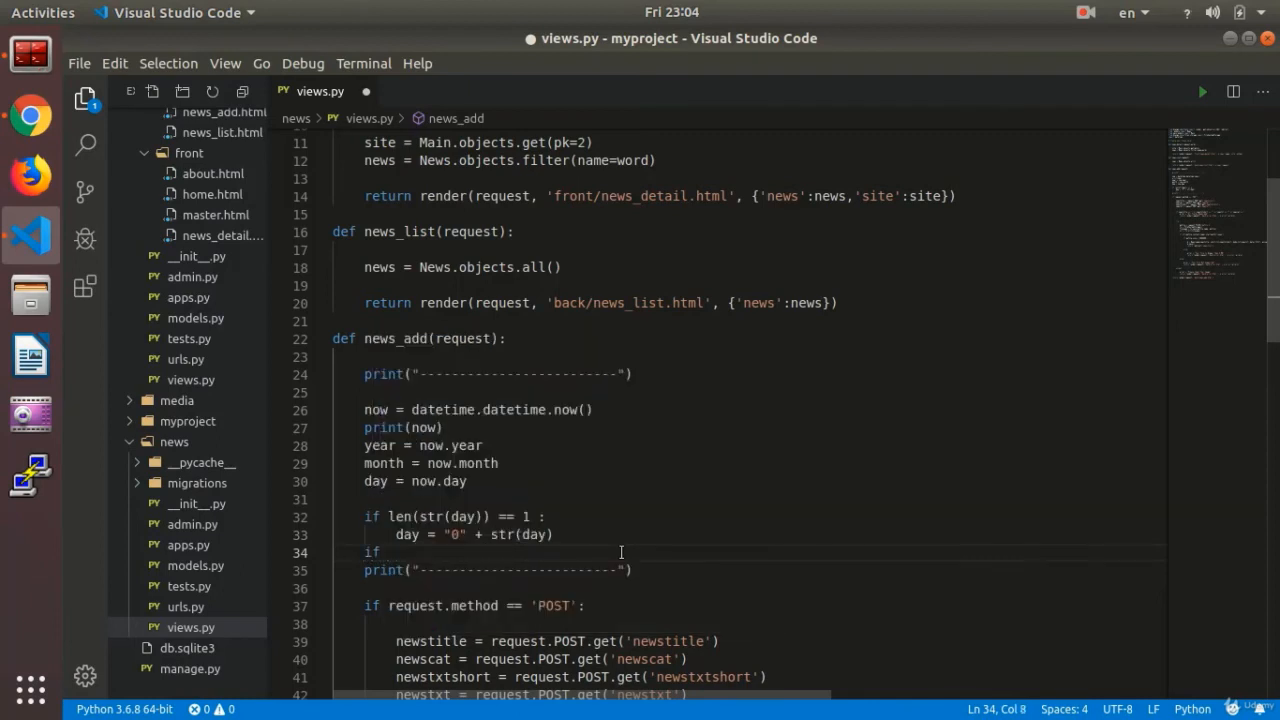
type("len")
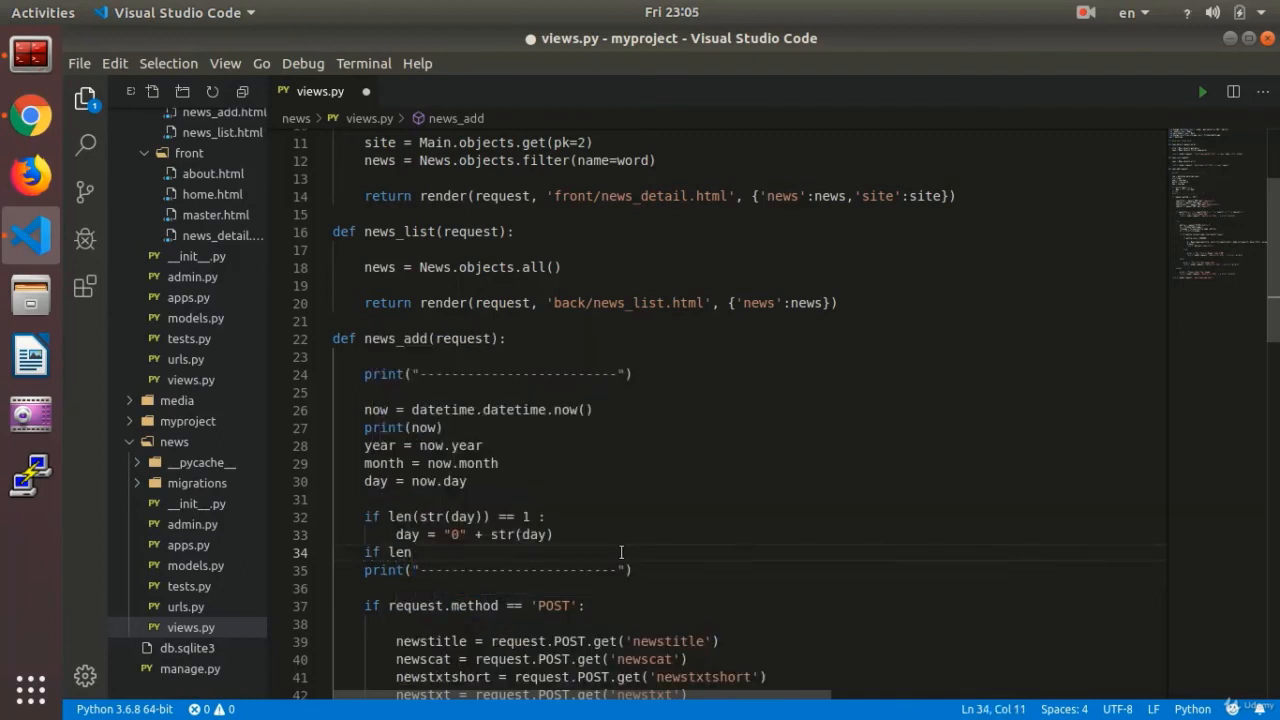
type("(str(month")
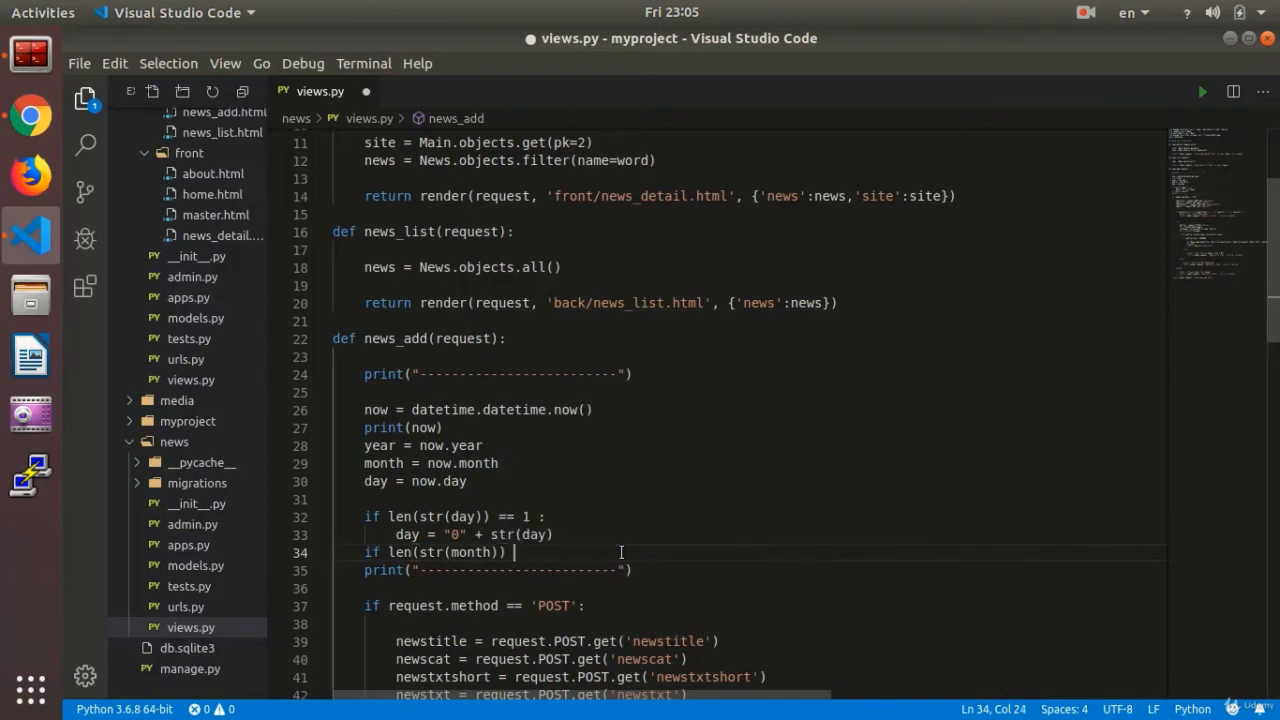
type("== 1 :")
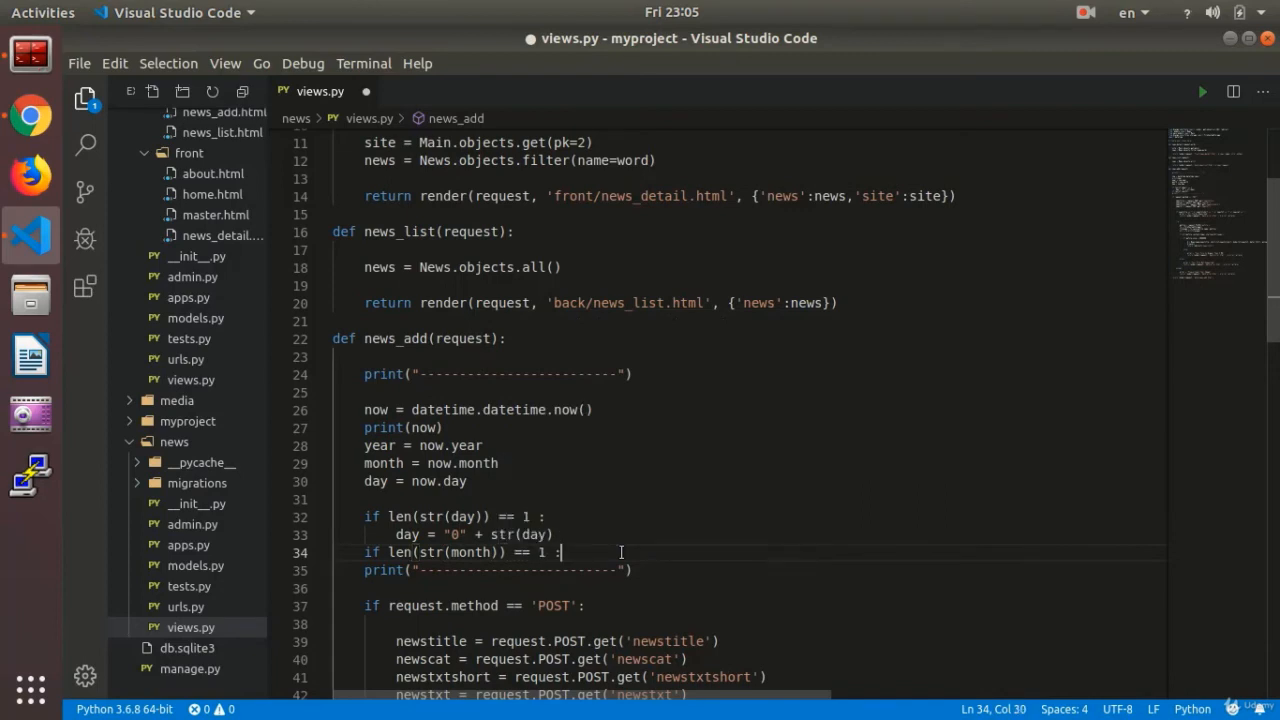
type("month =")
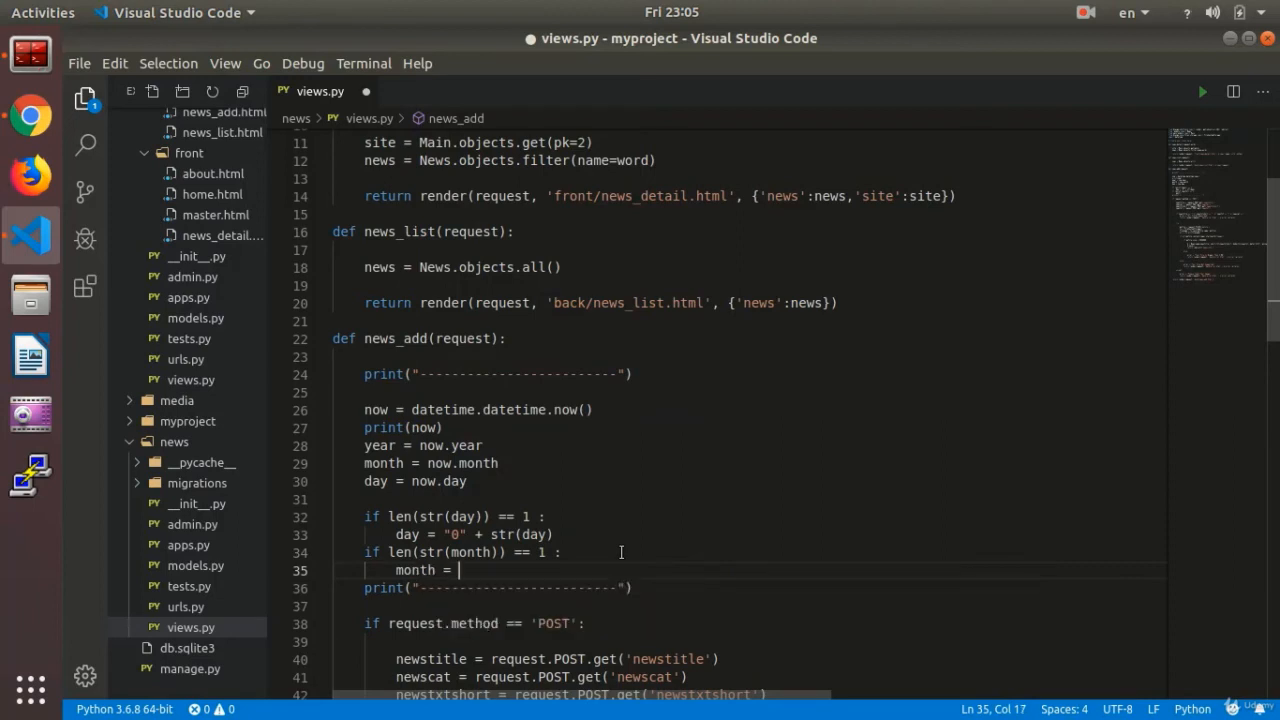
type("\"0\"")
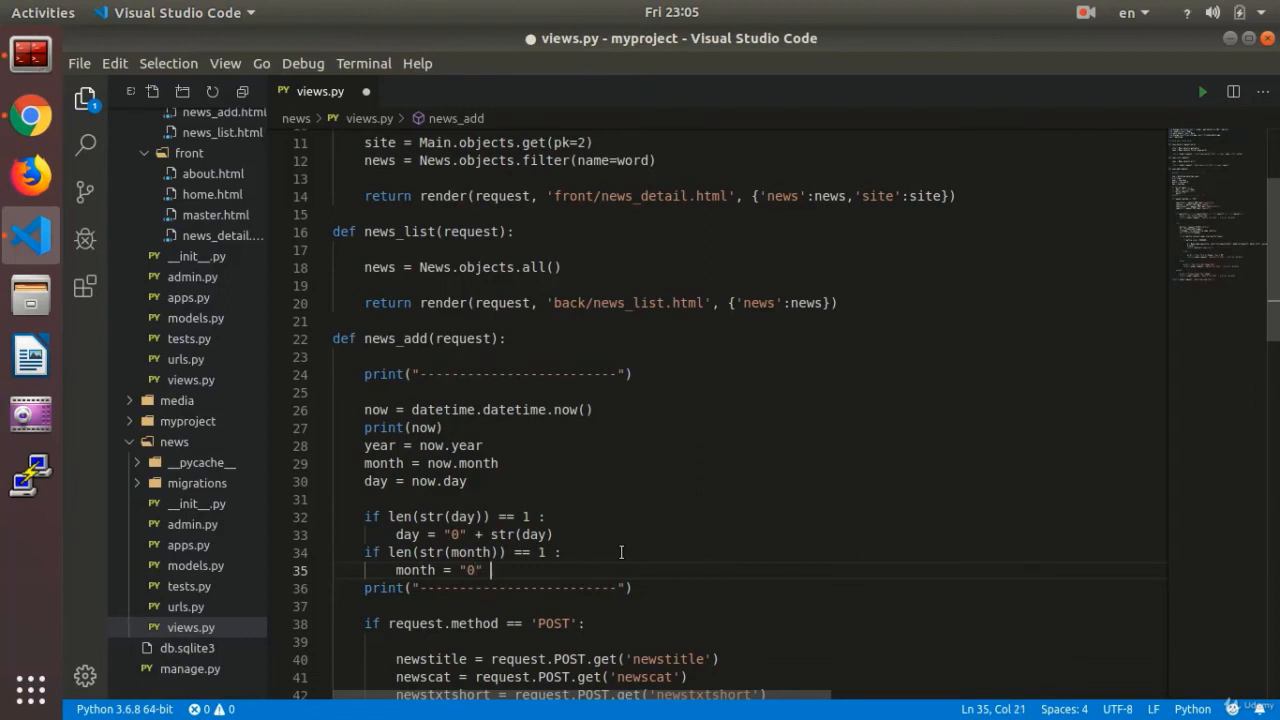
type("+ str(month")
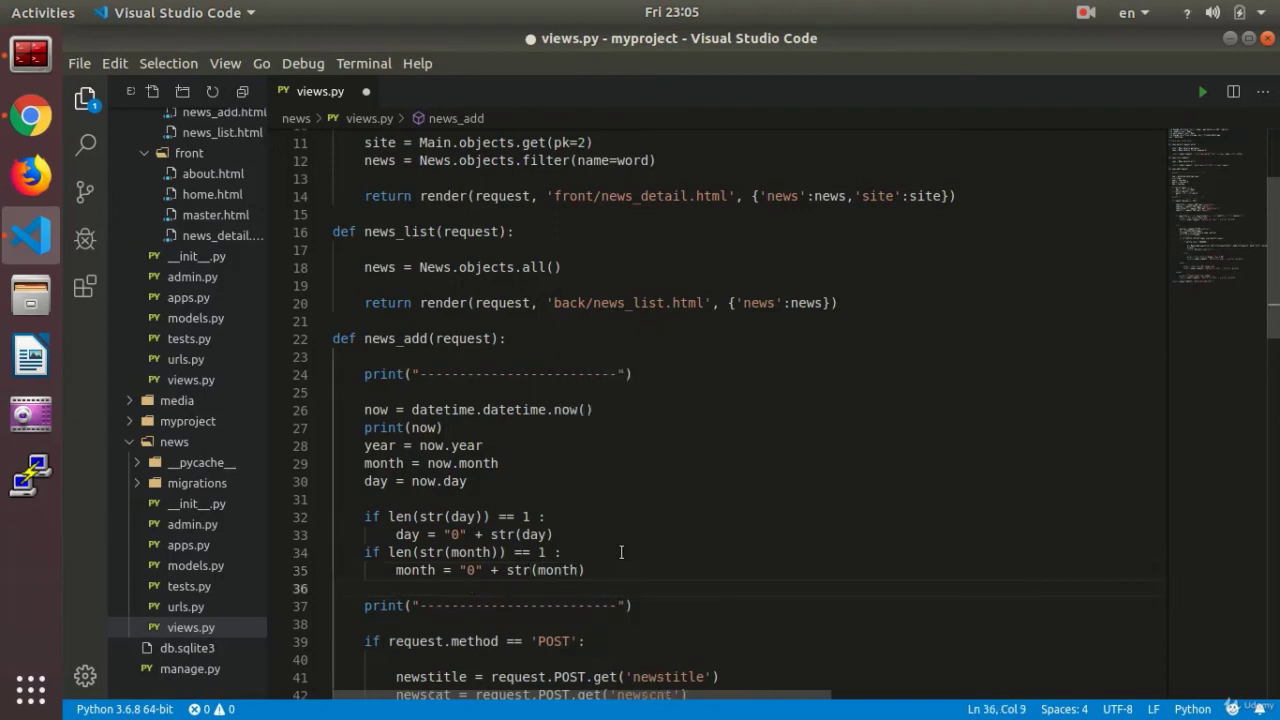
key("Enter")
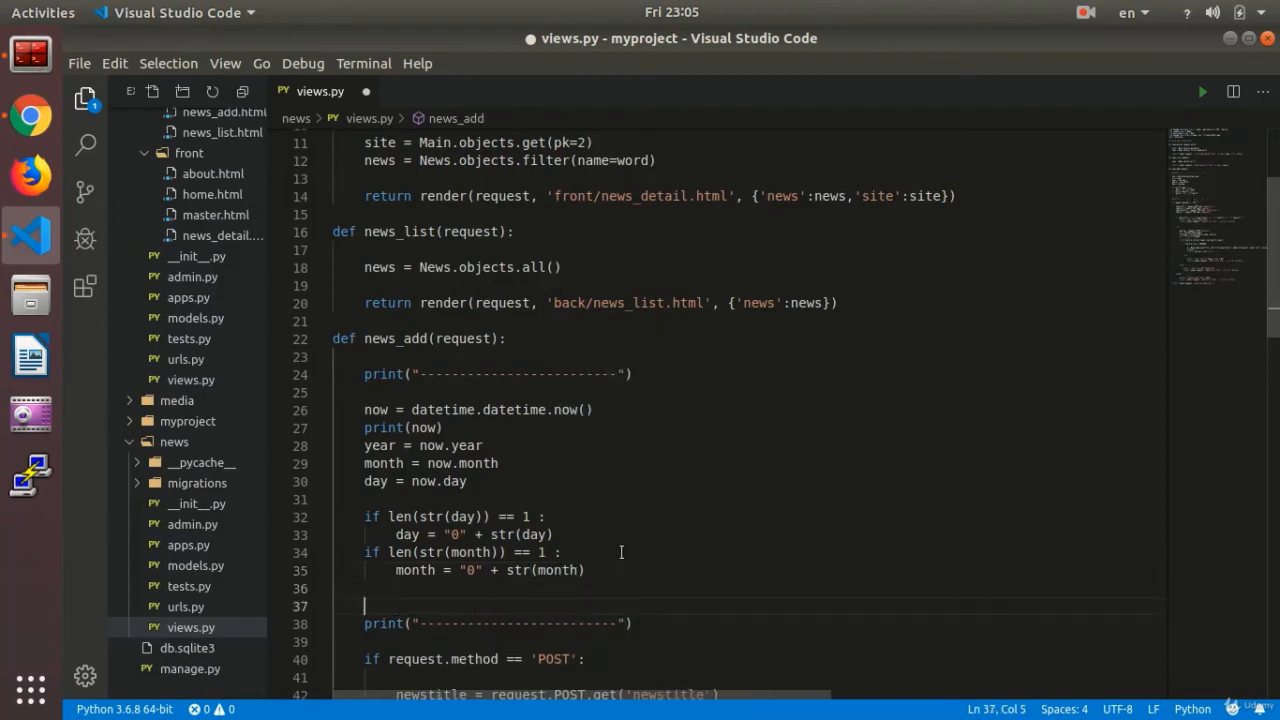
Add print(year,month,day) after the padding checks
type("print(ye")
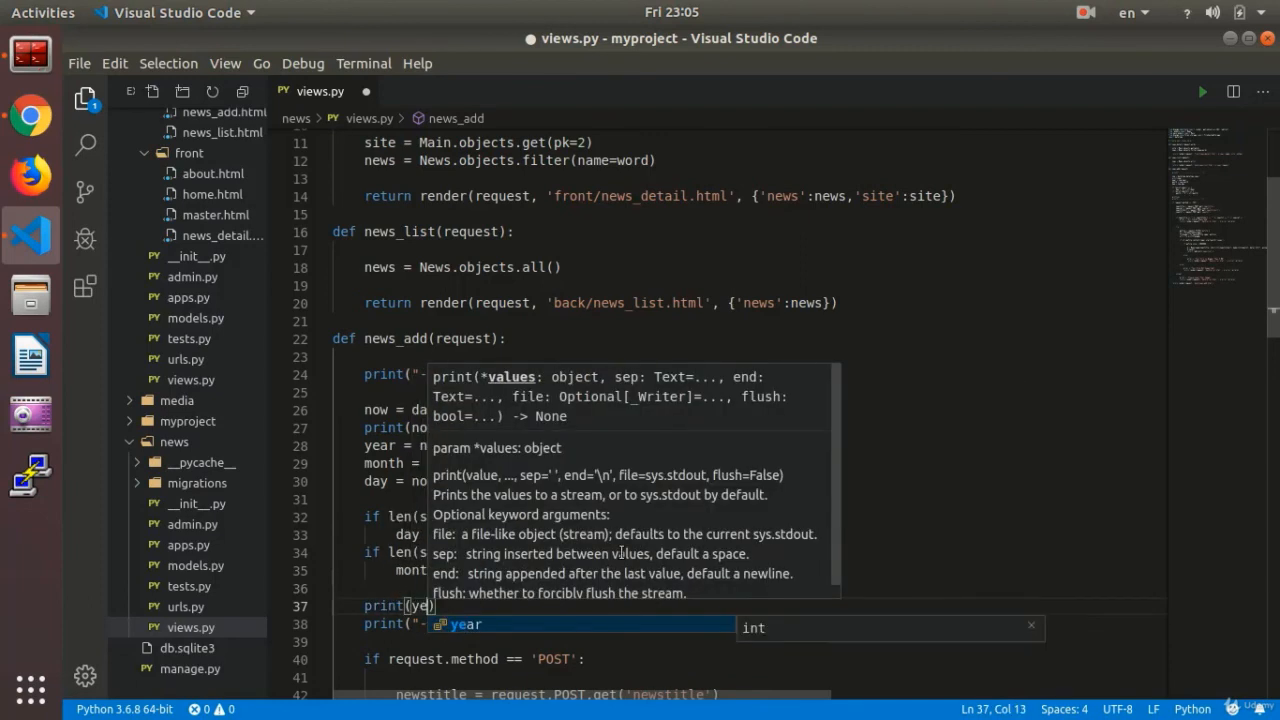
type("mi")
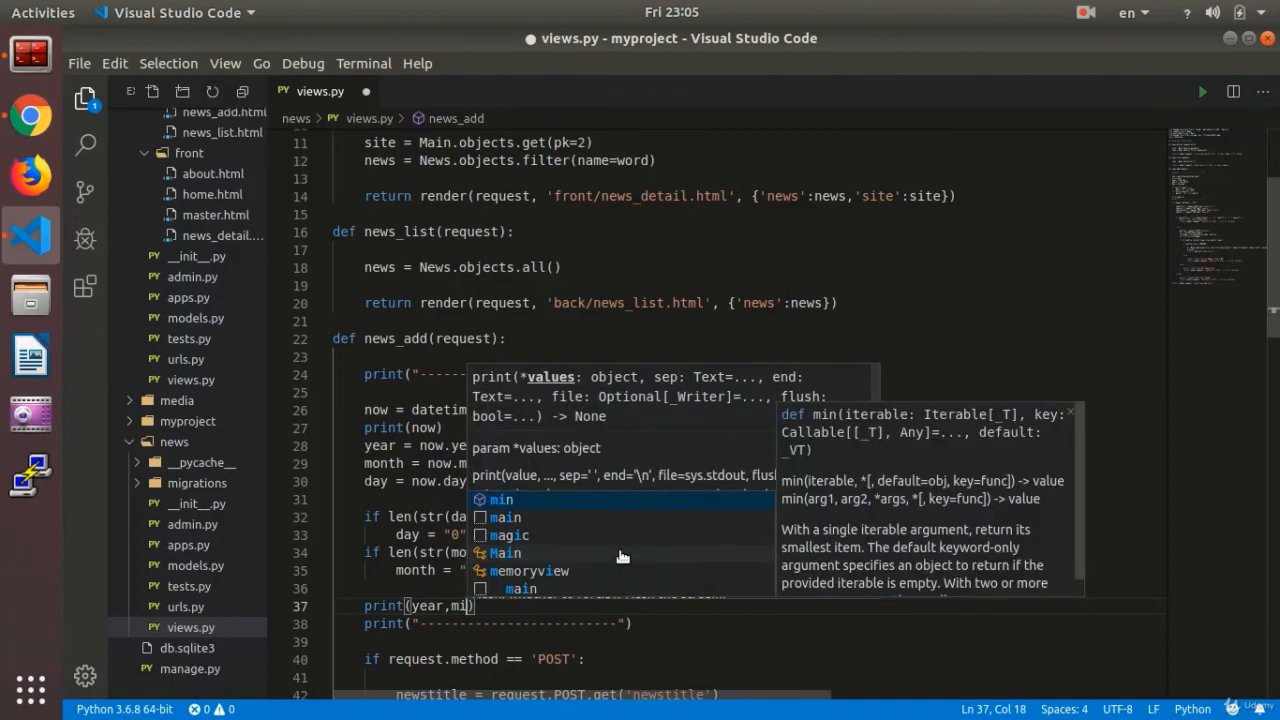
type("month")
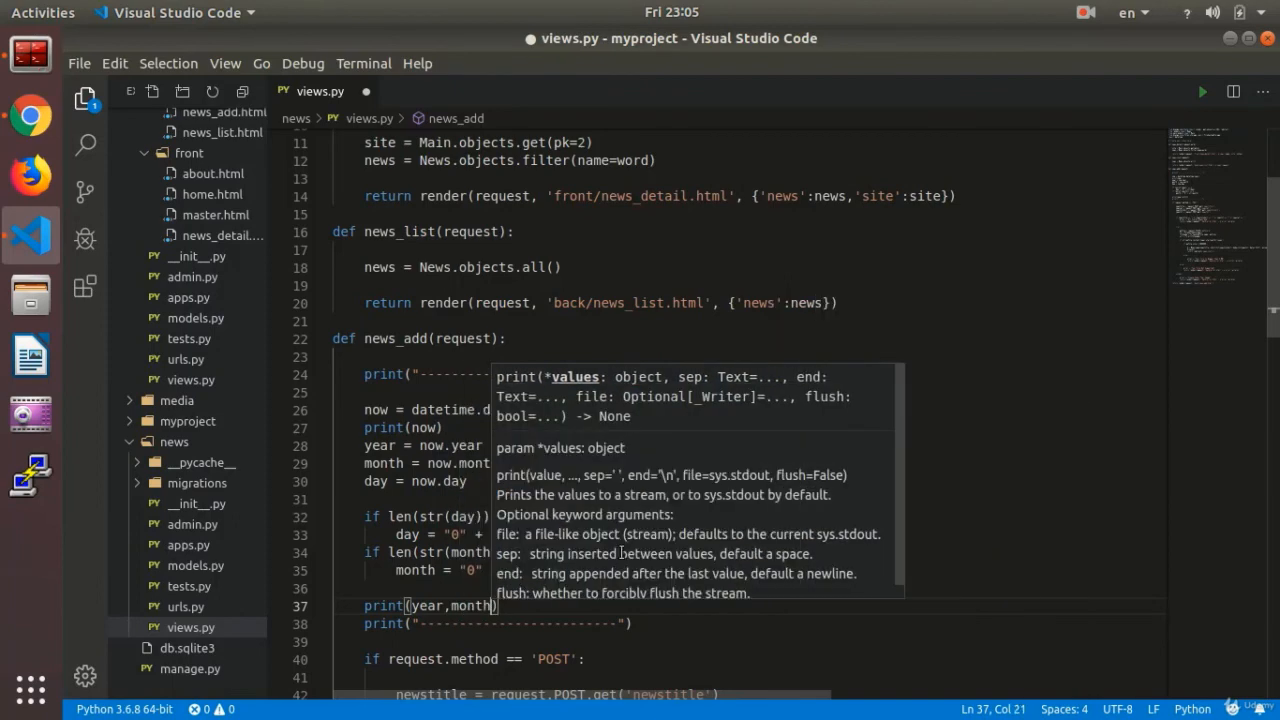
type(",day")
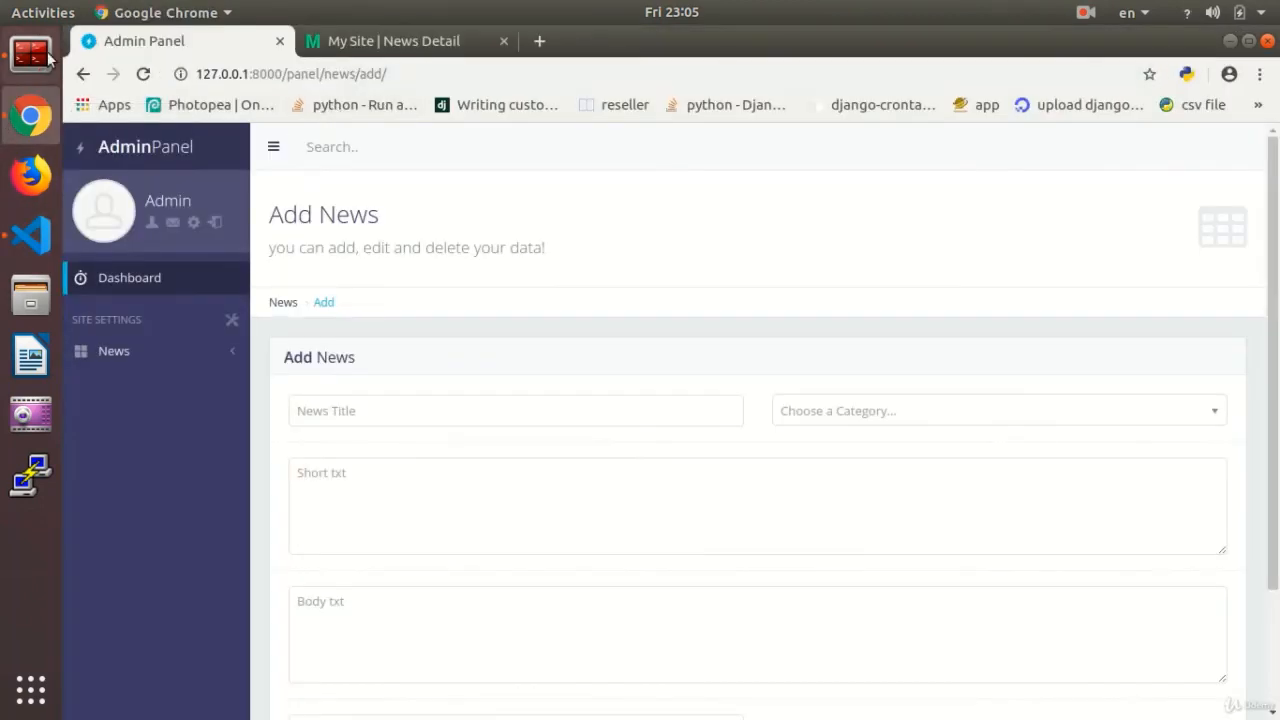
left_click(30, 55)
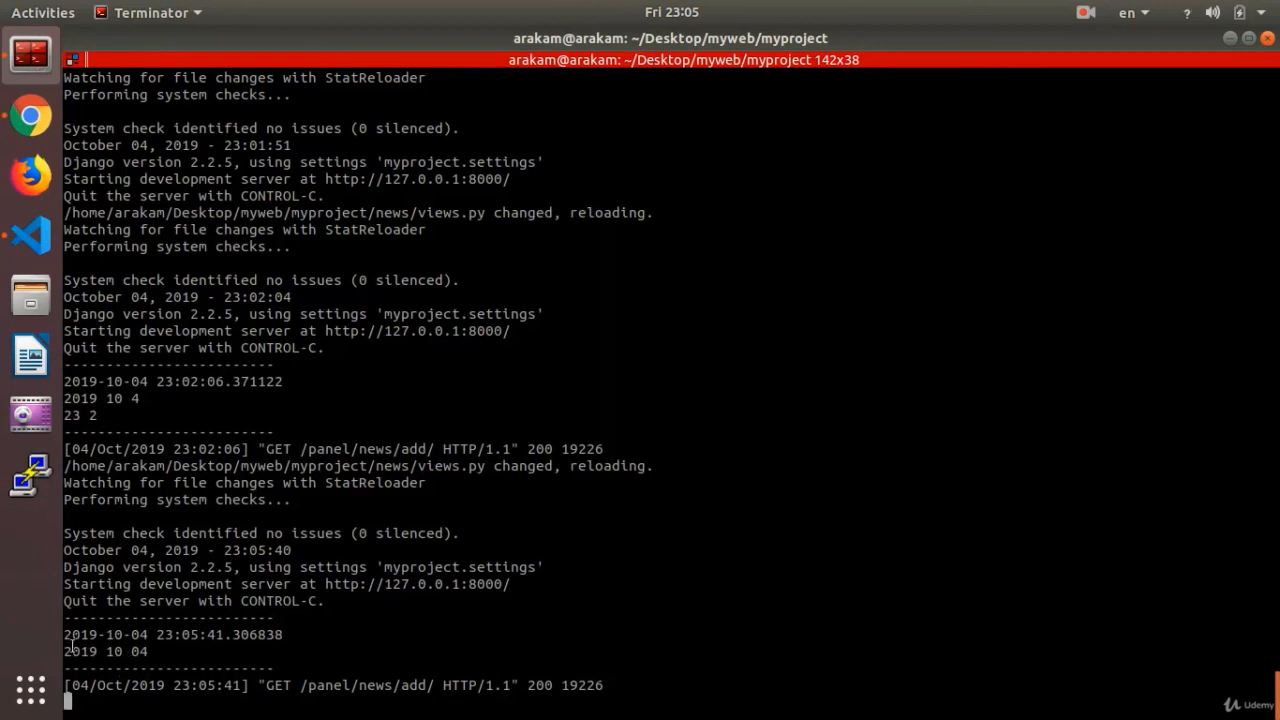
mouse_move(183, 651)
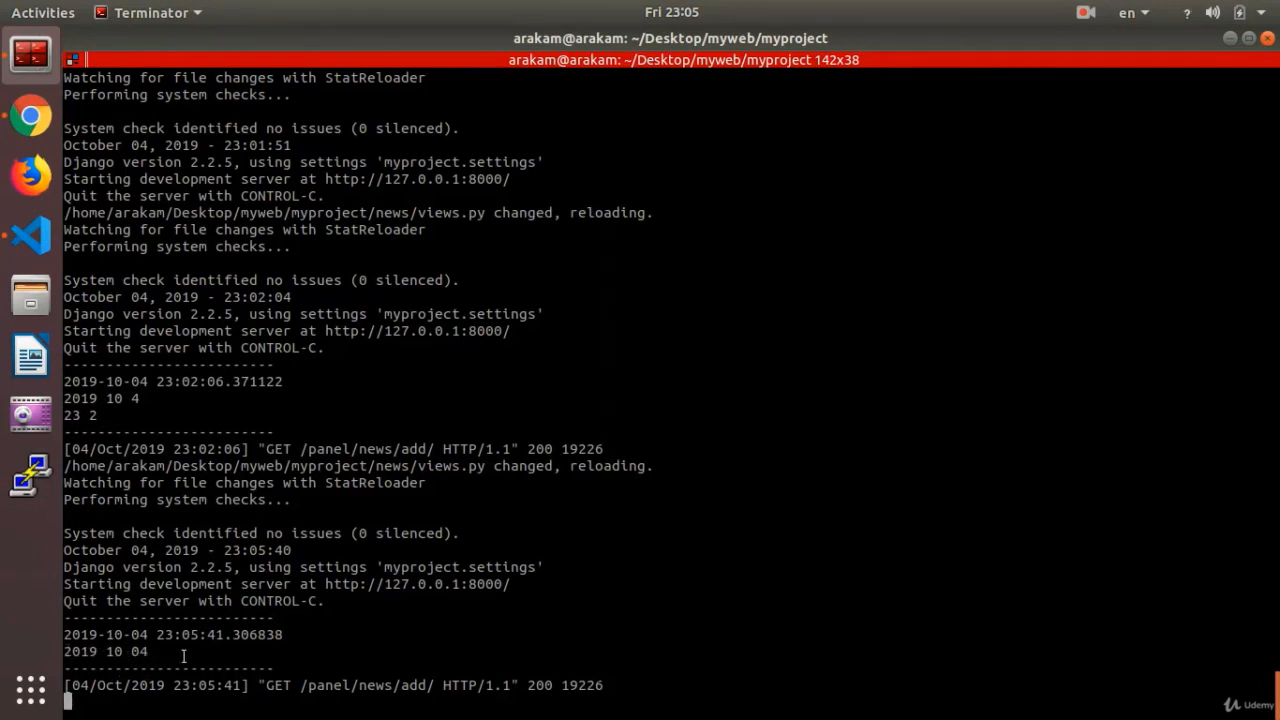
mouse_move(165, 655)
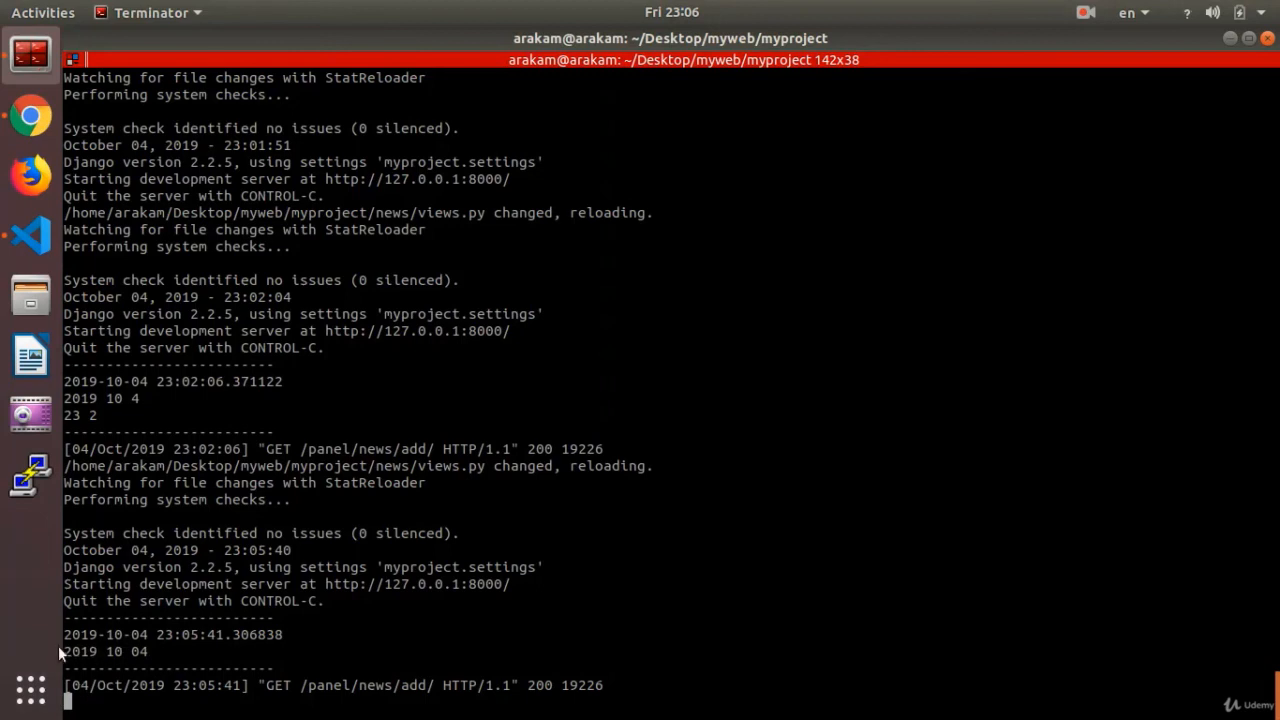
mouse_move(176, 672)
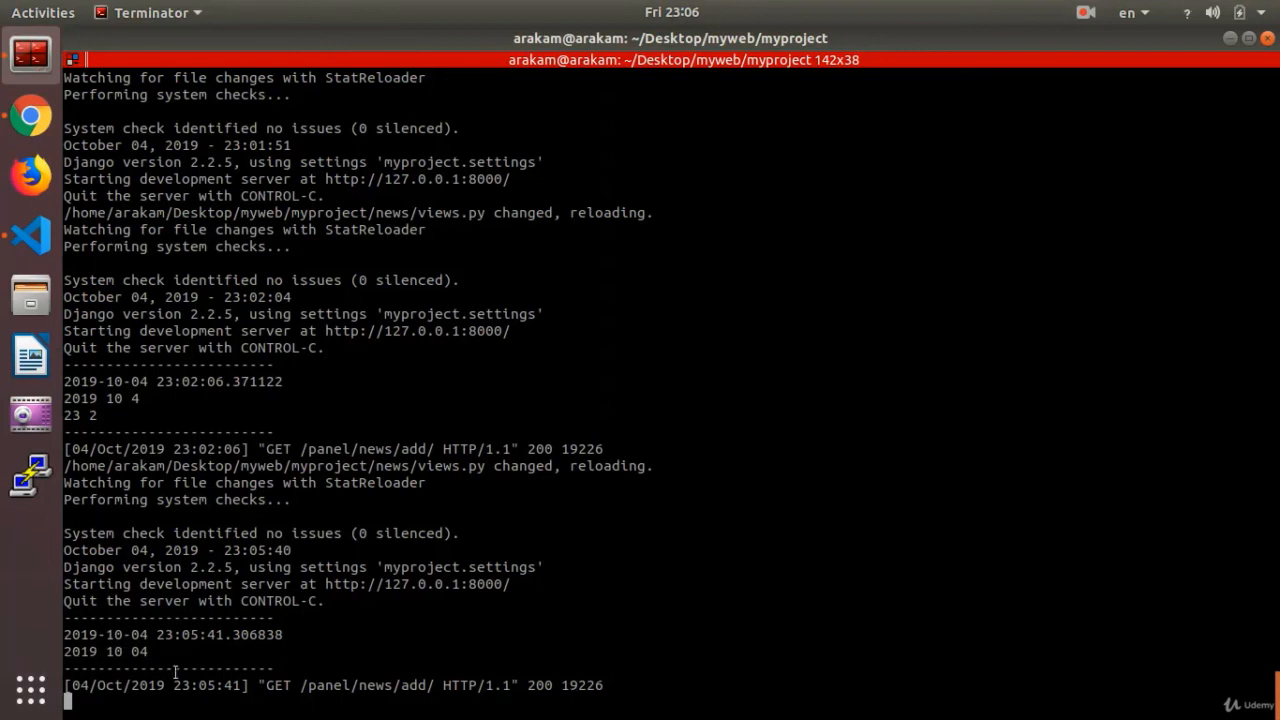
mouse_move(42, 648)
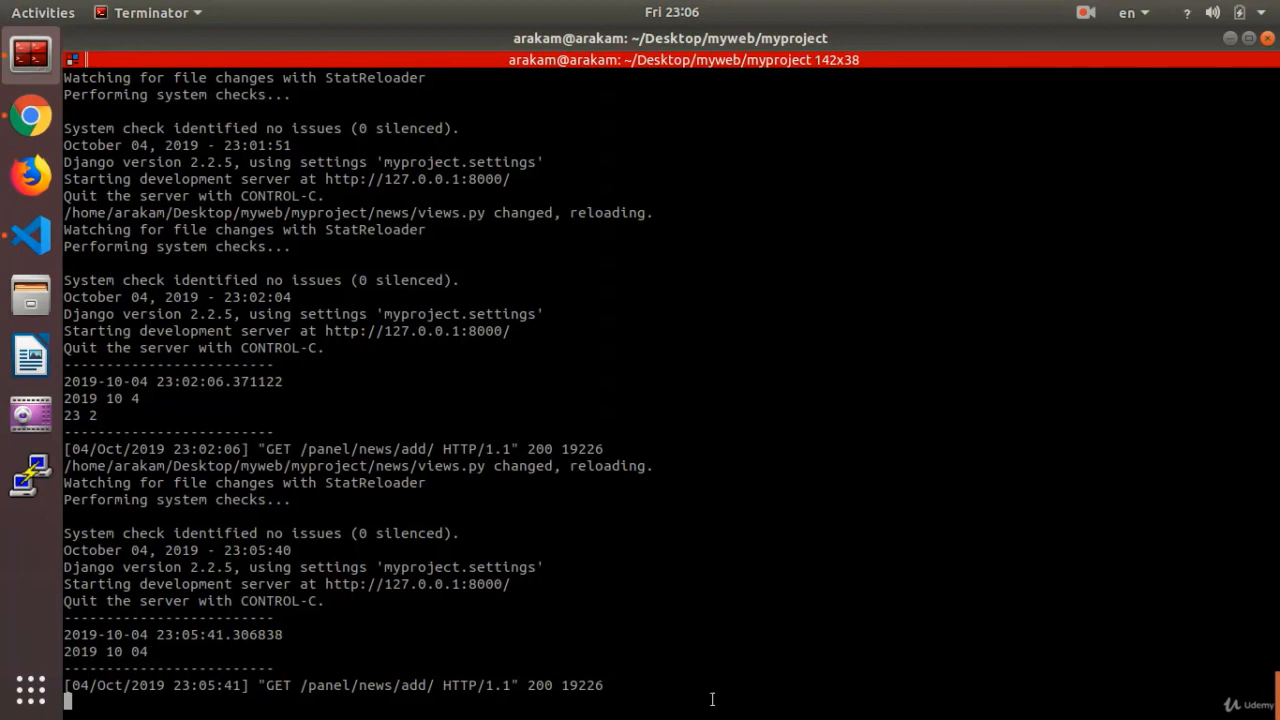
left_click(1085, 12)
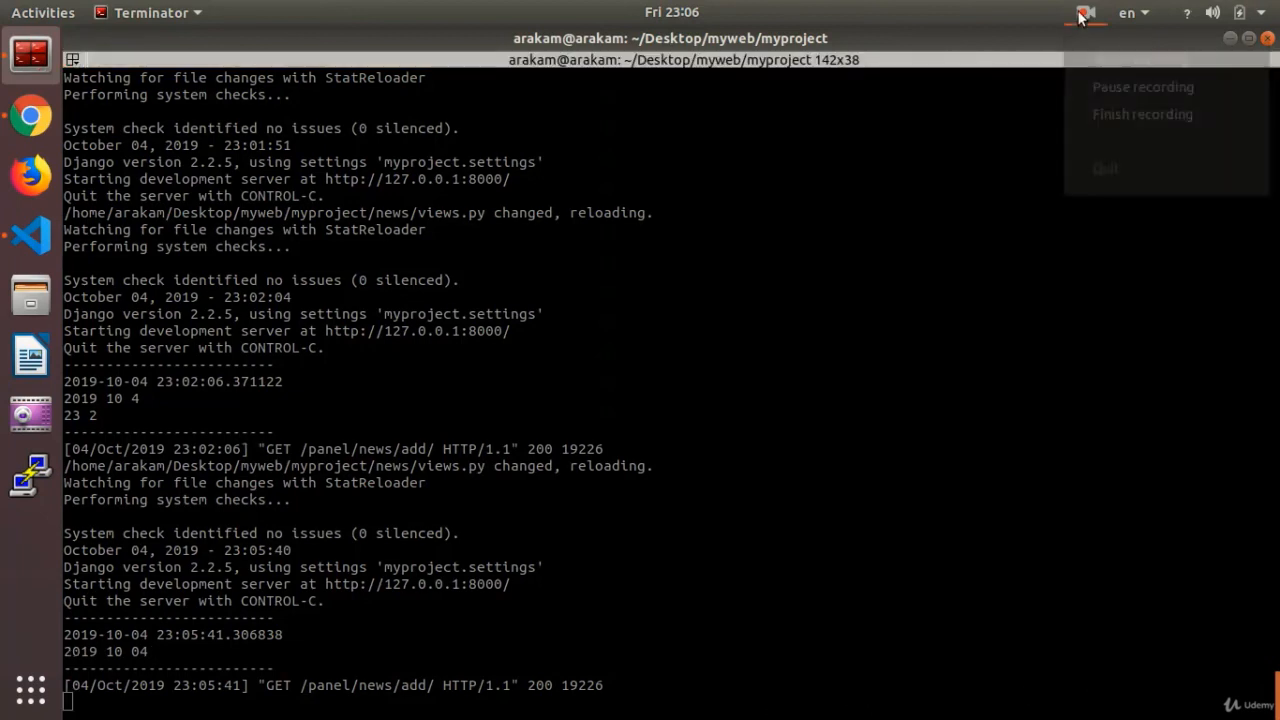